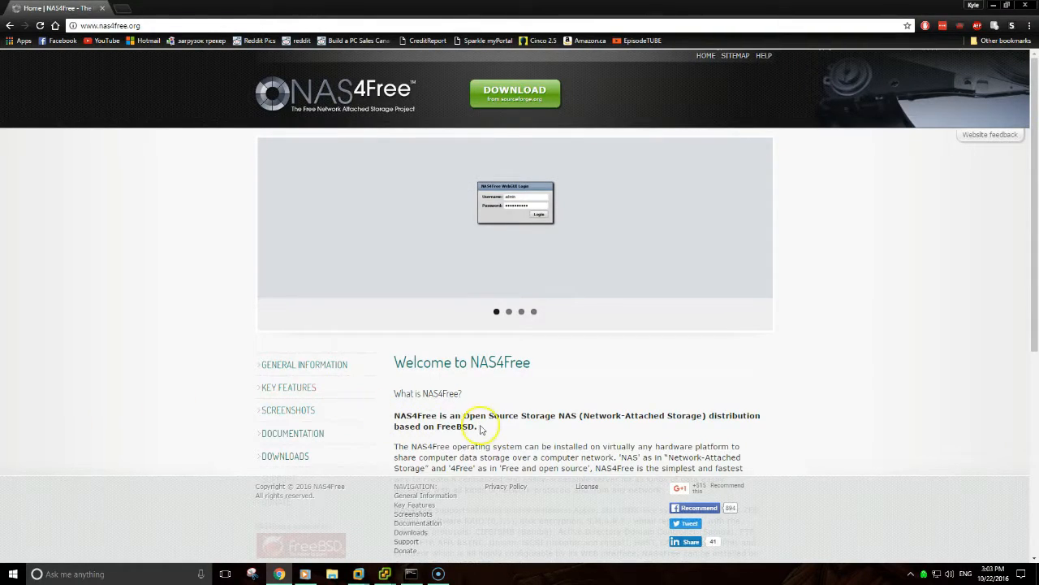
{"action": "mouse_move", "coordinate": [572, 418]}
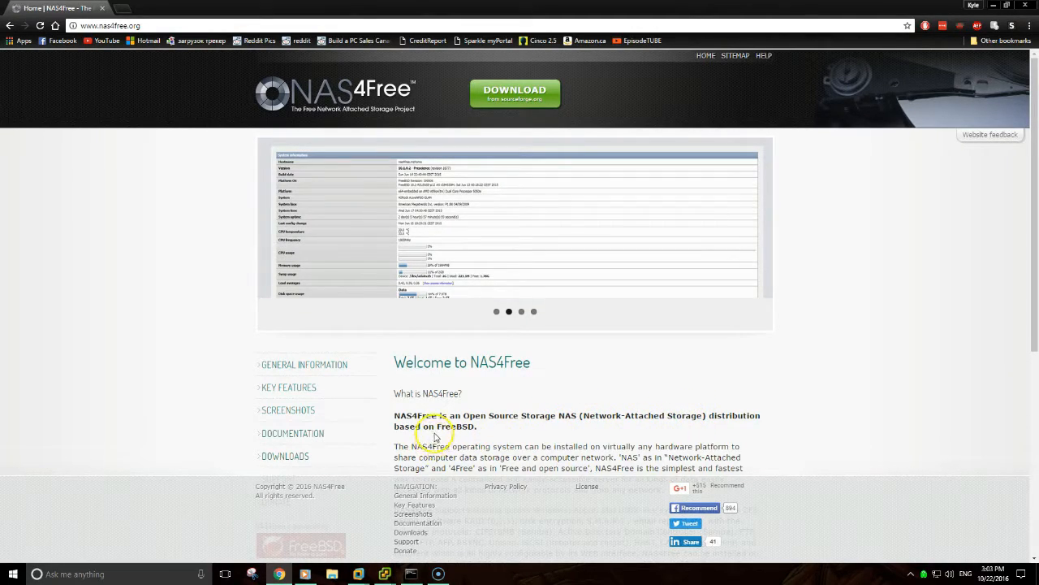
{"action": "mouse_move", "coordinate": [445, 454]}
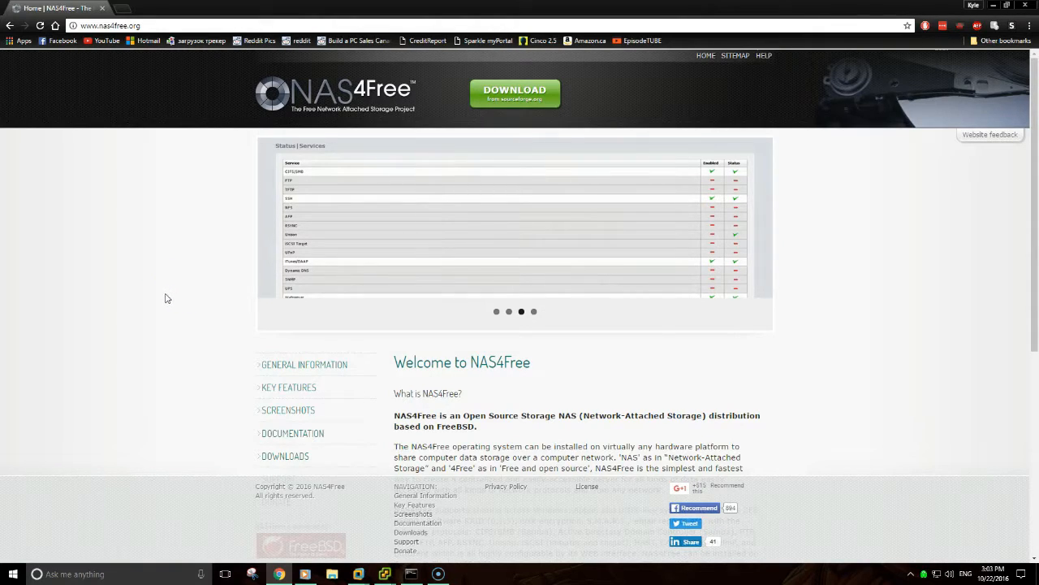
{"action": "mouse_move", "coordinate": [149, 296]}
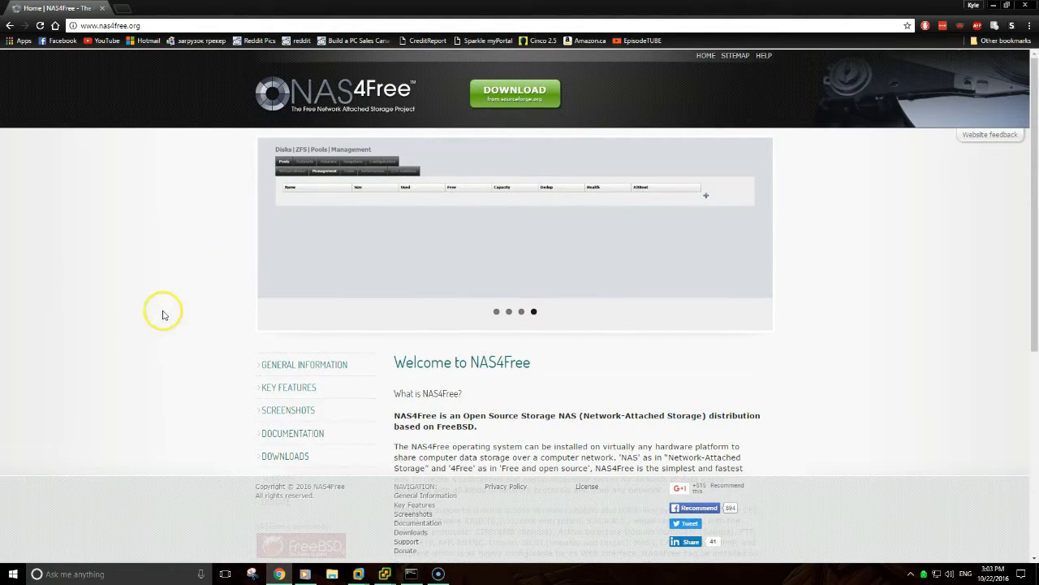
{"action": "mouse_move", "coordinate": [317, 104]}
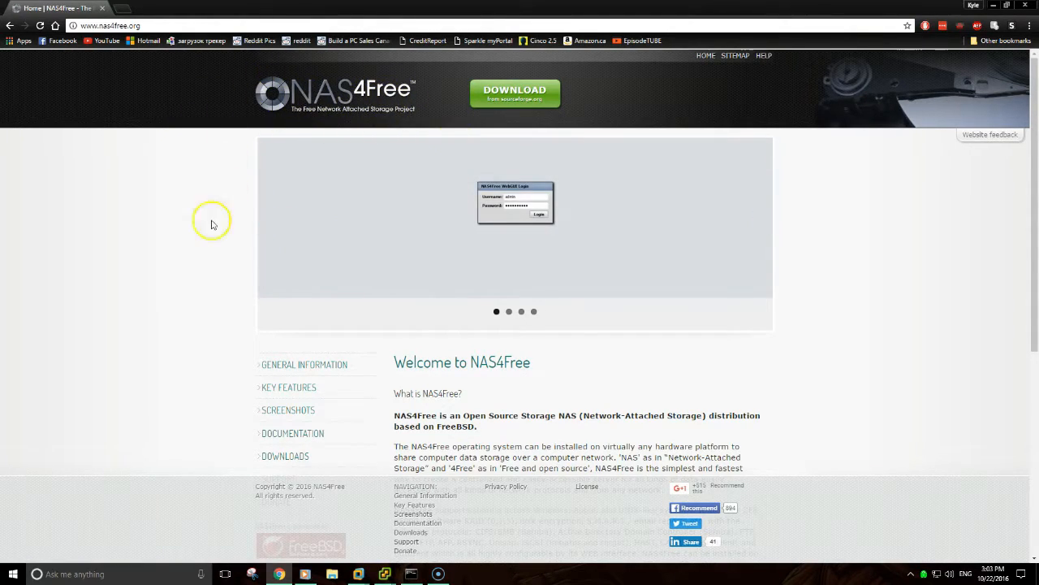
{"action": "mouse_move", "coordinate": [207, 257]}
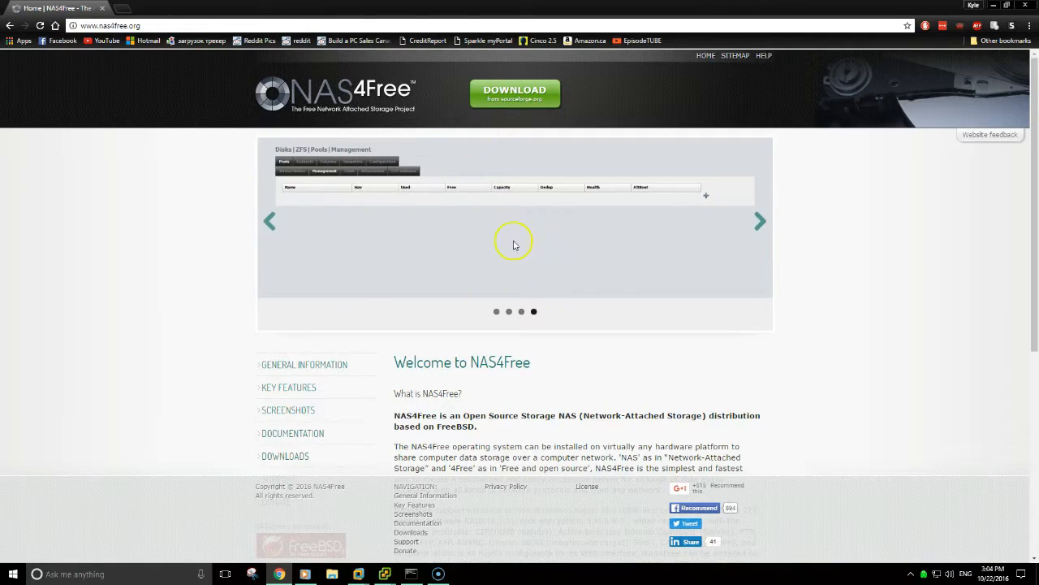
{"action": "mouse_move", "coordinate": [514, 91]}
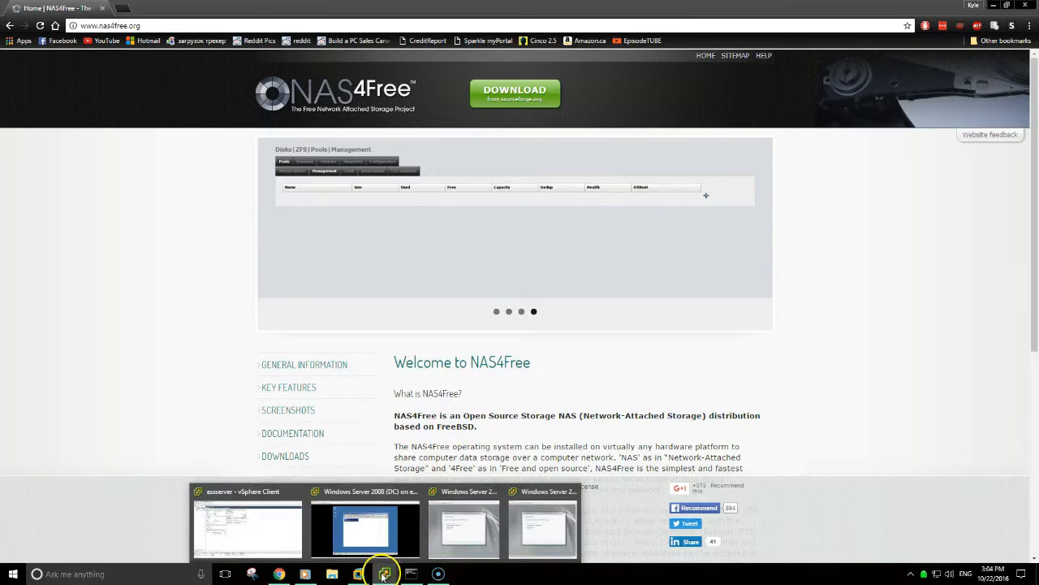
Start a typical new VM named NAS4free on datastore1 with FreeBSD (64-bit) guest OS
{"action": "left_click", "coordinate": [248, 528]}
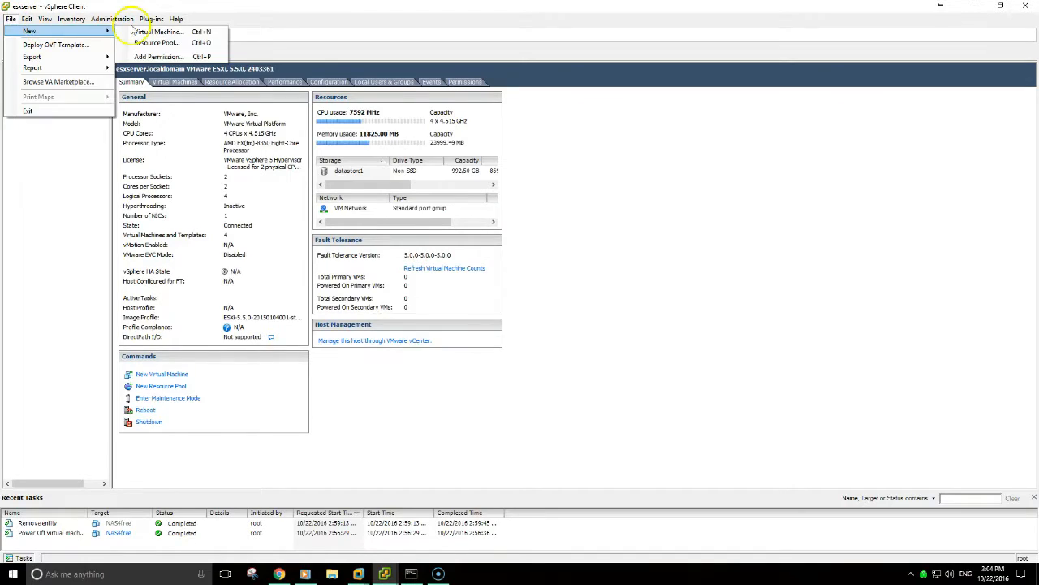
{"action": "left_click", "coordinate": [156, 31]}
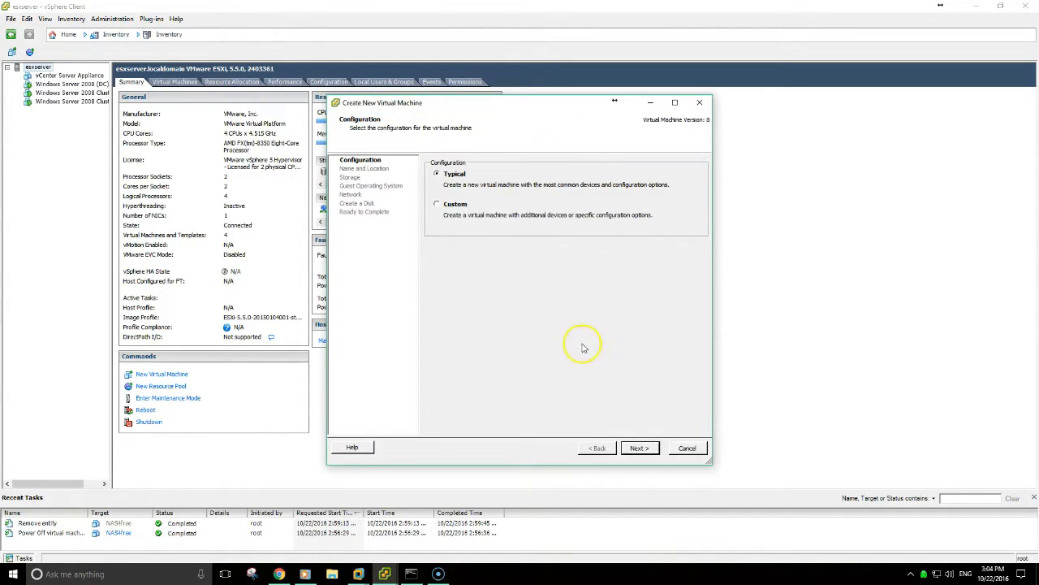
{"action": "left_click", "coordinate": [639, 448]}
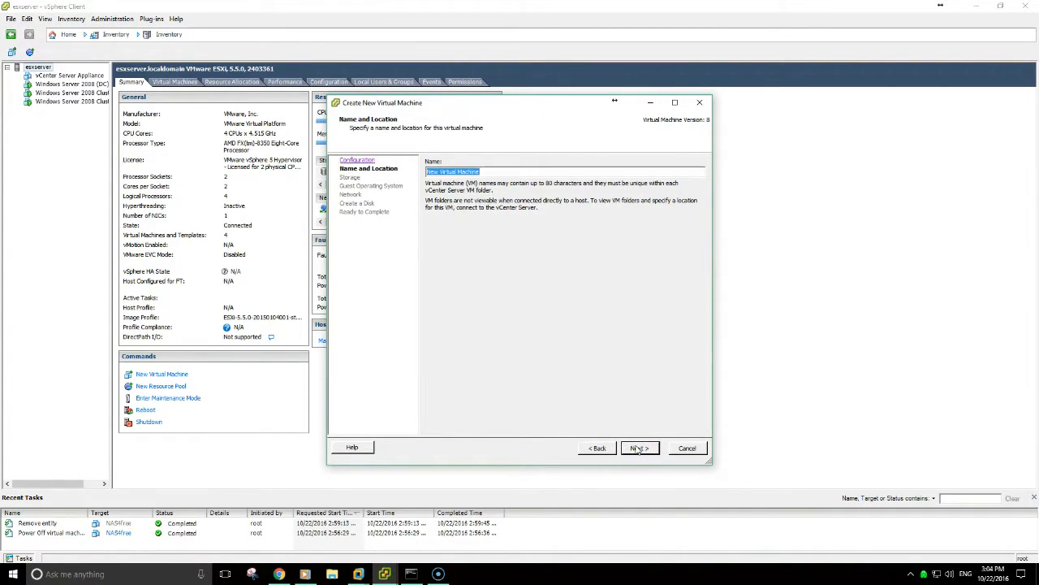
{"action": "key", "text": "Delete"}
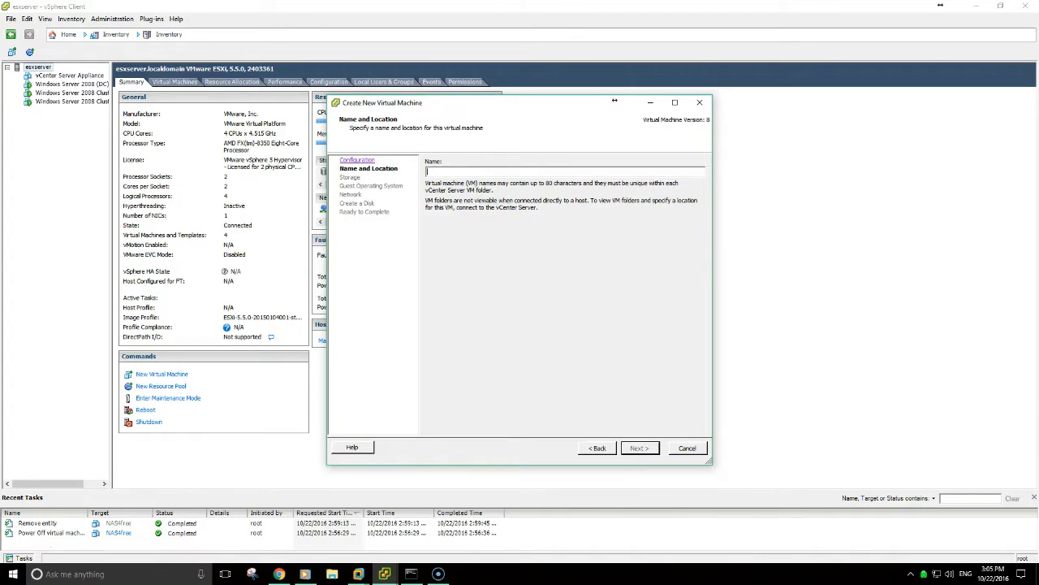
{"action": "type", "text": "NAS4f"}
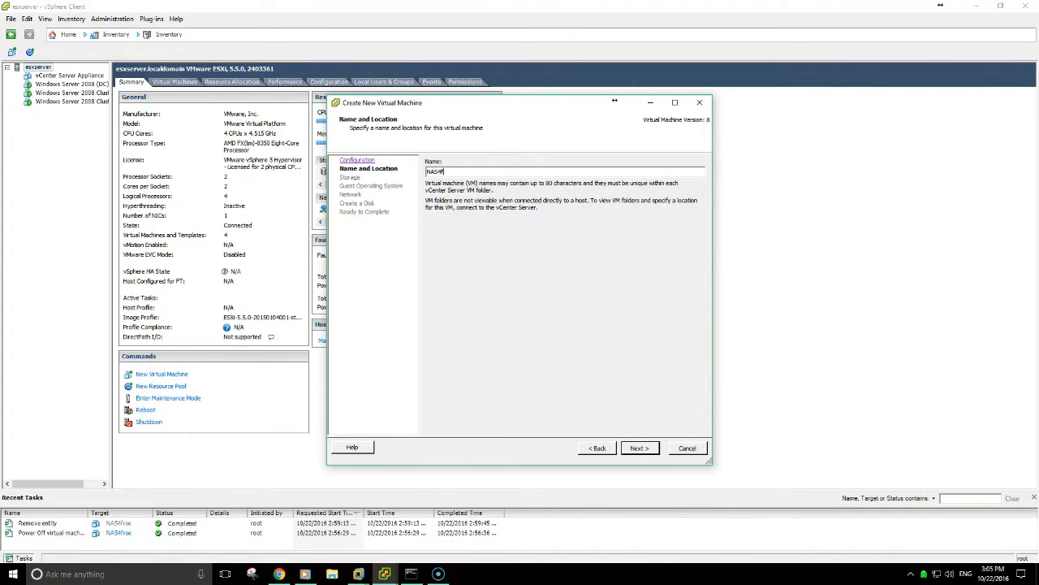
{"action": "left_click", "coordinate": [639, 447]}
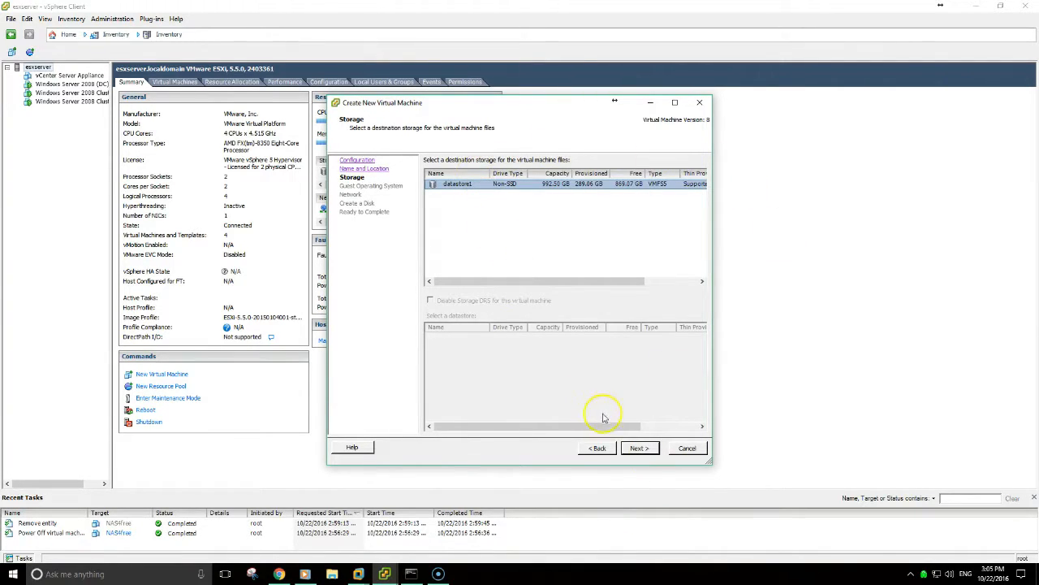
{"action": "left_click", "coordinate": [639, 448]}
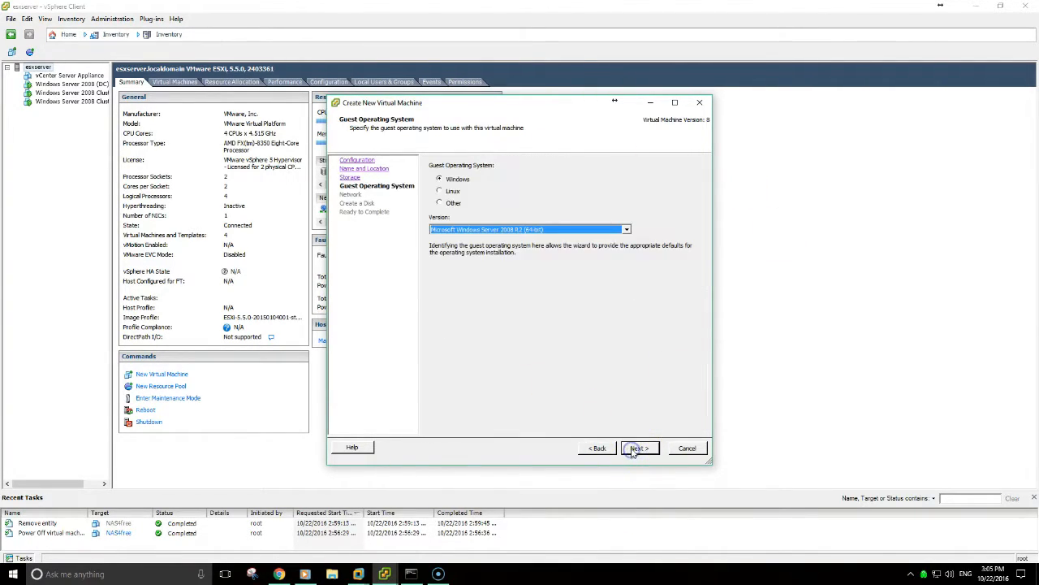
{"action": "left_click", "coordinate": [439, 202]}
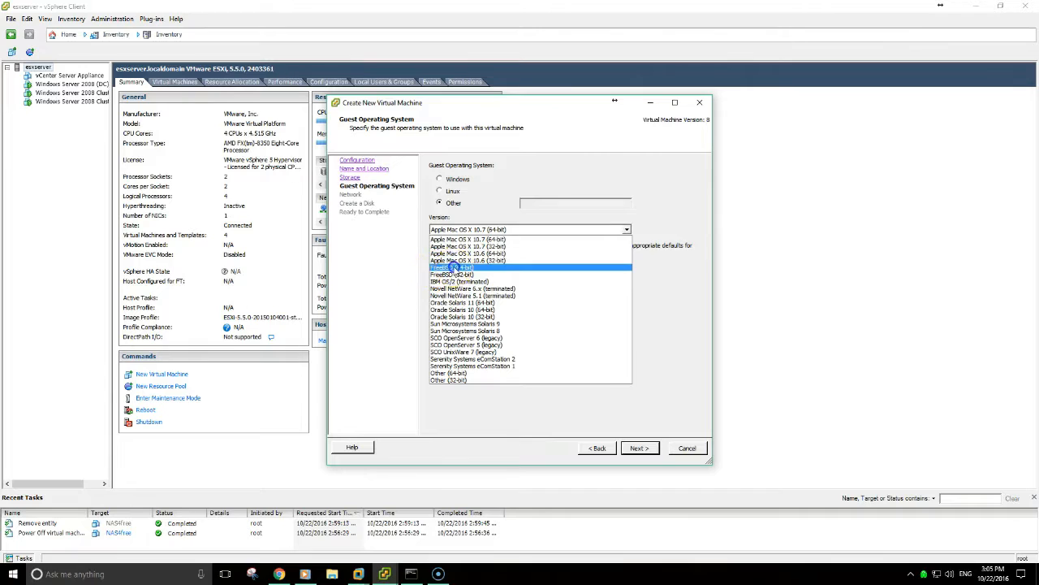
{"action": "left_click", "coordinate": [639, 448]}
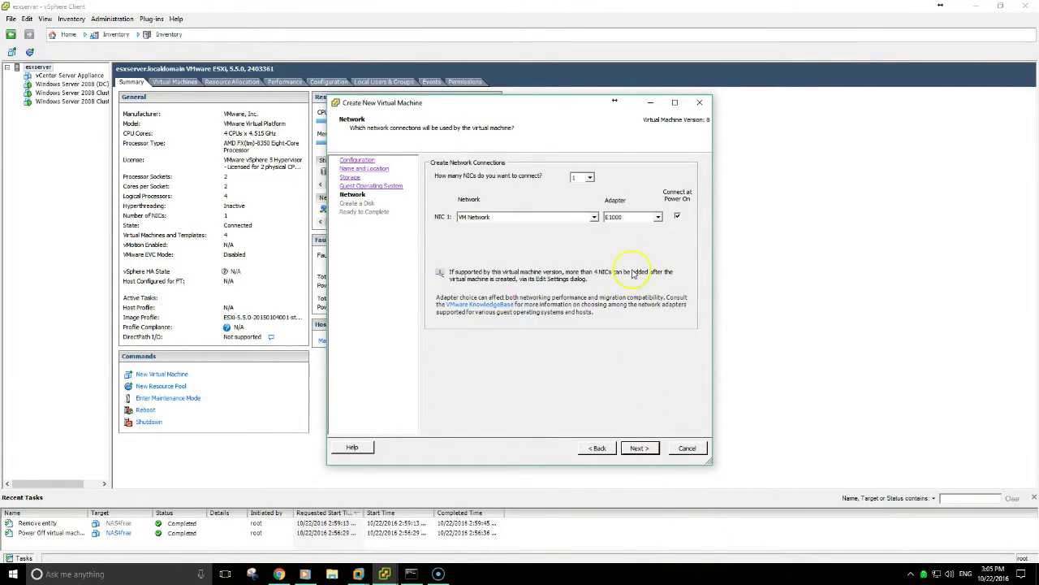
Keep one network adapter and an 8 GB disk, tick Edit settings, and finish
{"action": "left_click", "coordinate": [639, 448]}
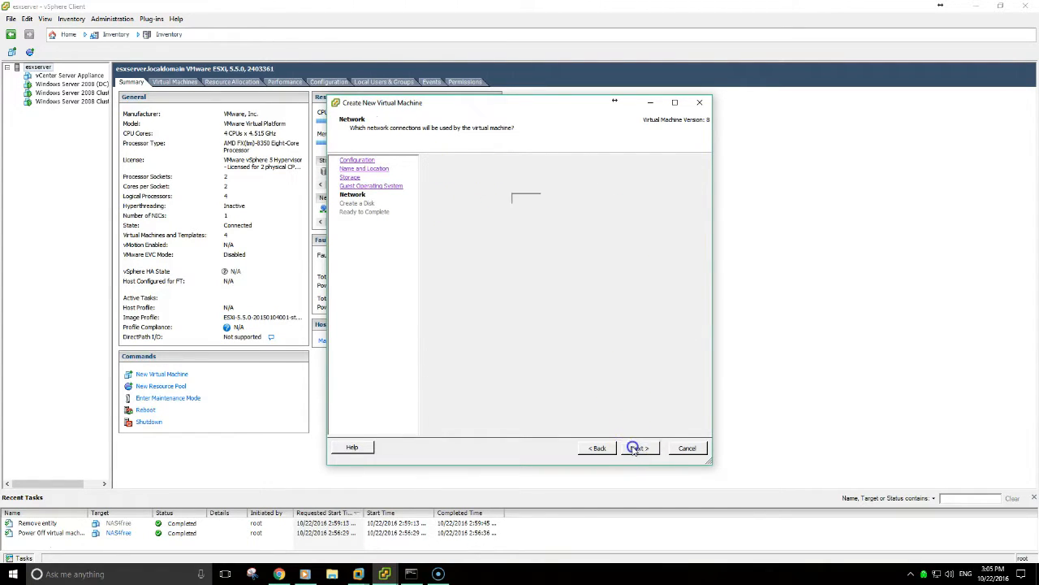
{"action": "left_click", "coordinate": [638, 447]}
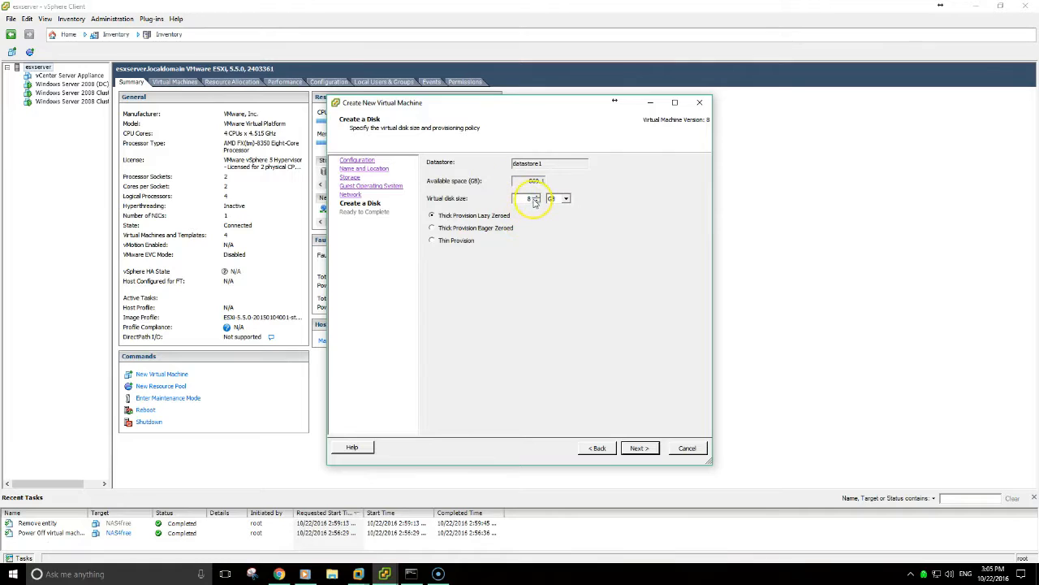
{"action": "left_click", "coordinate": [639, 447]}
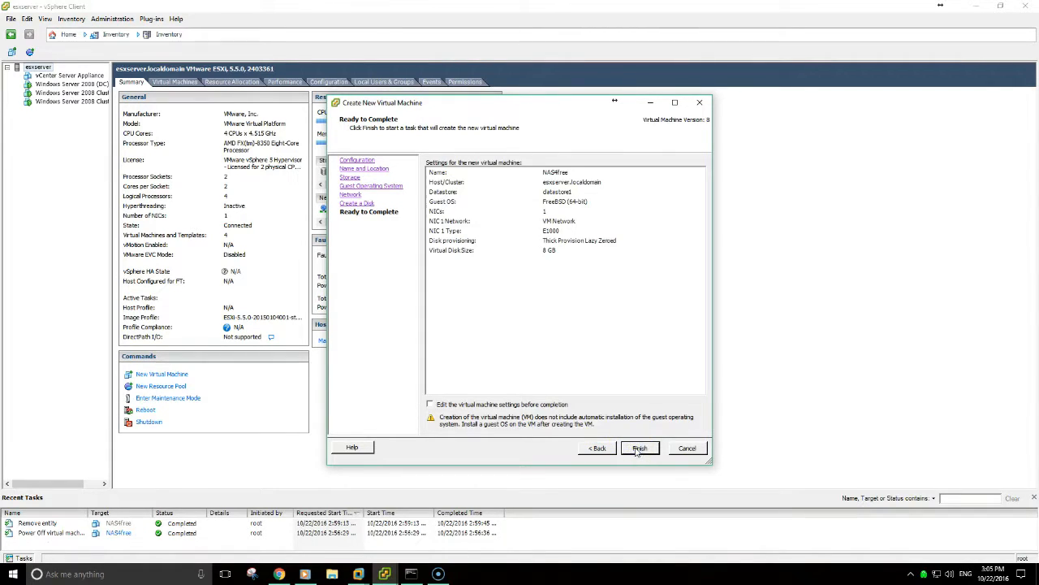
{"action": "left_click", "coordinate": [431, 404]}
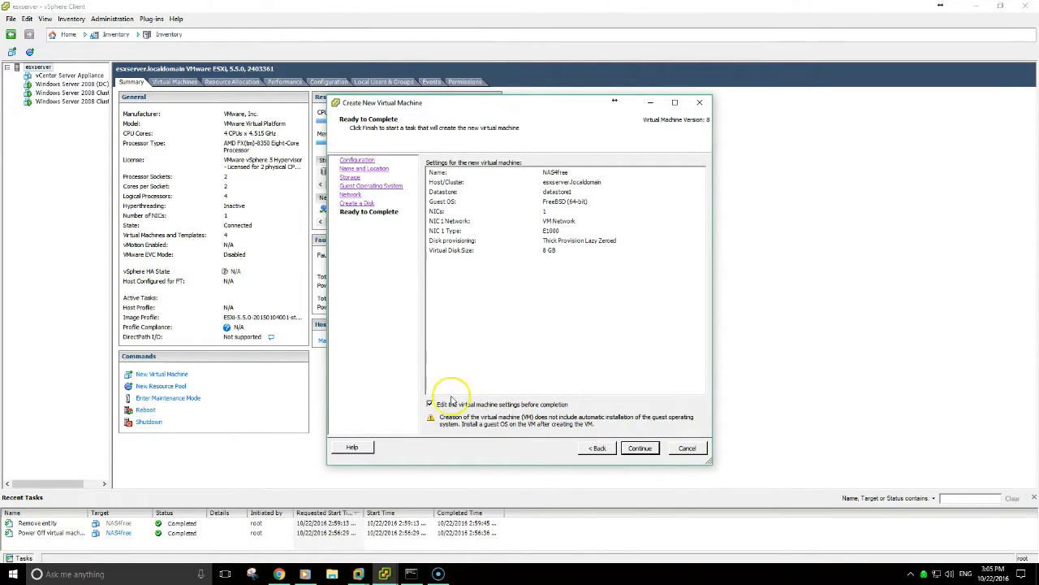
{"action": "mouse_move", "coordinate": [640, 448]}
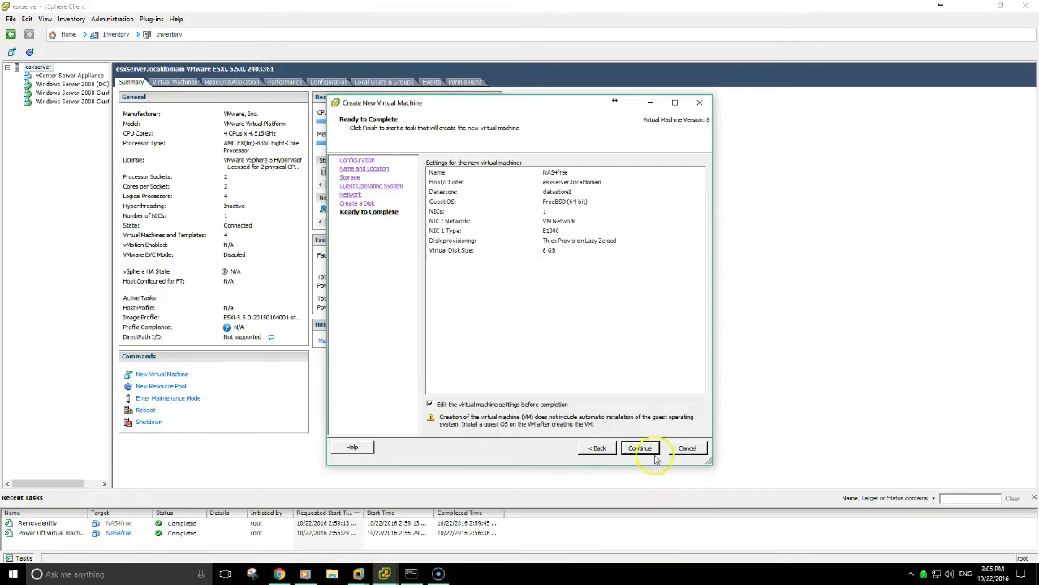
{"action": "left_click", "coordinate": [640, 447]}
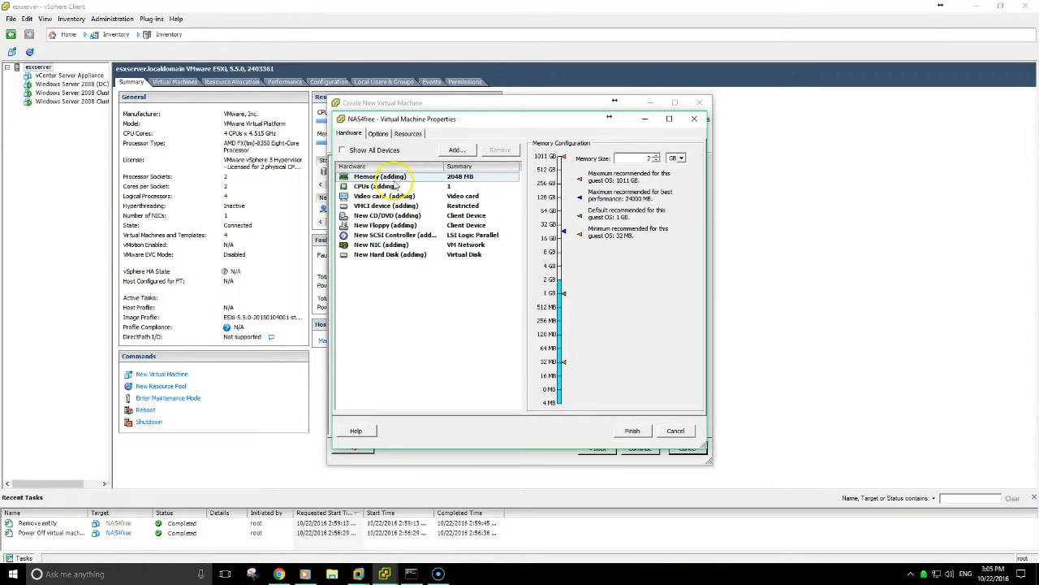
{"action": "left_click", "coordinate": [632, 431]}
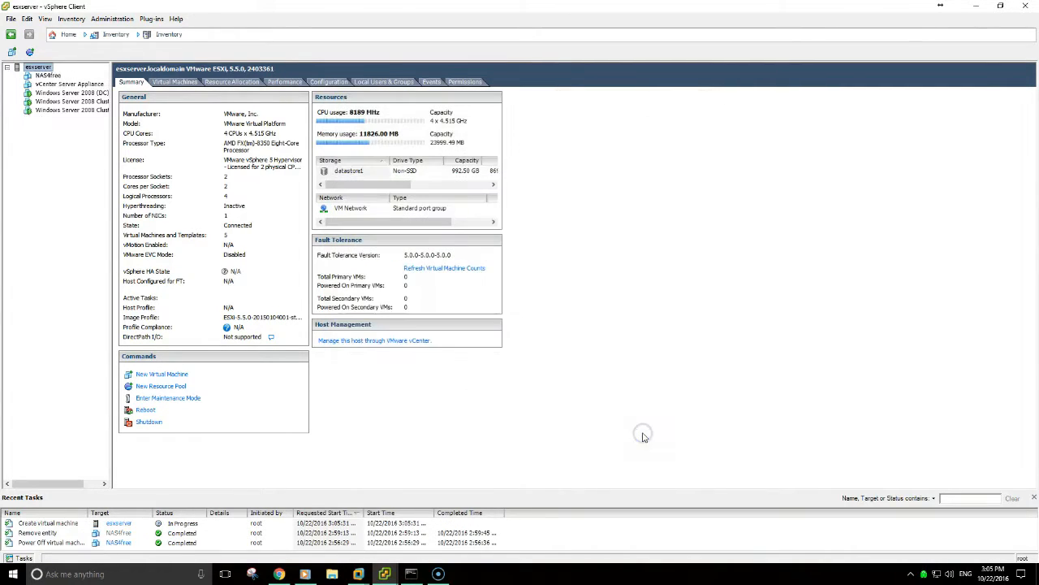
Show NAS4free's summary and set its CD/DVD drive to use an ISO image
{"action": "left_click", "coordinate": [48, 76]}
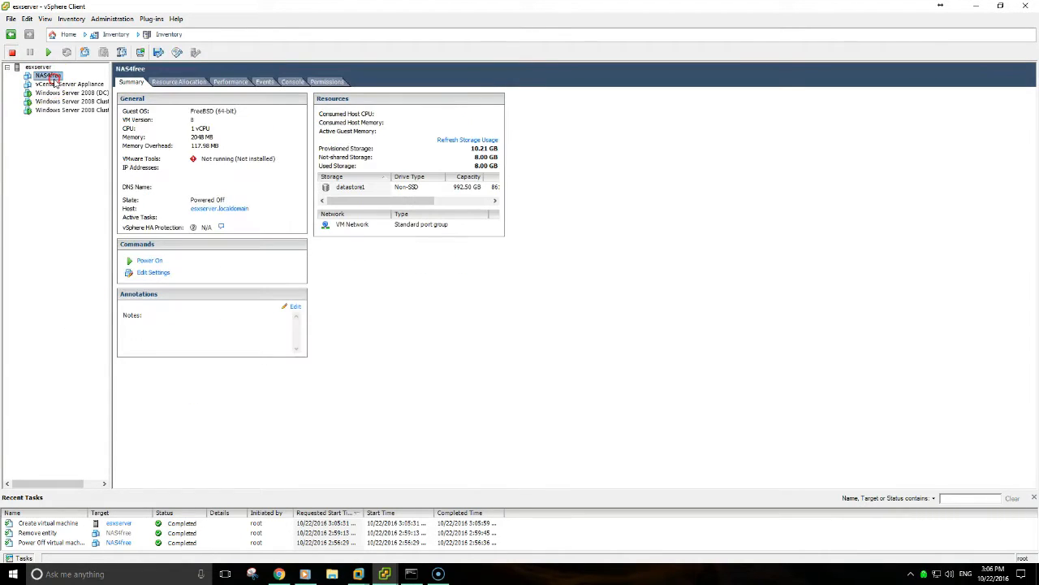
{"action": "right_click", "coordinate": [47, 74]}
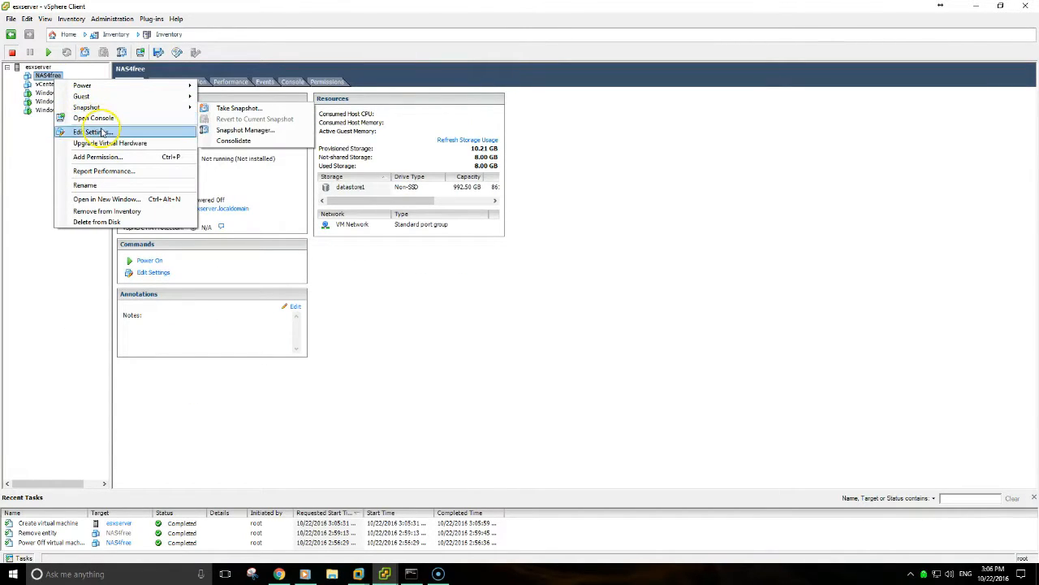
{"action": "left_click", "coordinate": [93, 131]}
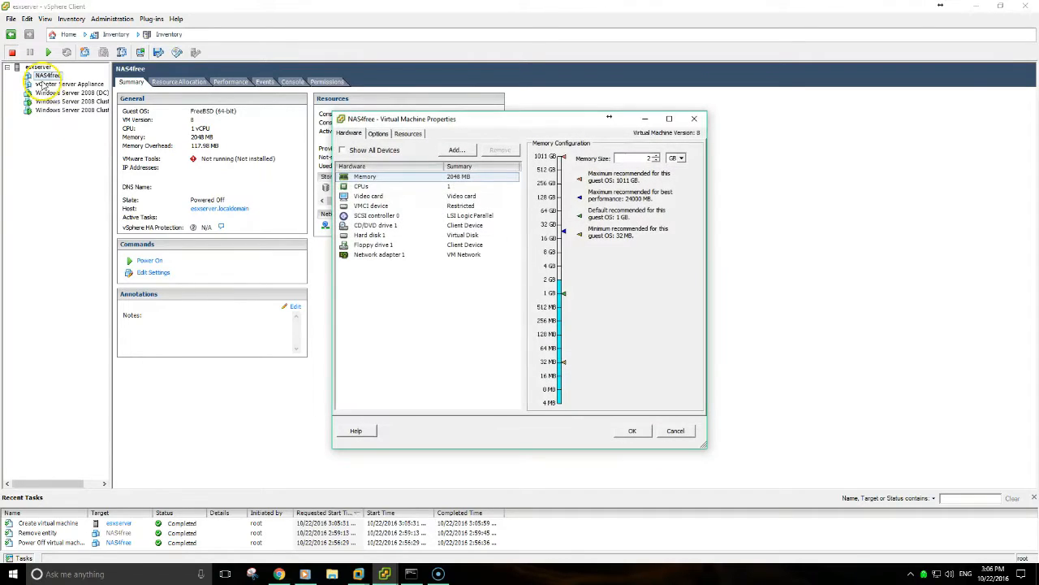
{"action": "left_click", "coordinate": [375, 225]}
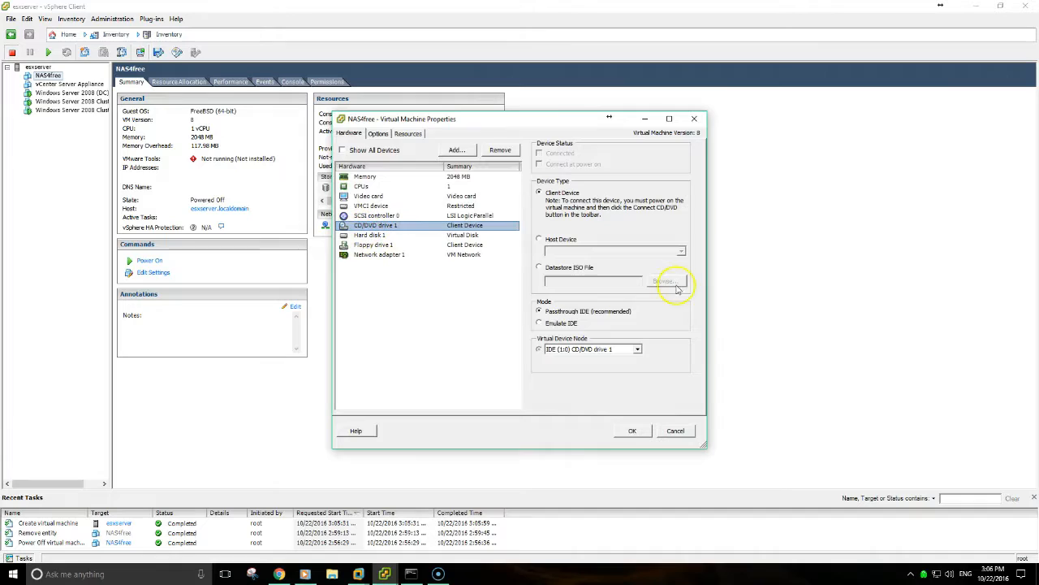
{"action": "left_click", "coordinate": [539, 267]}
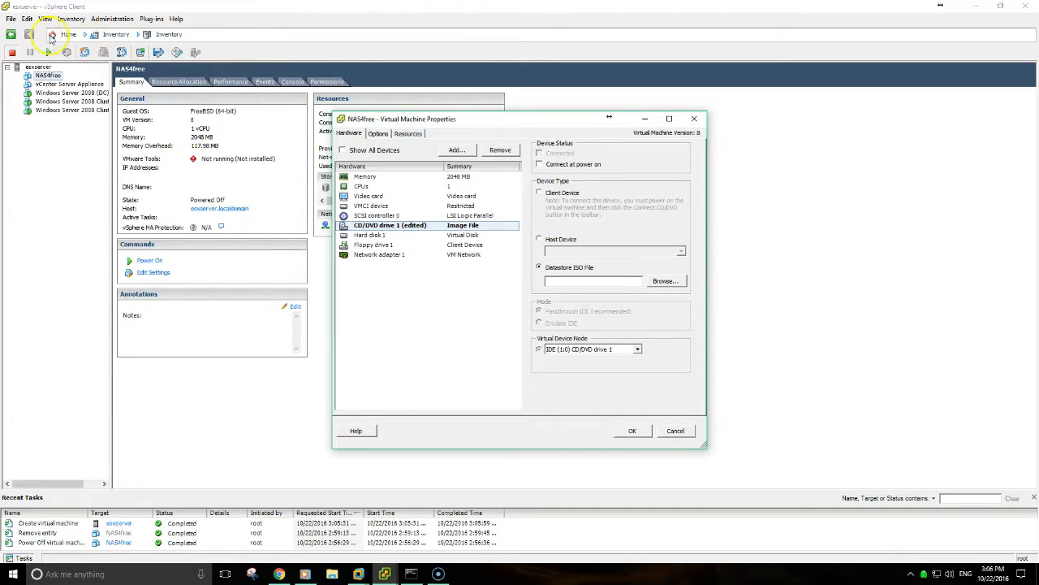
{"action": "left_click", "coordinate": [674, 431]}
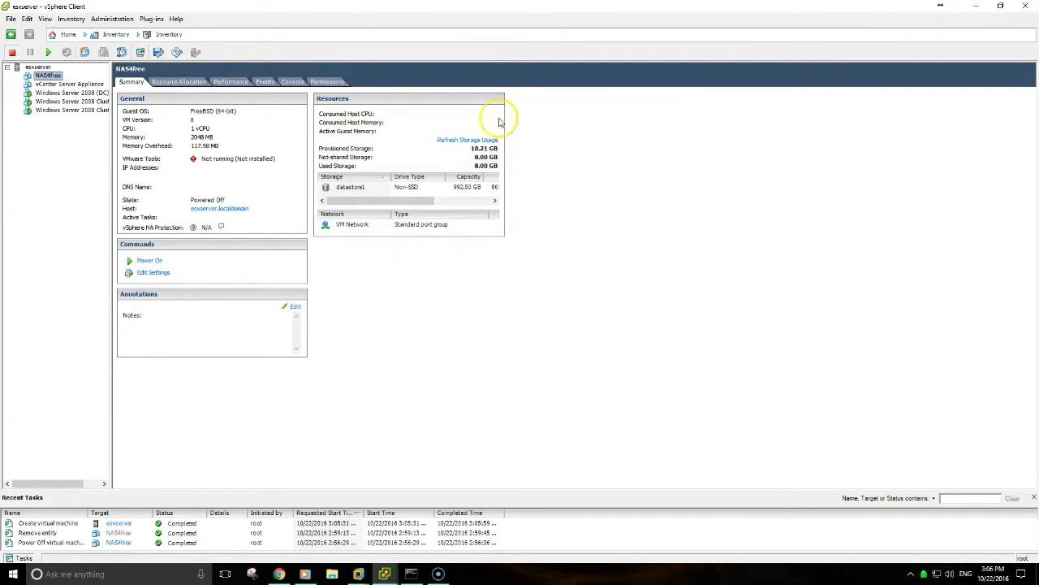
{"action": "mouse_move", "coordinate": [362, 199]}
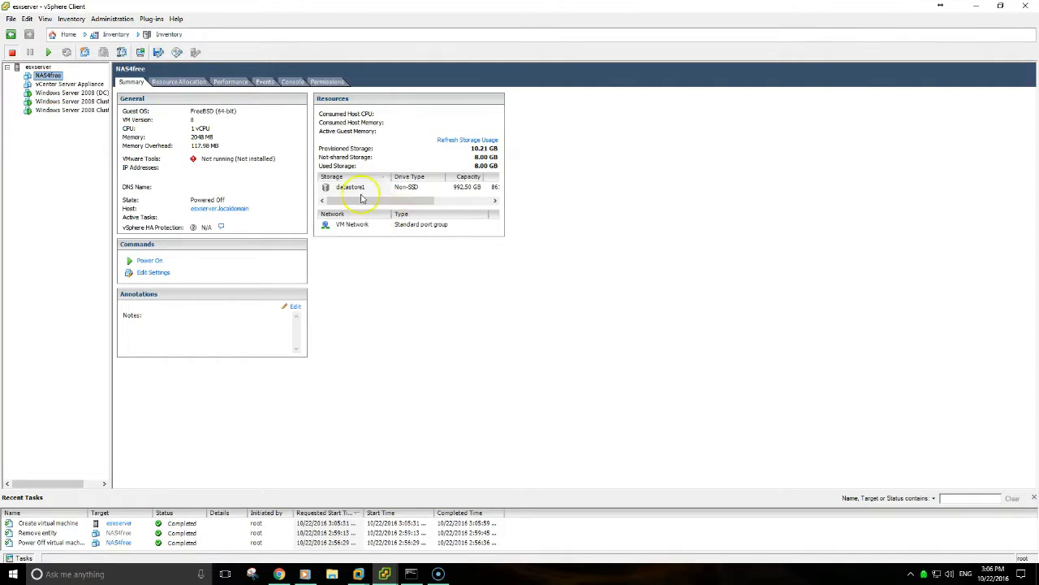
{"action": "left_click", "coordinate": [350, 187]}
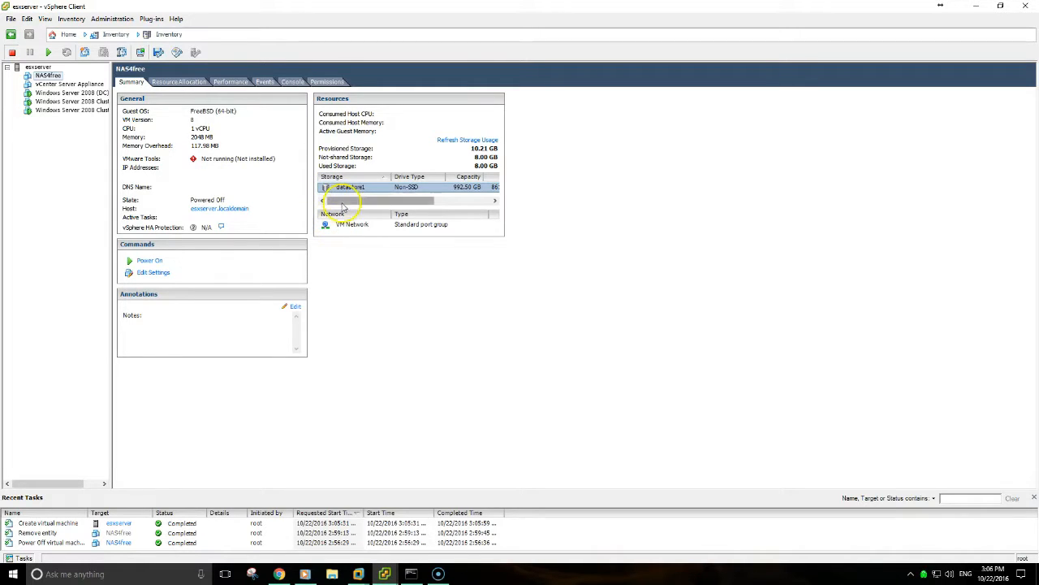
{"action": "right_click", "coordinate": [347, 186]}
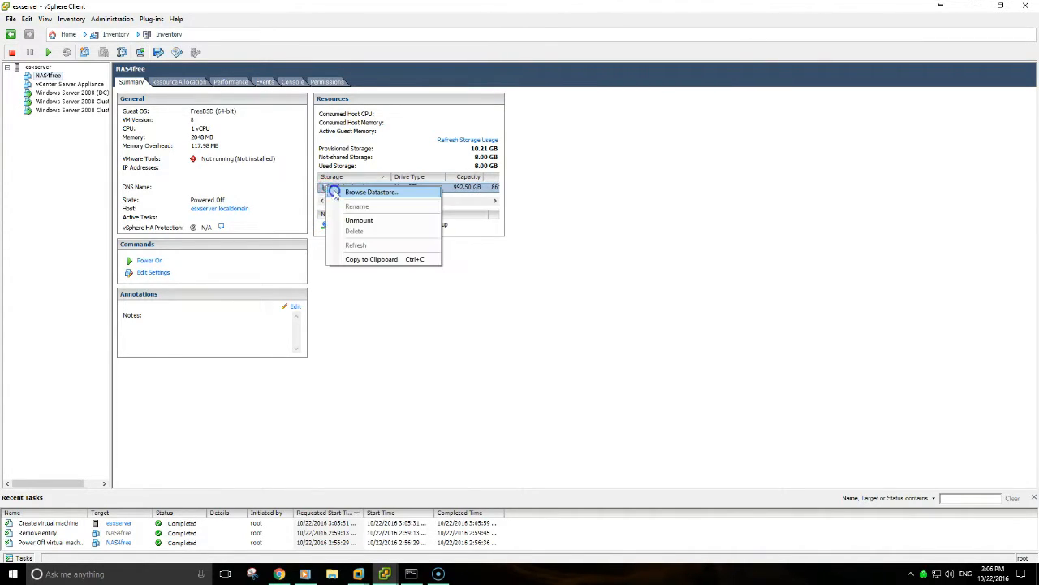
{"action": "left_click", "coordinate": [372, 192]}
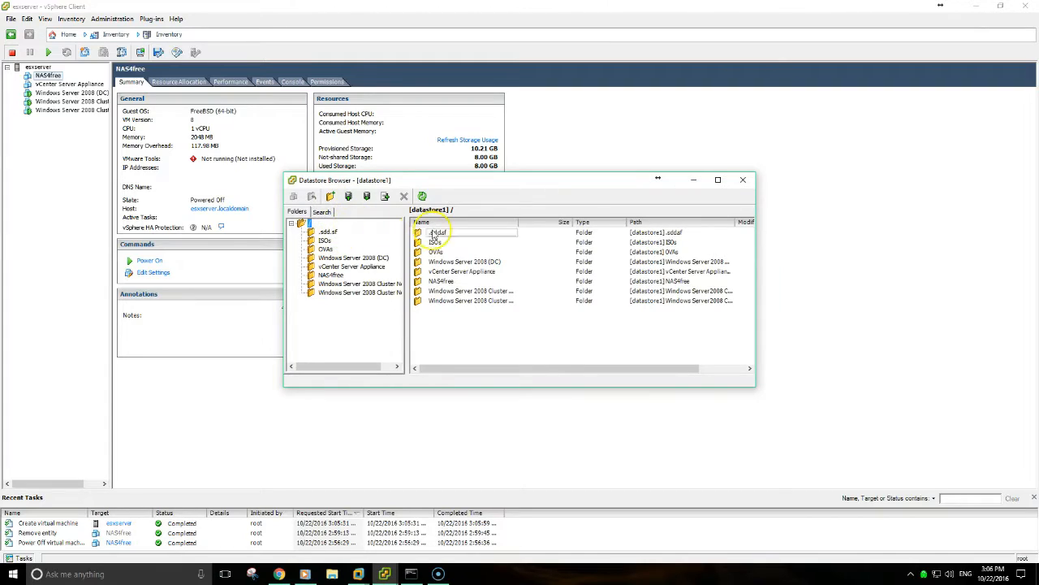
{"action": "left_click", "coordinate": [348, 196]}
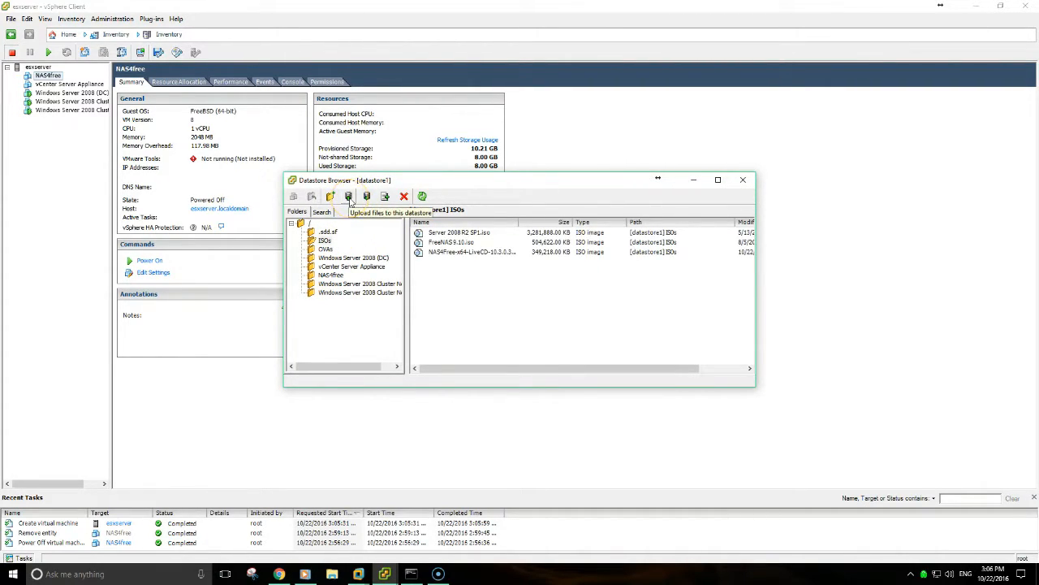
{"action": "left_click", "coordinate": [471, 251]}
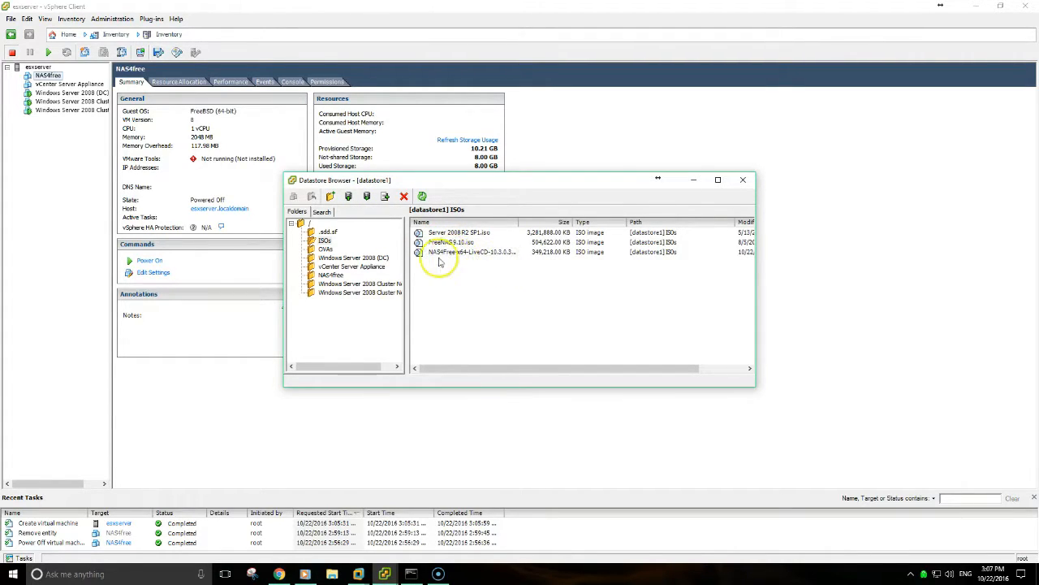
{"action": "left_click", "coordinate": [741, 179]}
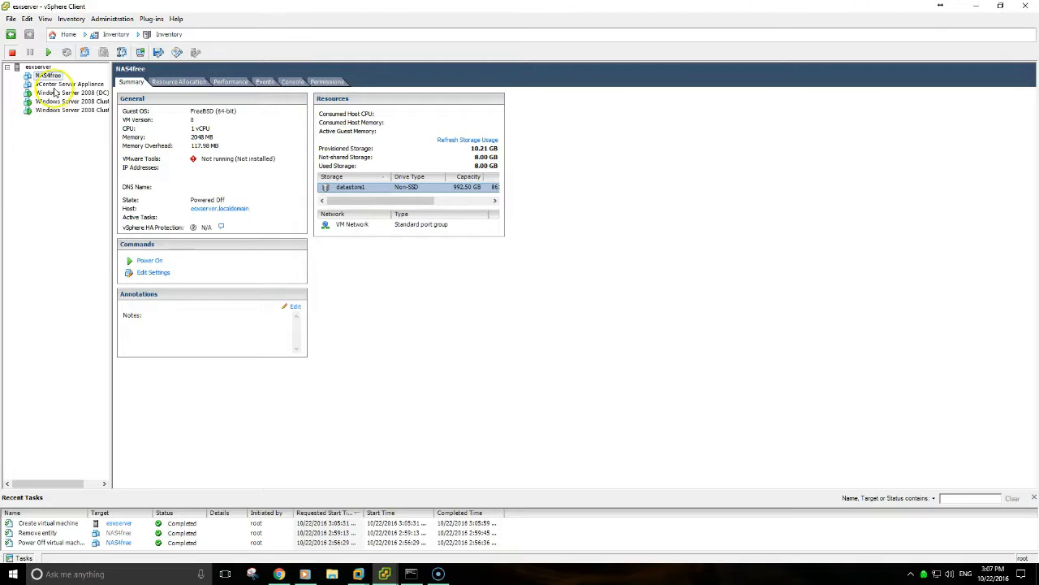
Point NAS4free's CD/DVD drive at the NAS4Free LiveCD in datastore1/ISOs, connecting at power on
{"action": "left_click", "coordinate": [49, 75]}
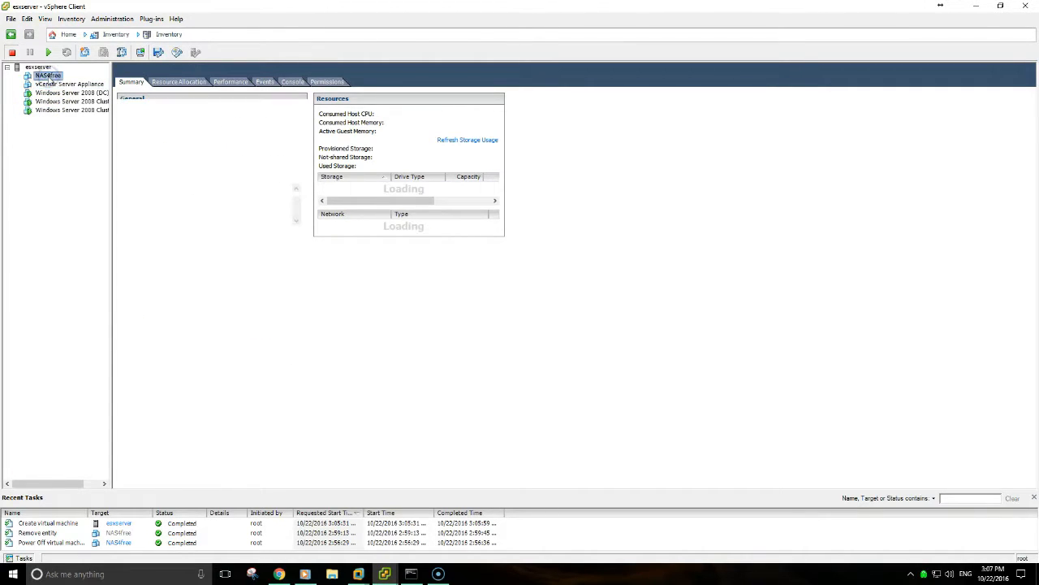
{"action": "left_click", "coordinate": [47, 75]}
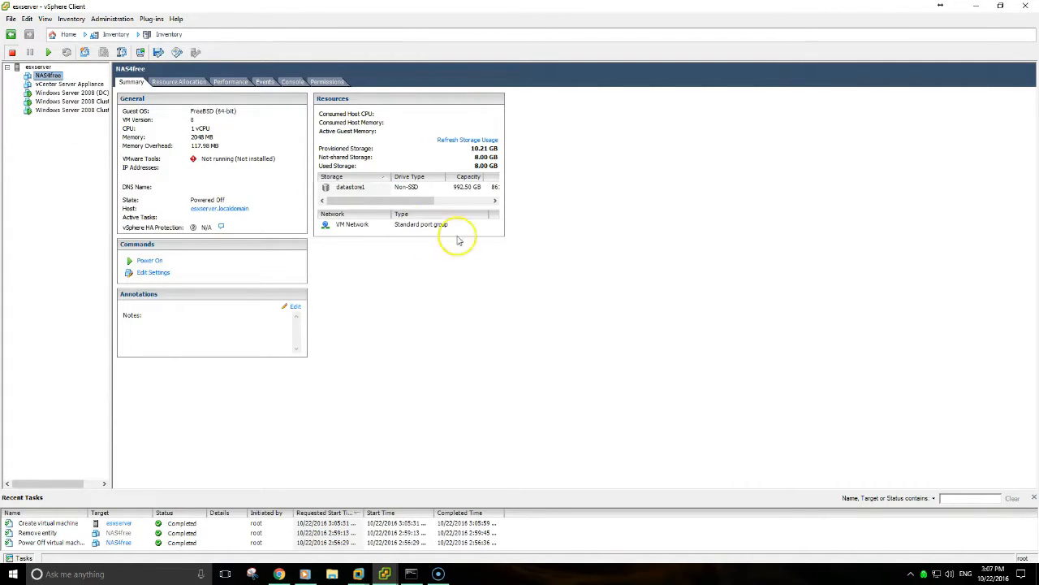
{"action": "left_click", "coordinate": [154, 272]}
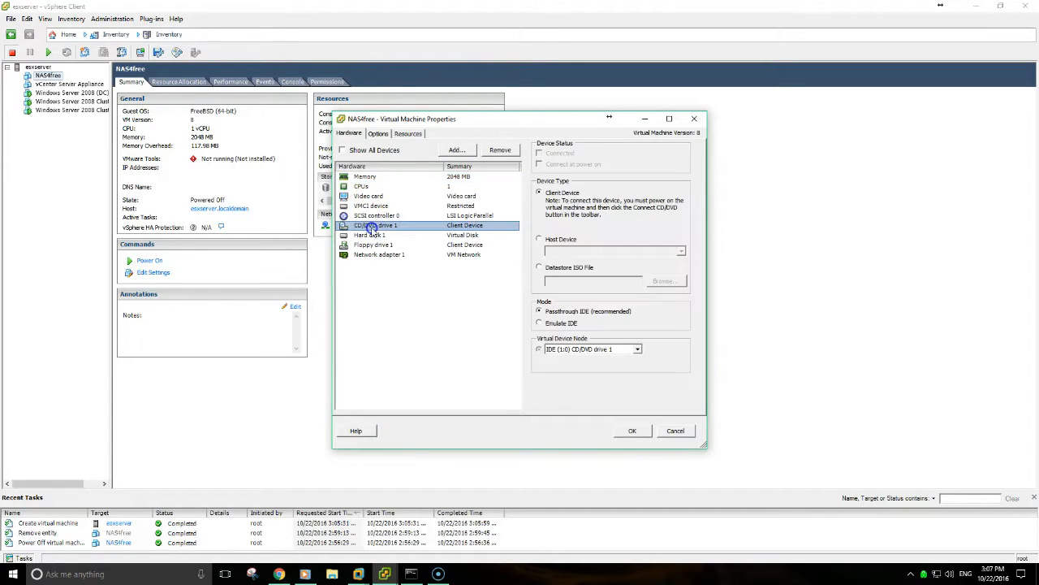
{"action": "left_click", "coordinate": [665, 281]}
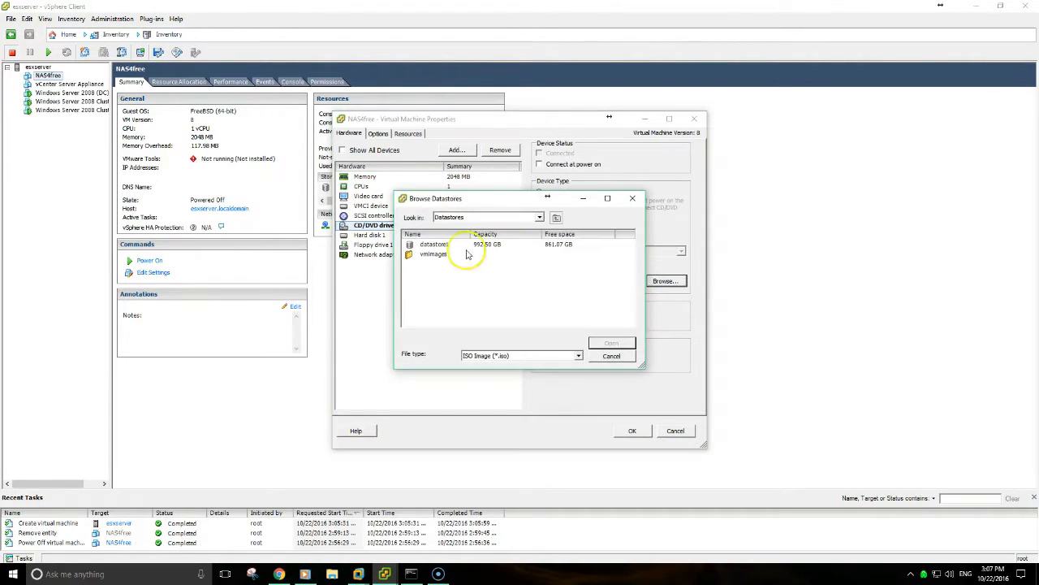
{"action": "double_click", "coordinate": [435, 244]}
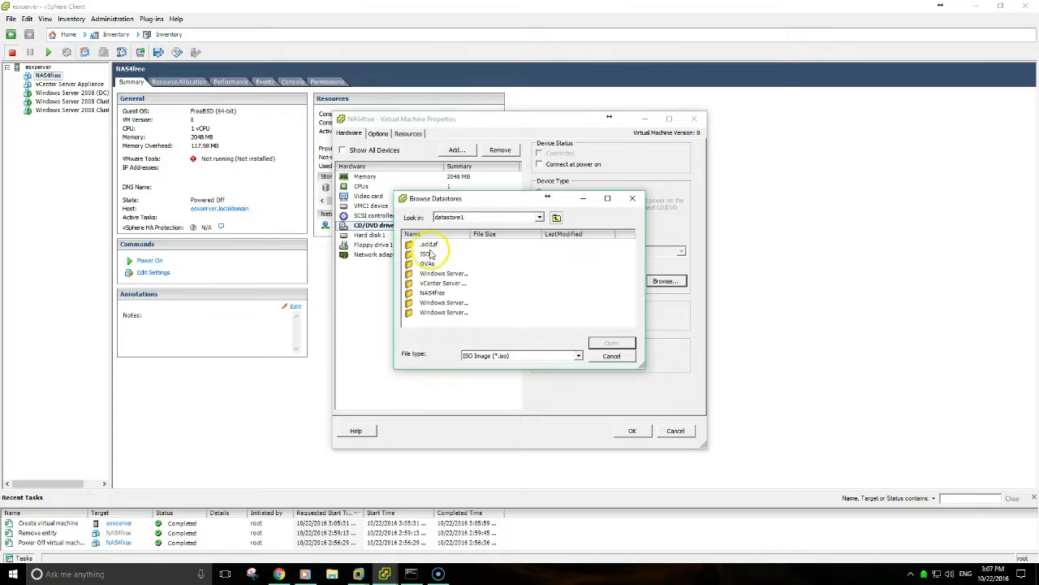
{"action": "double_click", "coordinate": [426, 253]}
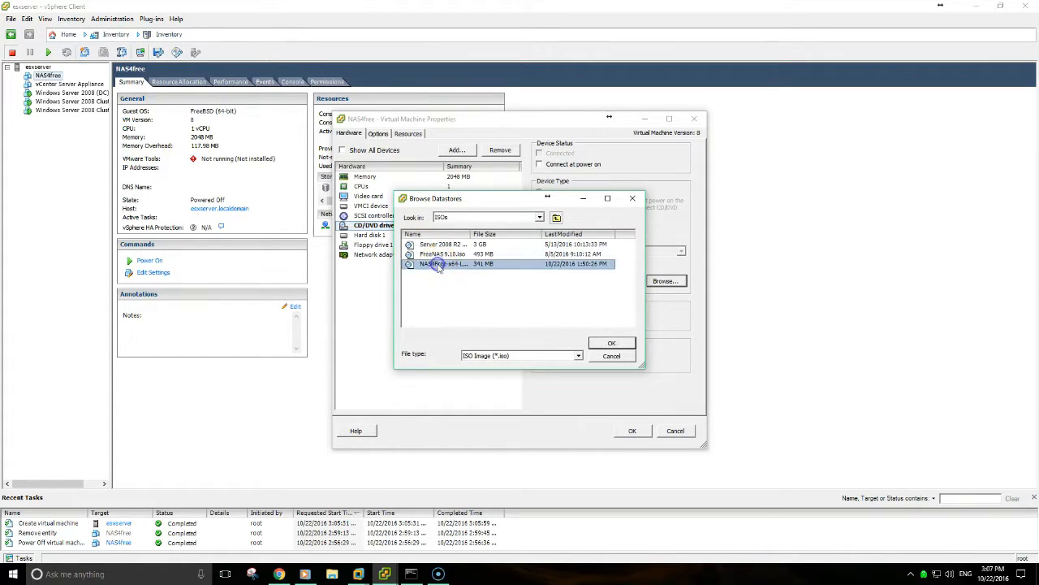
{"action": "left_click", "coordinate": [612, 342]}
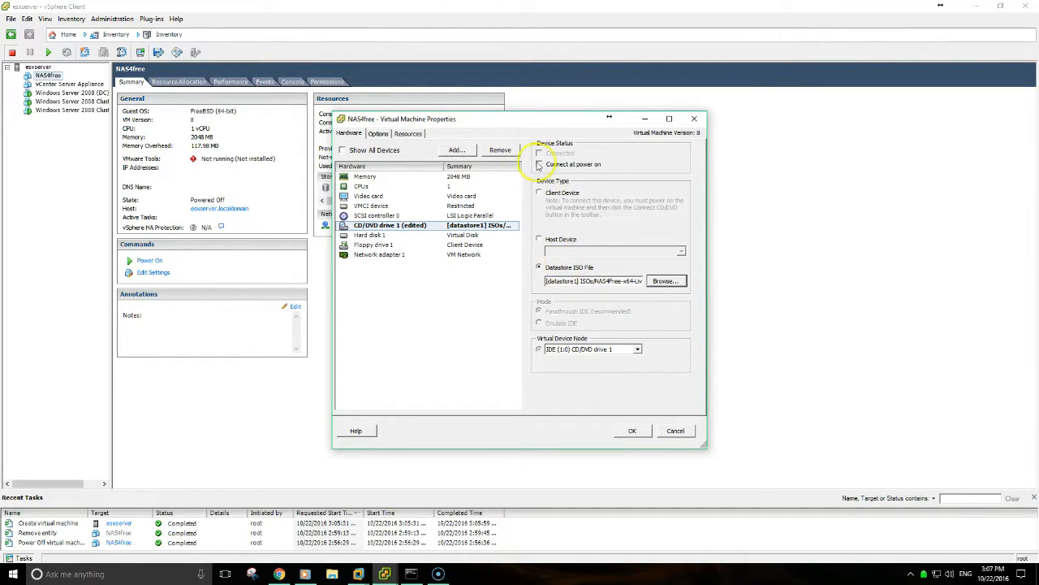
{"action": "left_click", "coordinate": [539, 164]}
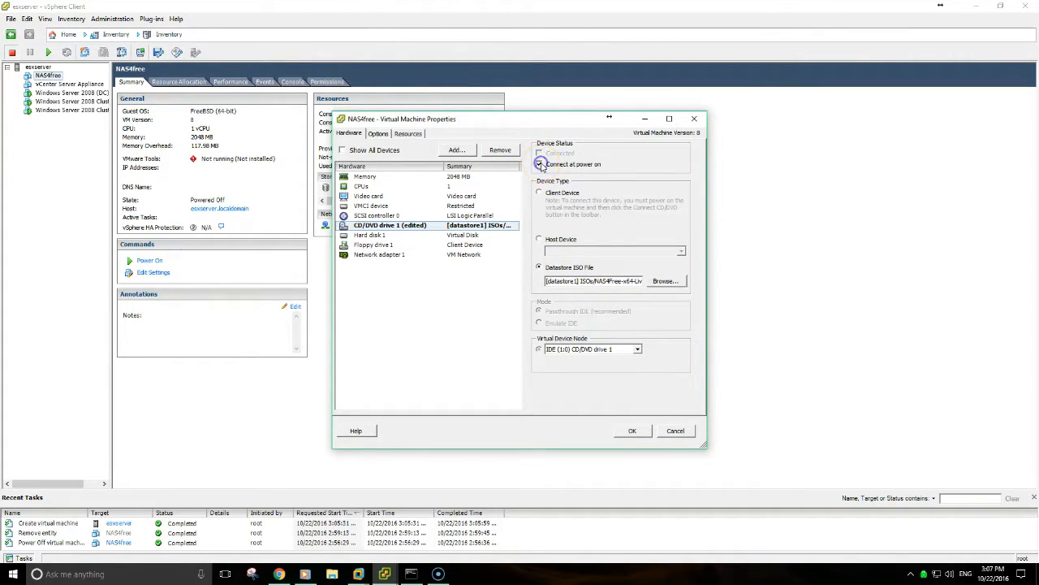
{"action": "left_click", "coordinate": [539, 164]}
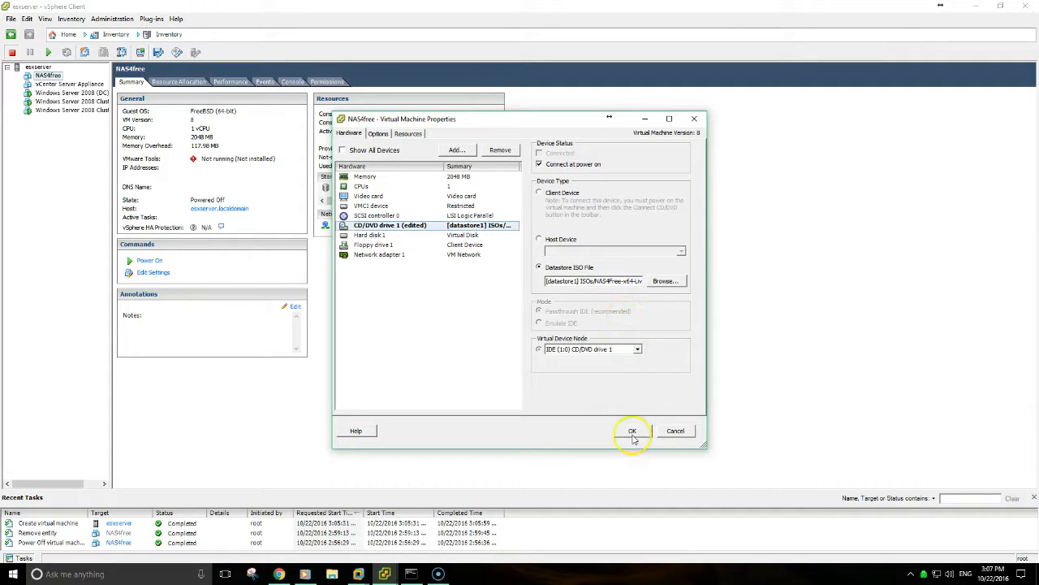
{"action": "left_click", "coordinate": [632, 430]}
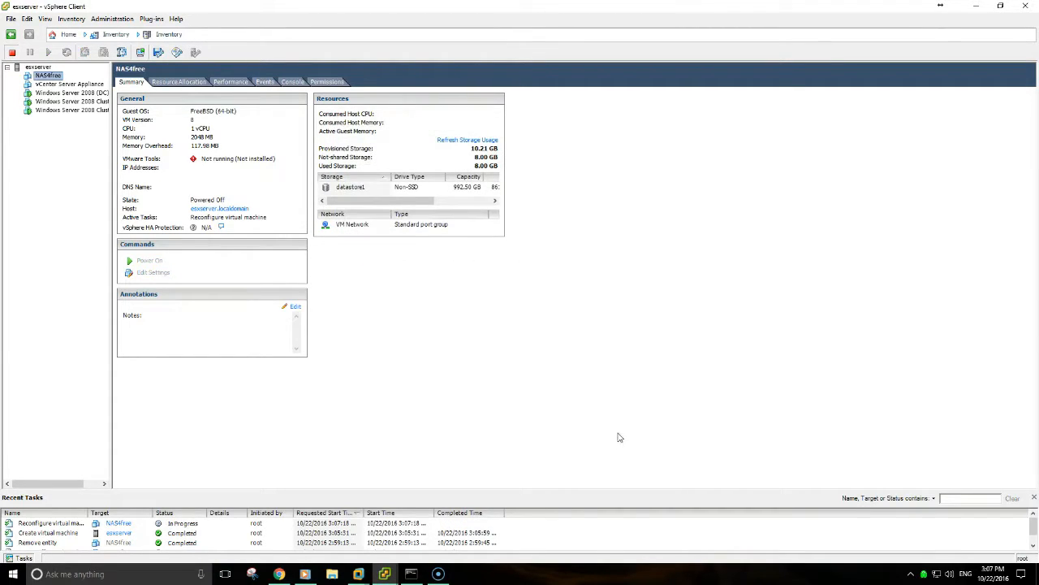
{"action": "right_click", "coordinate": [47, 75]}
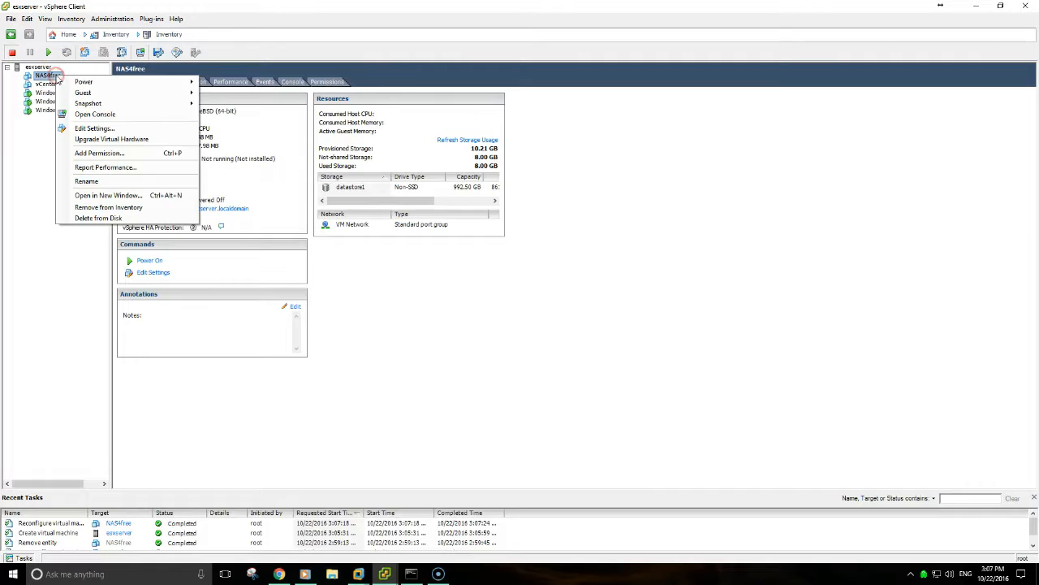
Open the NAS4free console and power on the virtual machine
{"action": "left_click", "coordinate": [95, 114]}
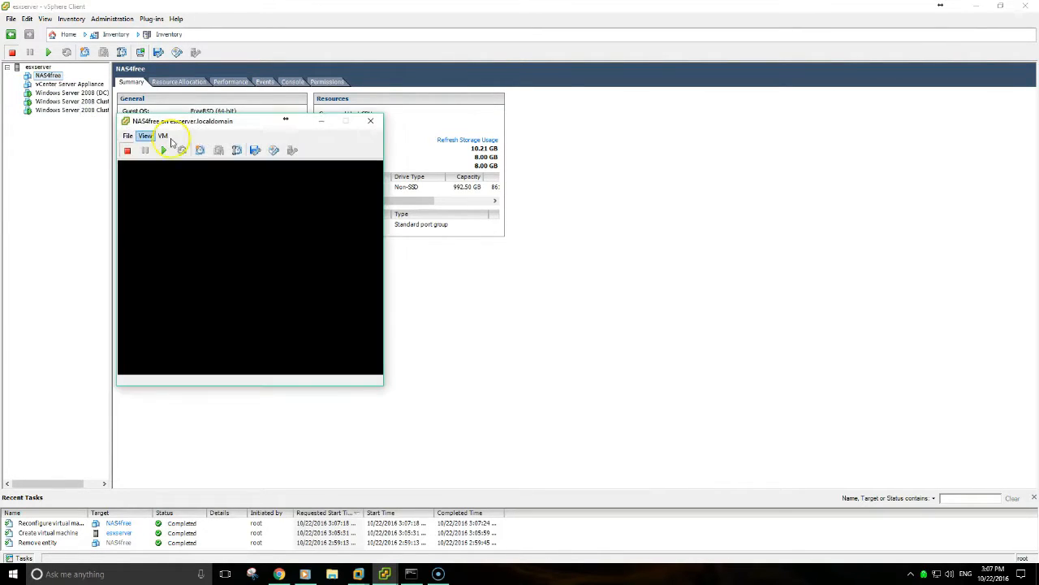
{"action": "left_click", "coordinate": [163, 150]}
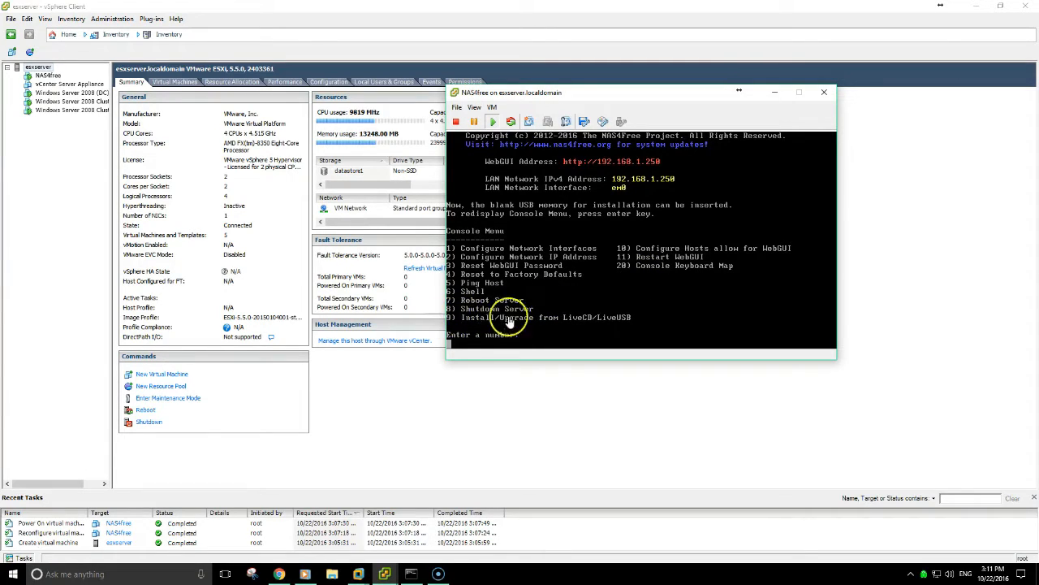
From console option 2, install the embedded OS with a 2048 MB swap size
{"action": "left_click", "coordinate": [510, 317]}
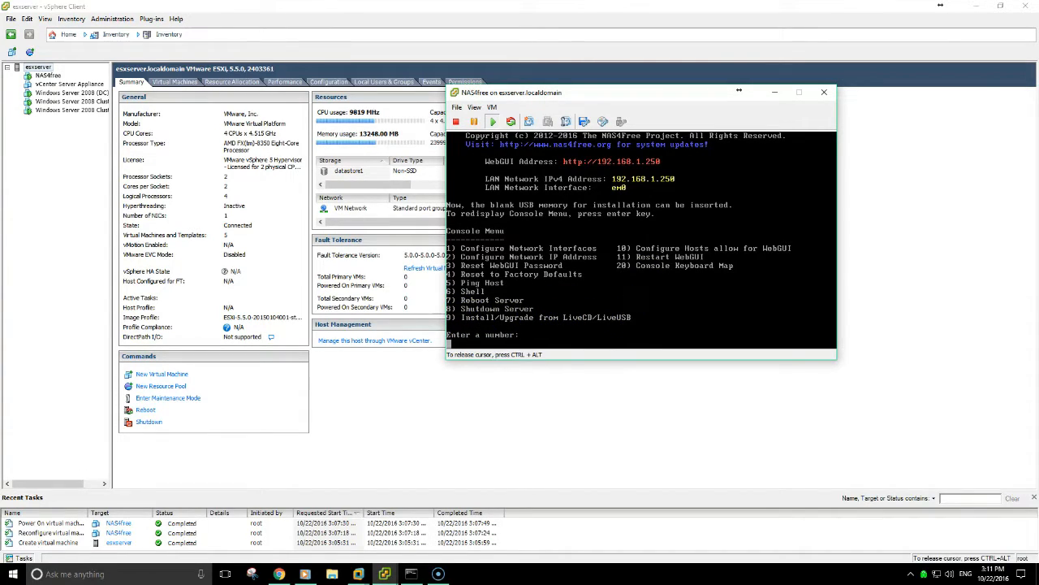
{"action": "type", "text": "2"}
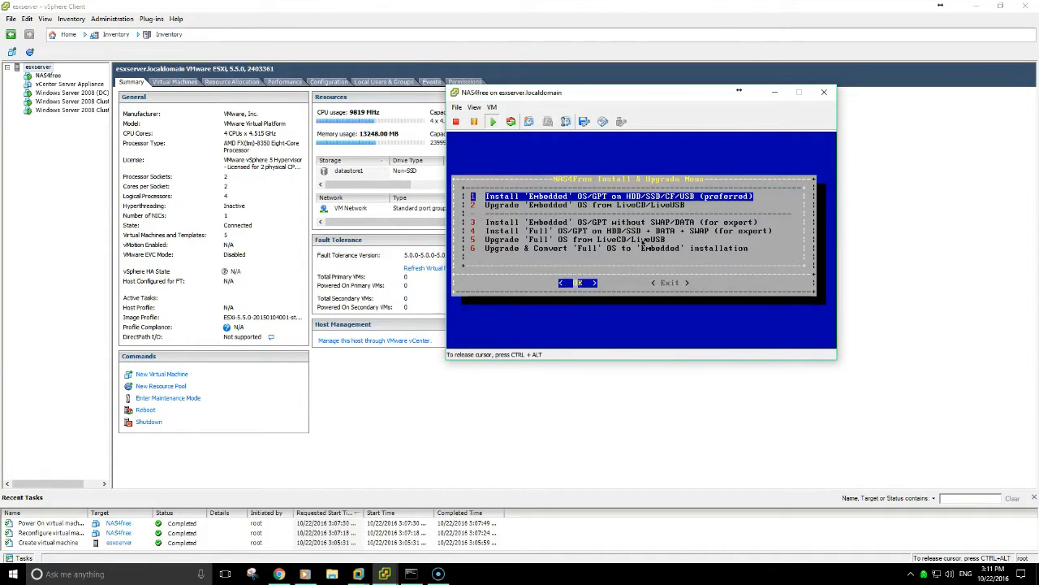
{"action": "left_click", "coordinate": [579, 283]}
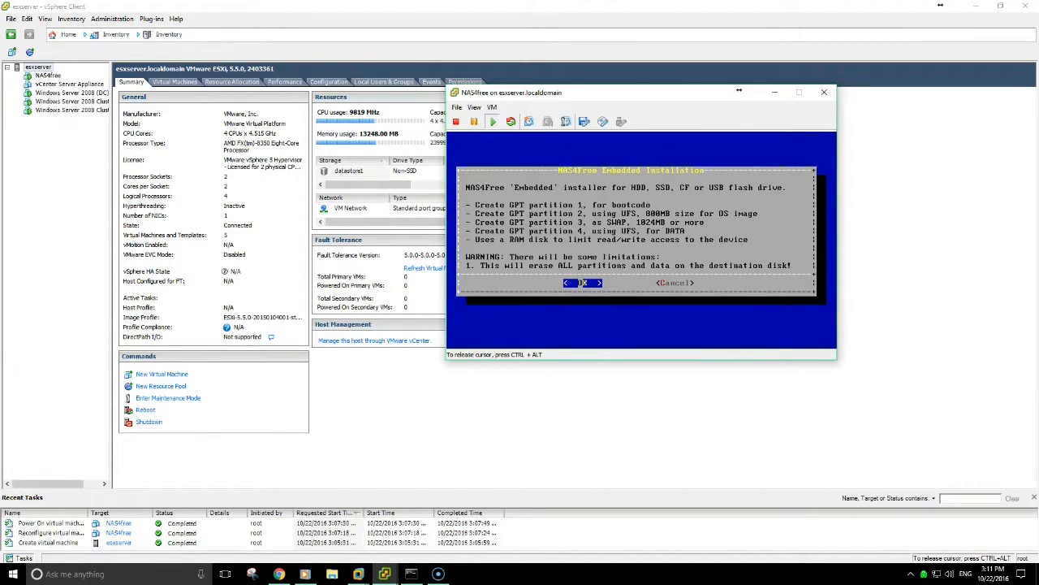
{"action": "left_click", "coordinate": [581, 281]}
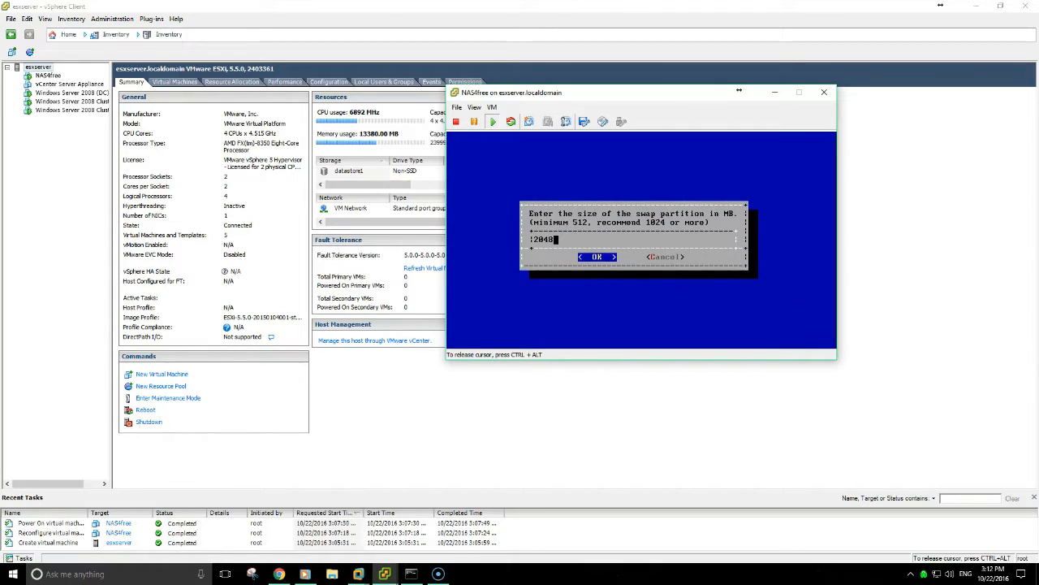
{"action": "left_click", "coordinate": [596, 256]}
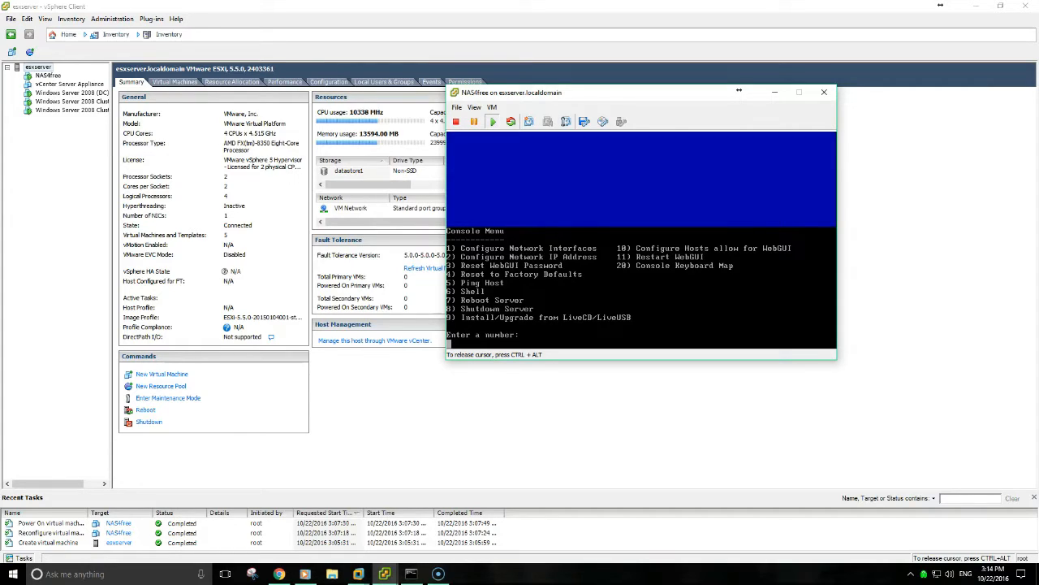
Choose console option 7 and confirm rebooting the NAS4Free server
{"action": "type", "text": "7"}
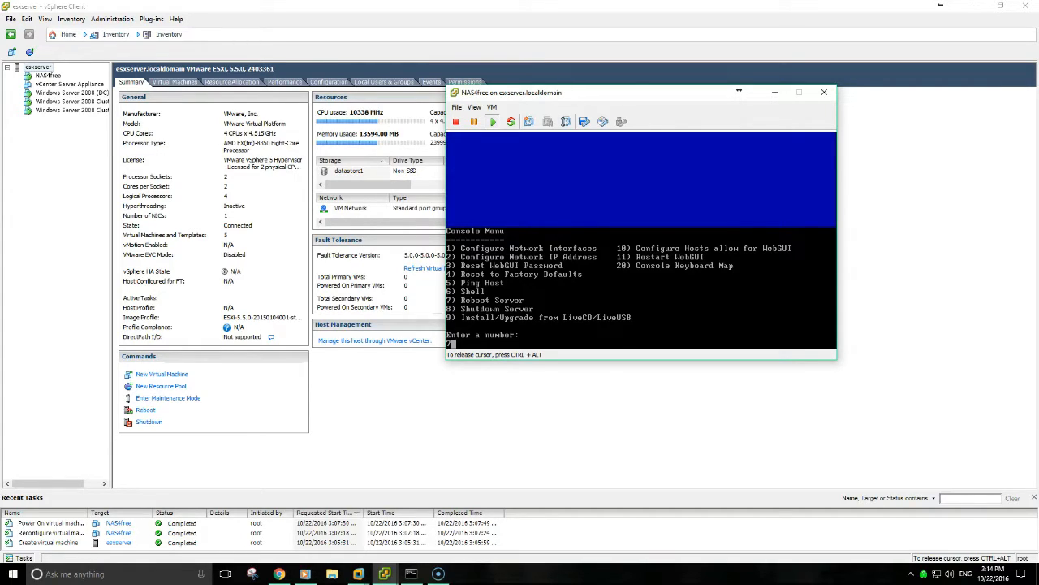
{"action": "type", "text": "7"}
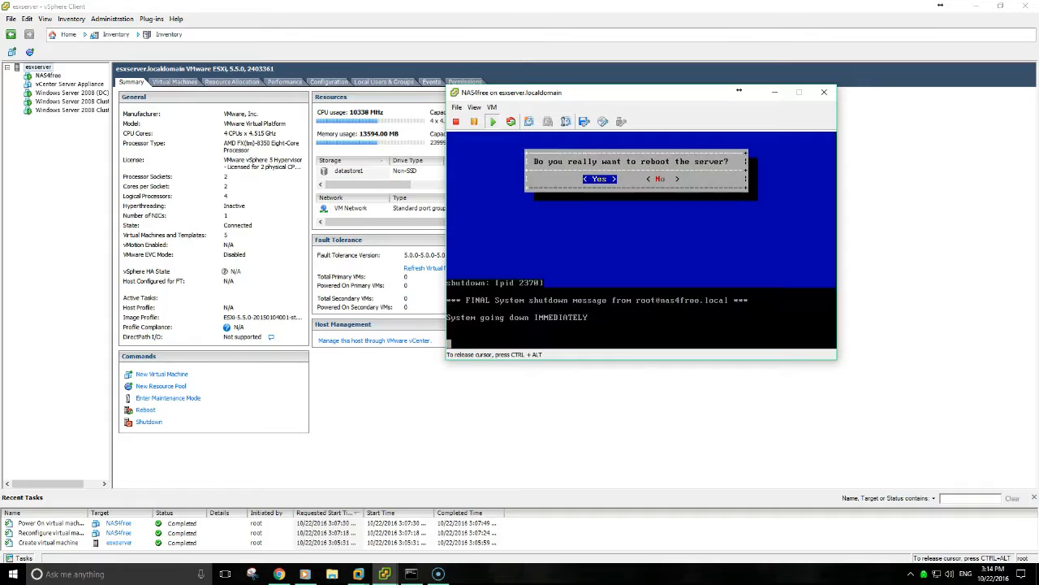
{"action": "left_click", "coordinate": [599, 179]}
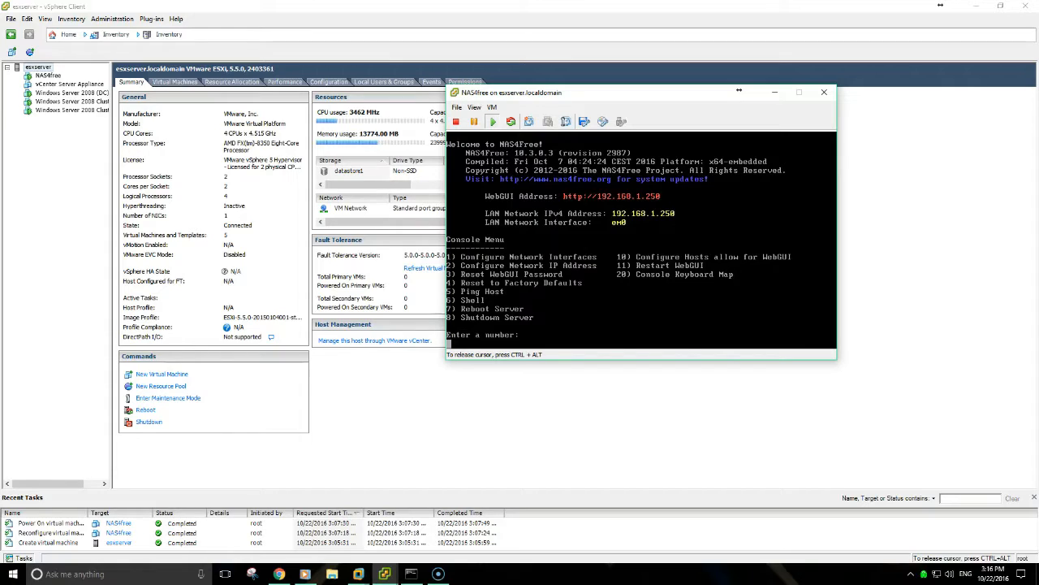
Via option 2, decline DHCP and set LAN IP 192.168.0.104 with gateway and DNS
{"action": "type", "text": "2"}
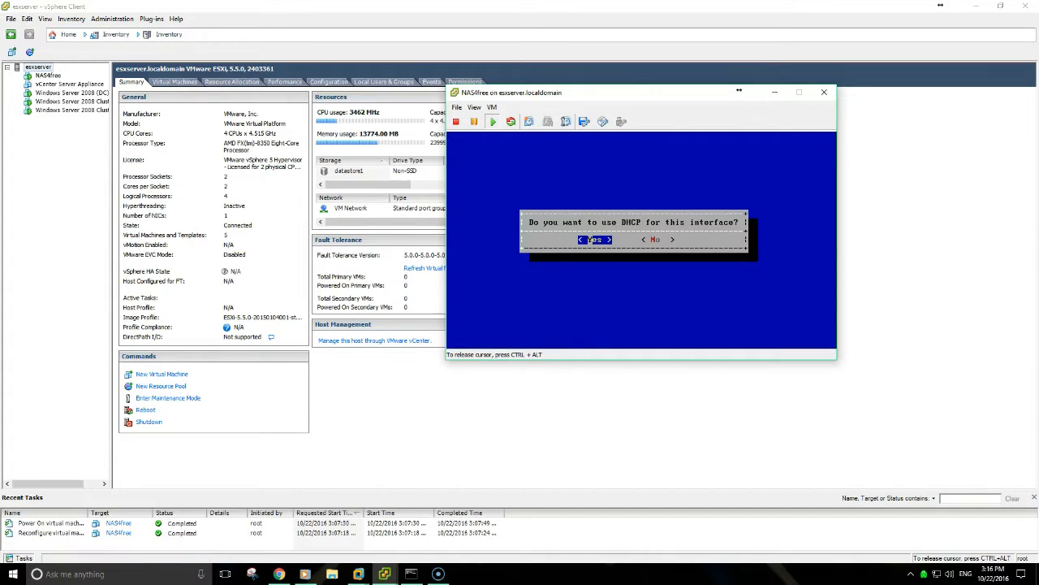
{"action": "left_click", "coordinate": [654, 239]}
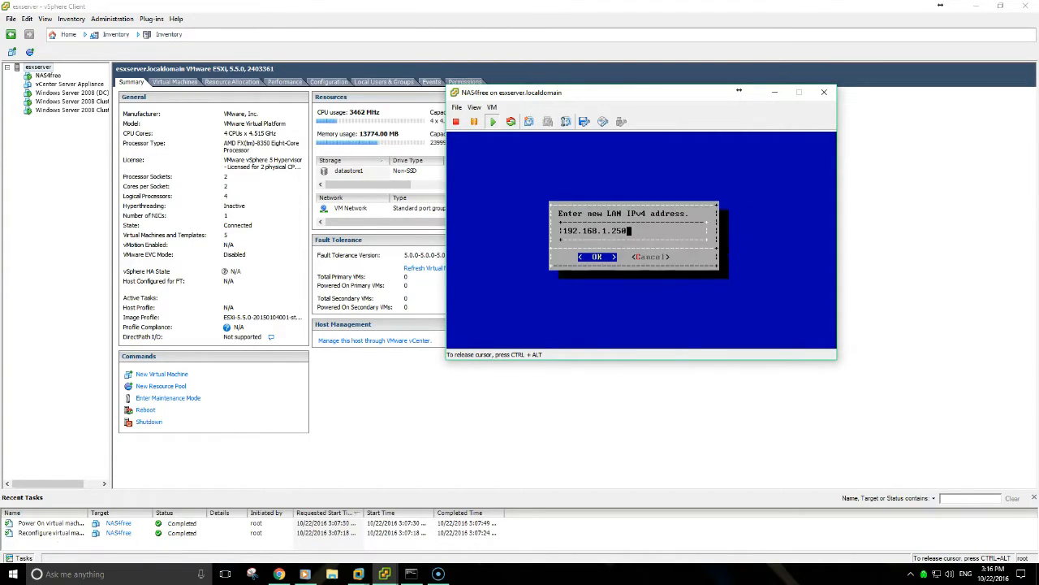
{"action": "key", "text": "BackSpace"}
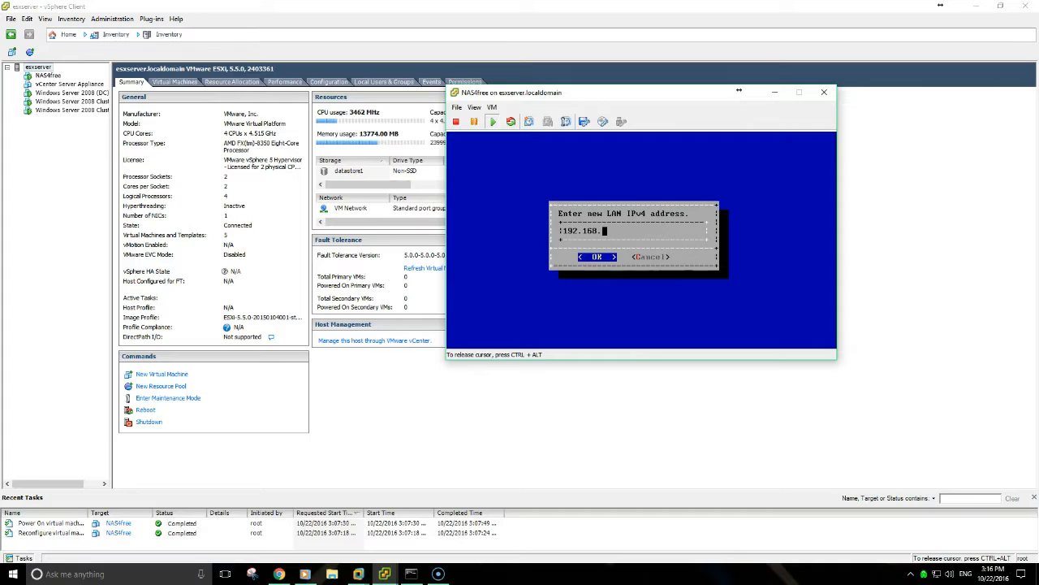
{"action": "type", "text": "0.104"}
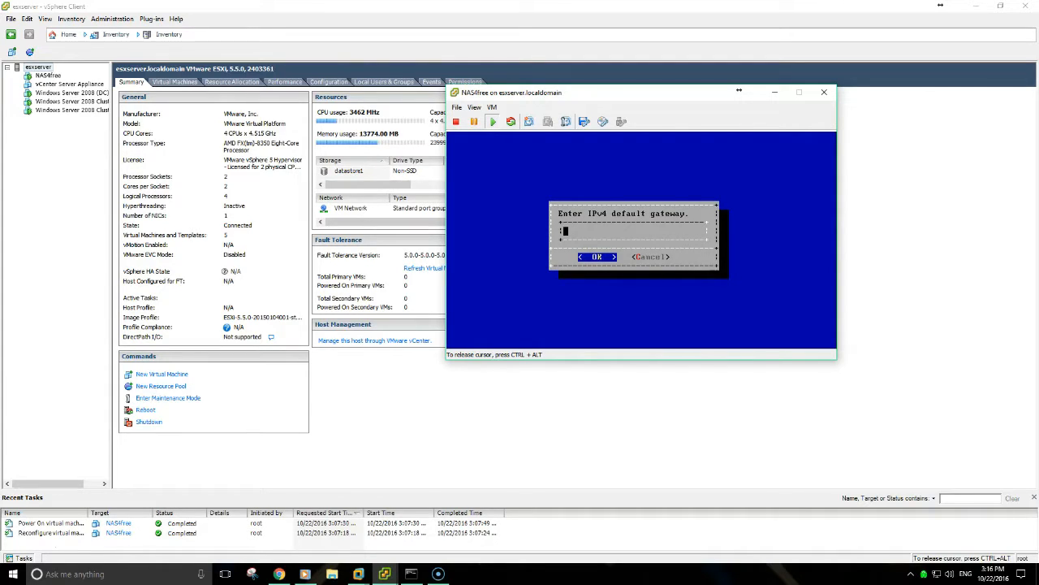
{"action": "type", "text": "192.12"}
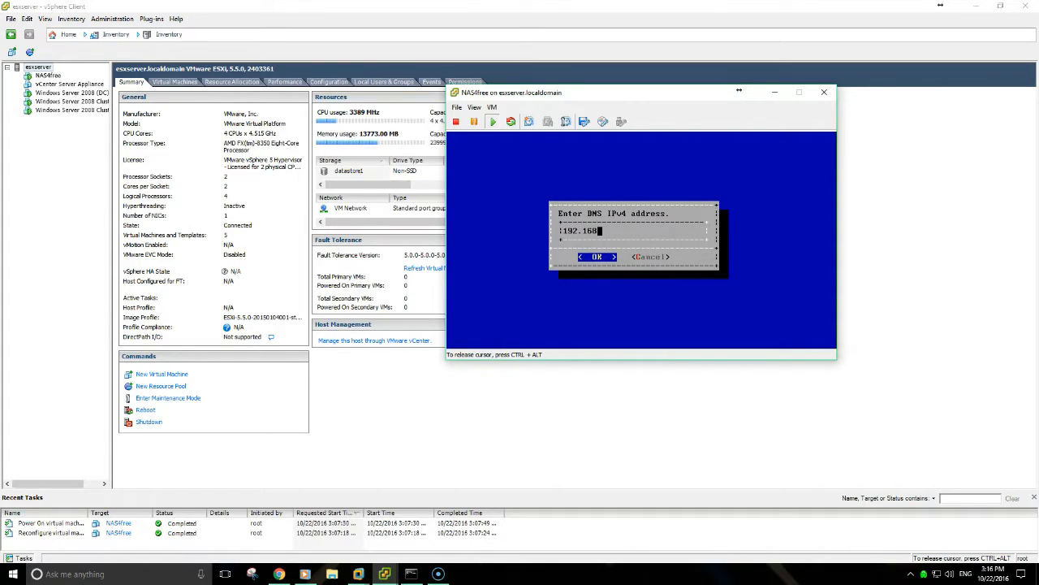
{"action": "type", "text": ".0.10"}
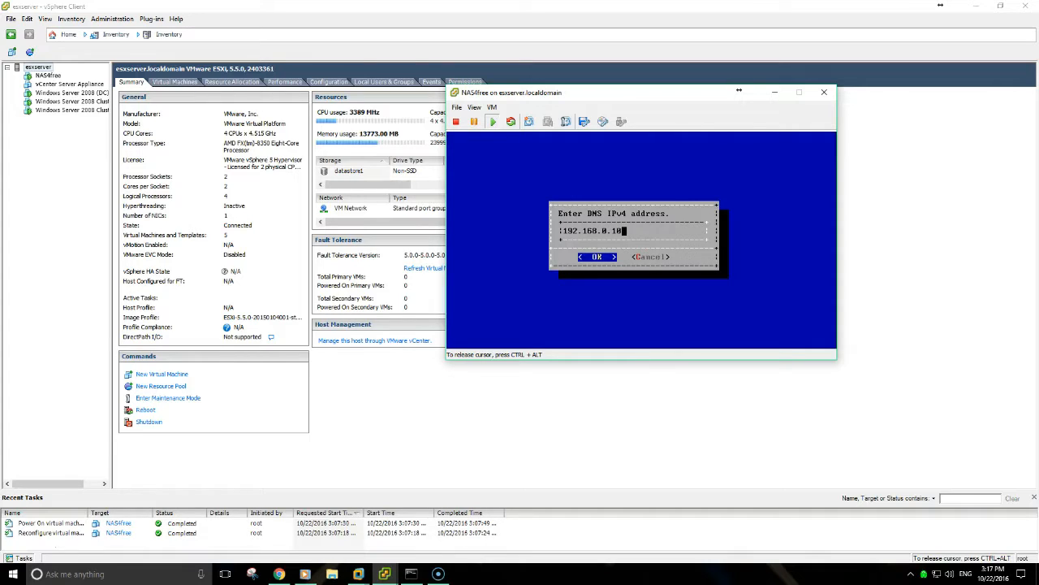
{"action": "left_click", "coordinate": [597, 257]}
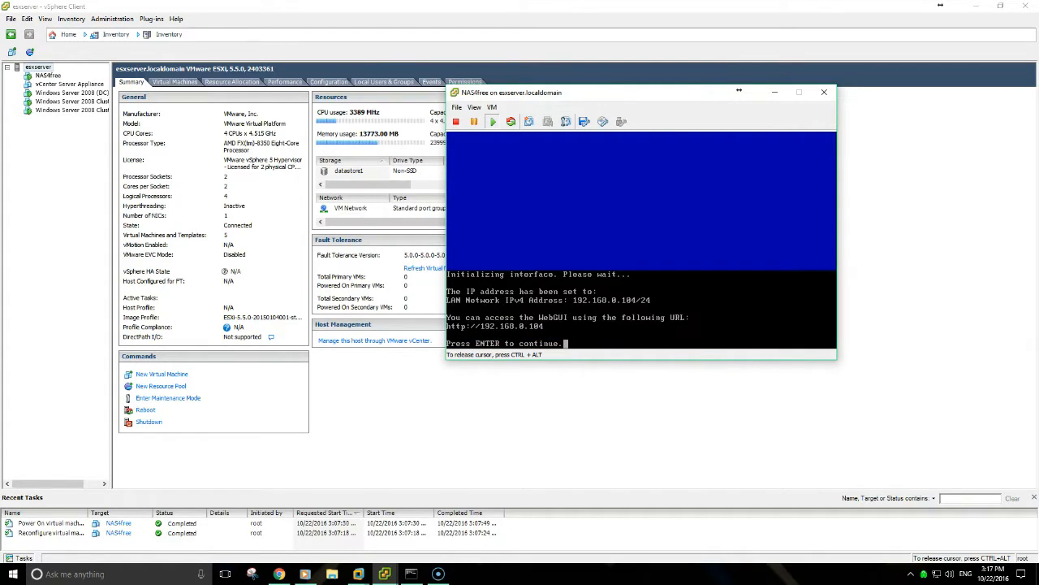
{"action": "key", "text": "enter"}
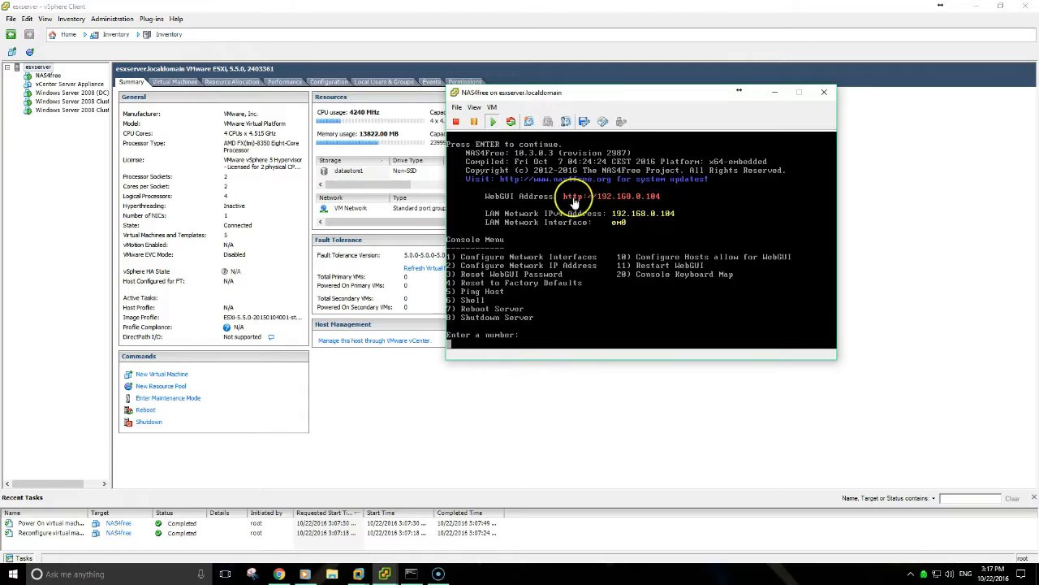
{"action": "mouse_move", "coordinate": [609, 207]}
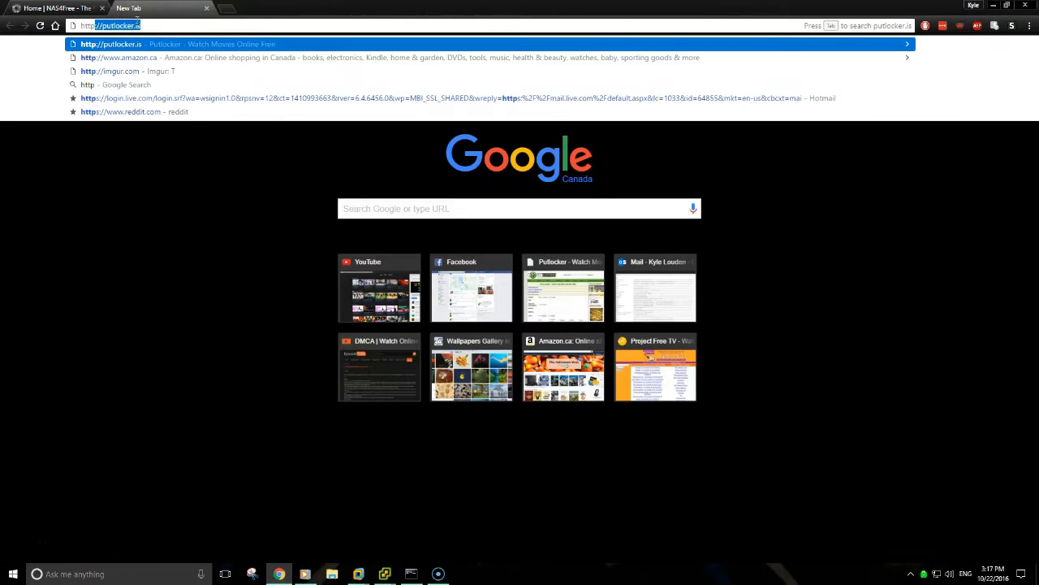
Enter 192.168.0.104 in Chrome's address bar, replacing a mistyped address
{"action": "type", "text": "192.168.0.104"}
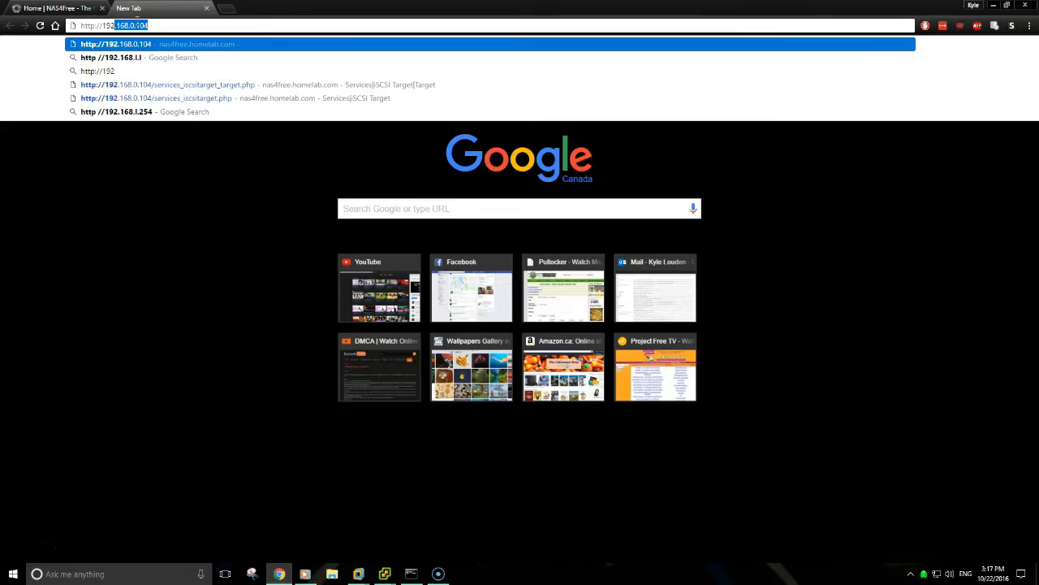
{"action": "type", "text": "192.268.0"}
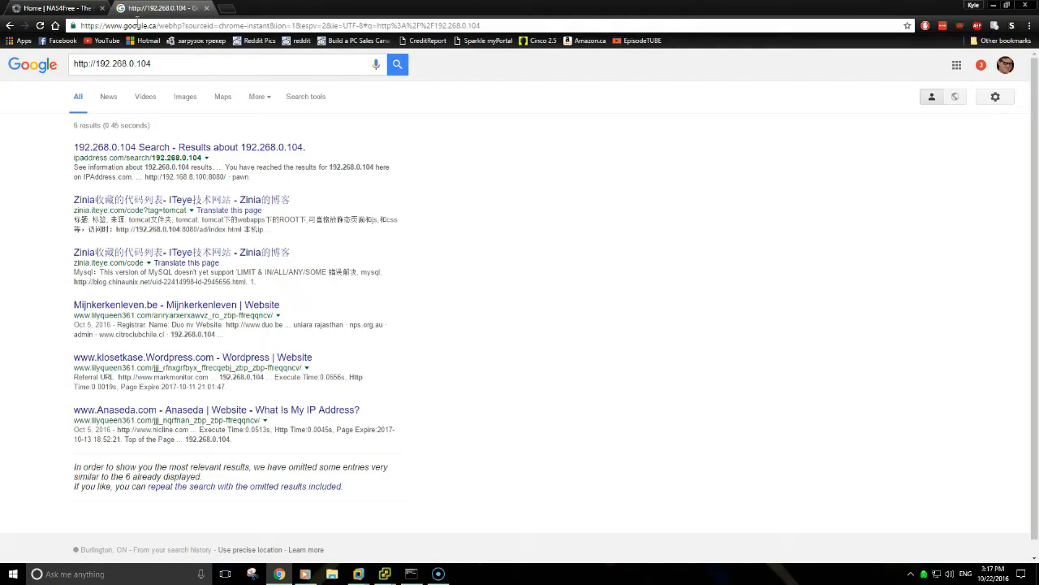
{"action": "left_click", "coordinate": [244, 25]}
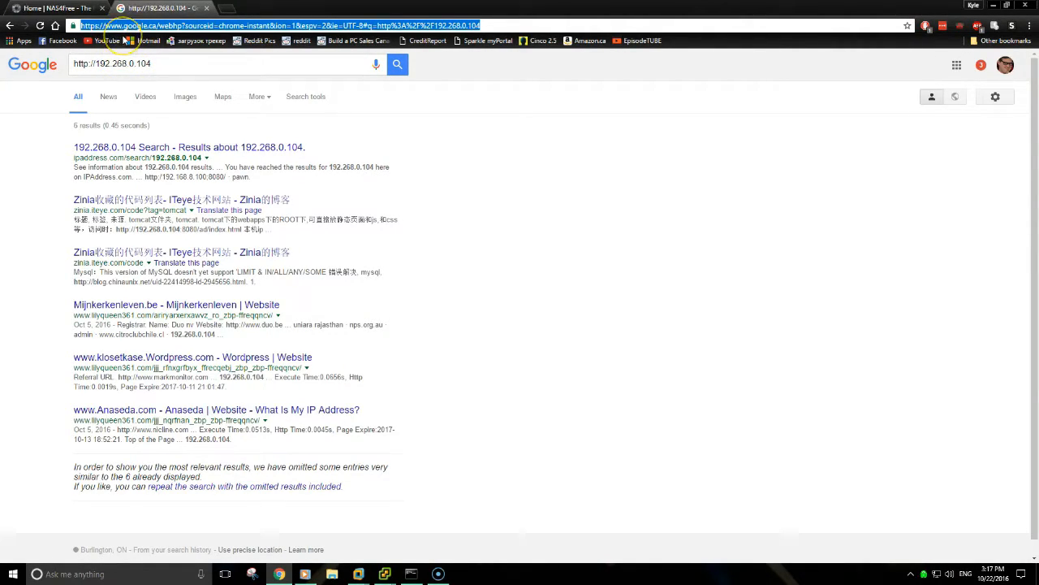
{"action": "type", "text": "putlocker.is"}
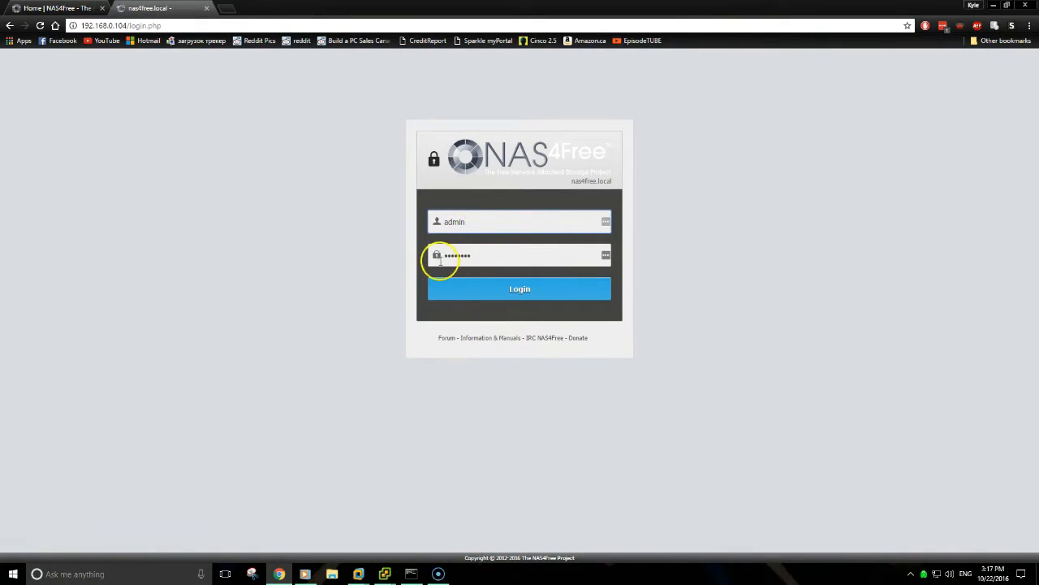
Log in to the WebGUI and save System > General with domain homelab.com
{"action": "left_click", "coordinate": [519, 288]}
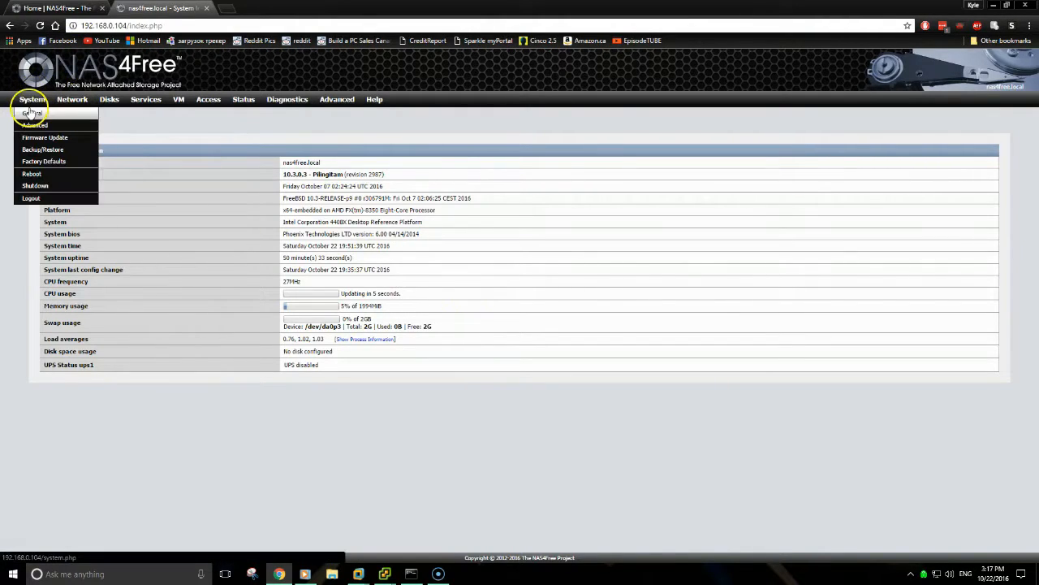
{"action": "left_click", "coordinate": [34, 112]}
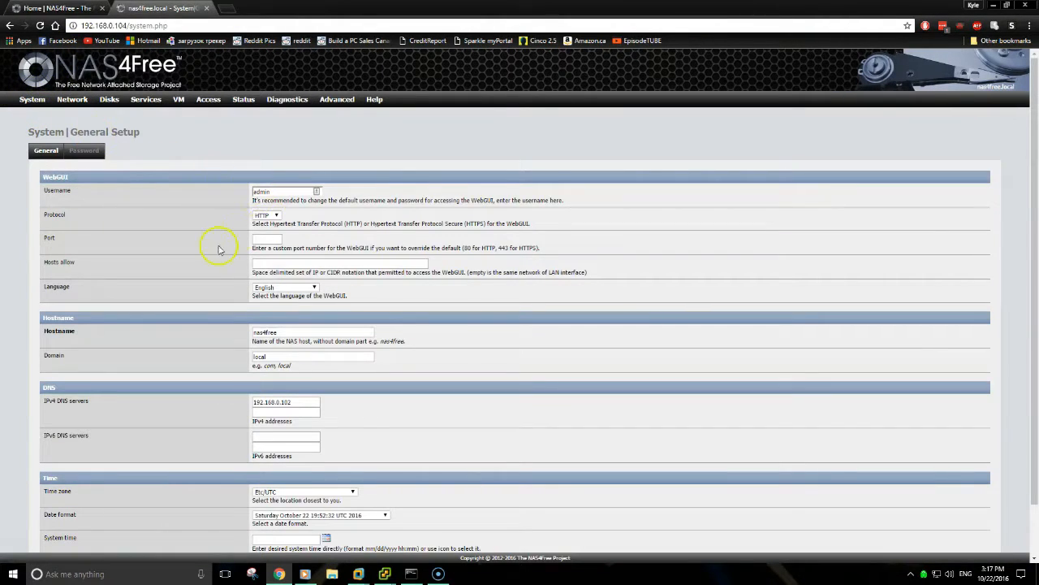
{"action": "left_click", "coordinate": [313, 332]}
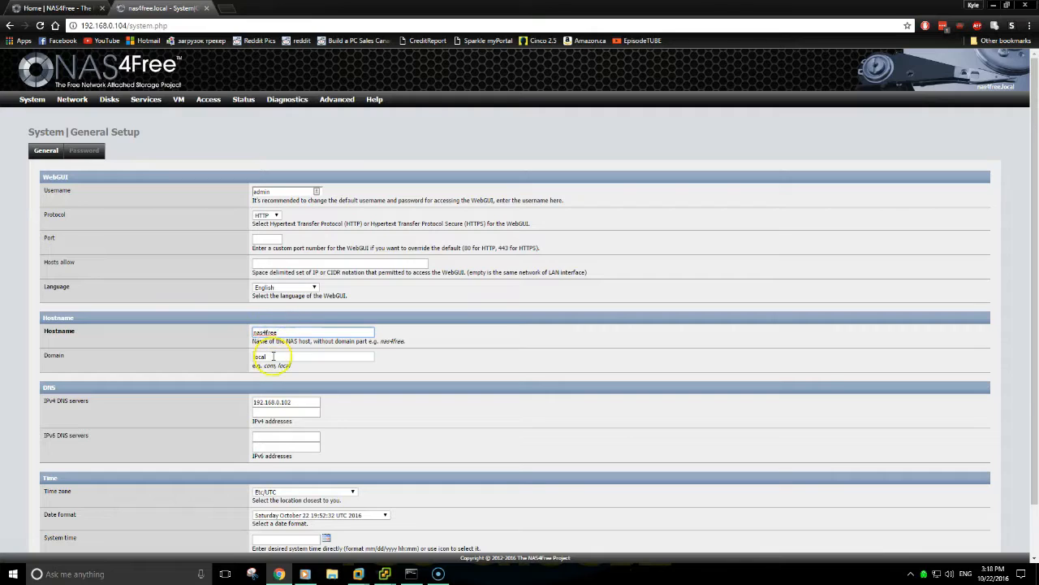
{"action": "double_click", "coordinate": [260, 355]}
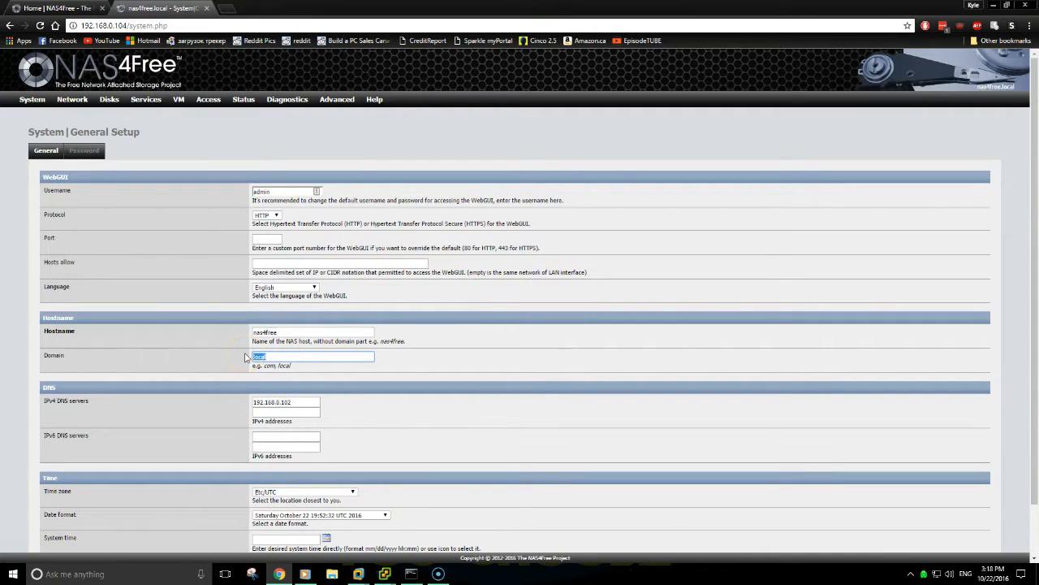
{"action": "type", "text": "homelab.com"}
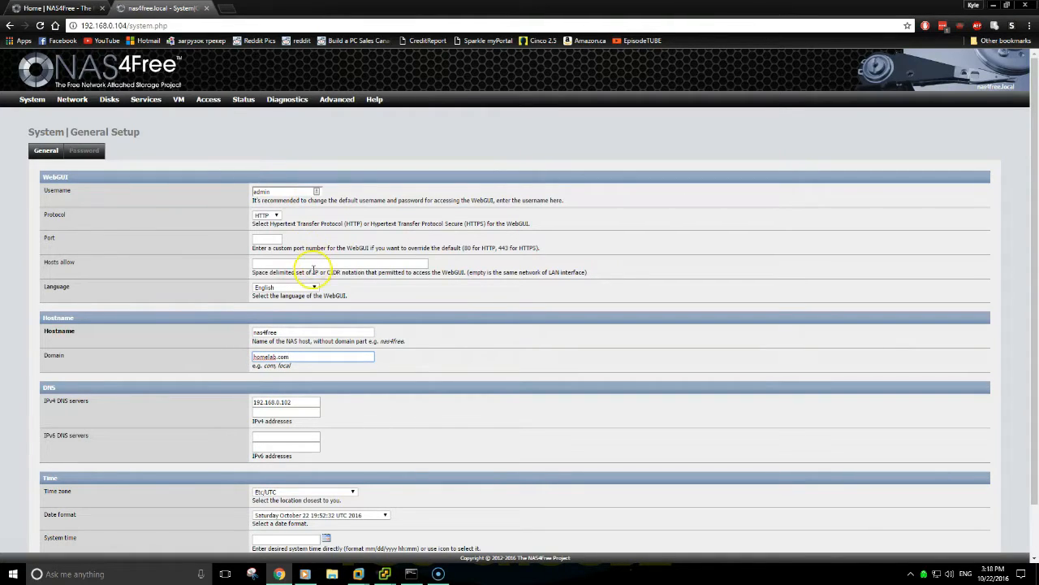
{"action": "scroll", "scroll_direction": "down", "scroll_amount": 3}
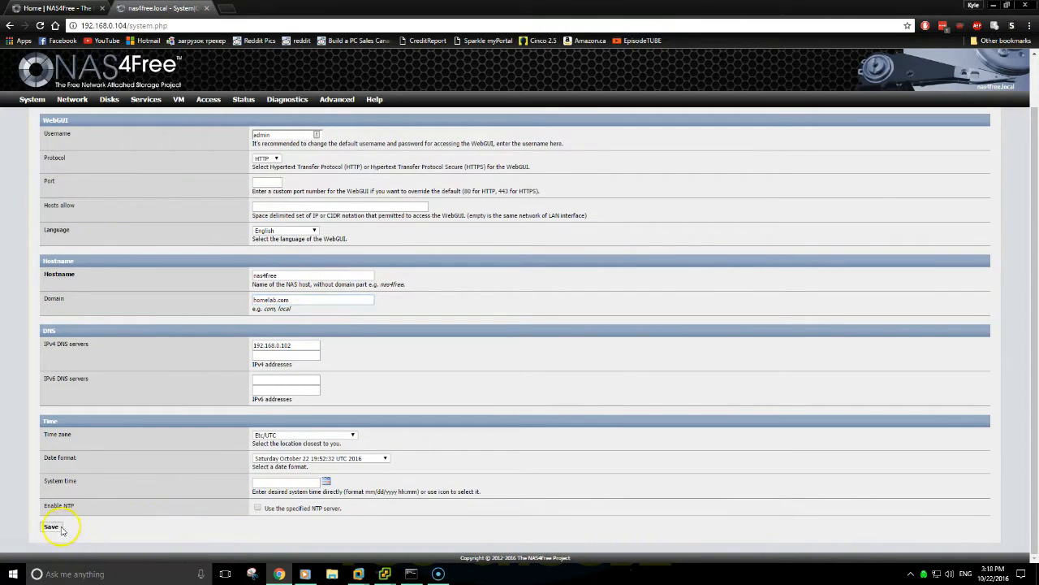
{"action": "left_click", "coordinate": [50, 526]}
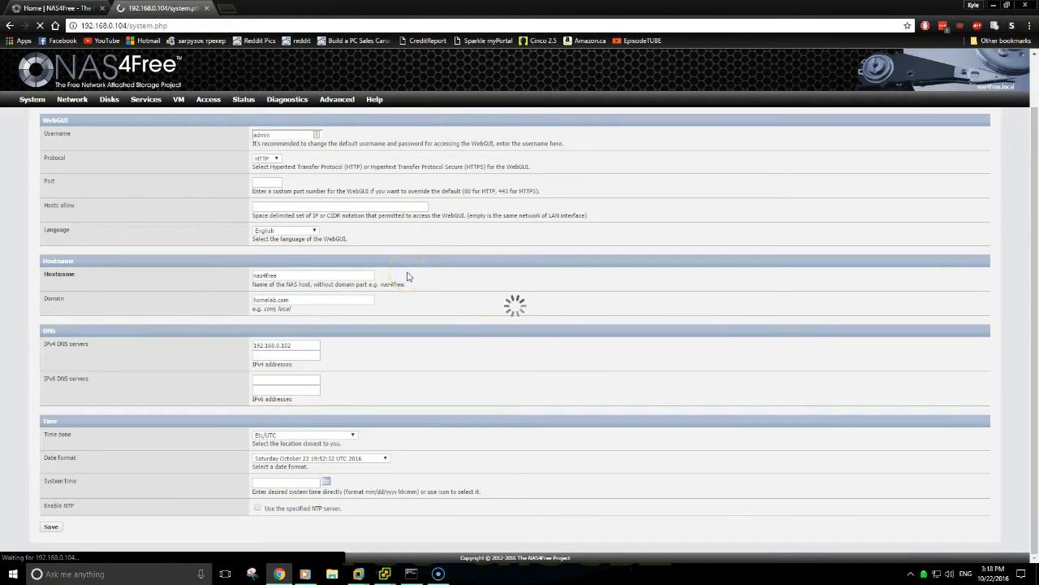
{"action": "left_click", "coordinate": [51, 527]}
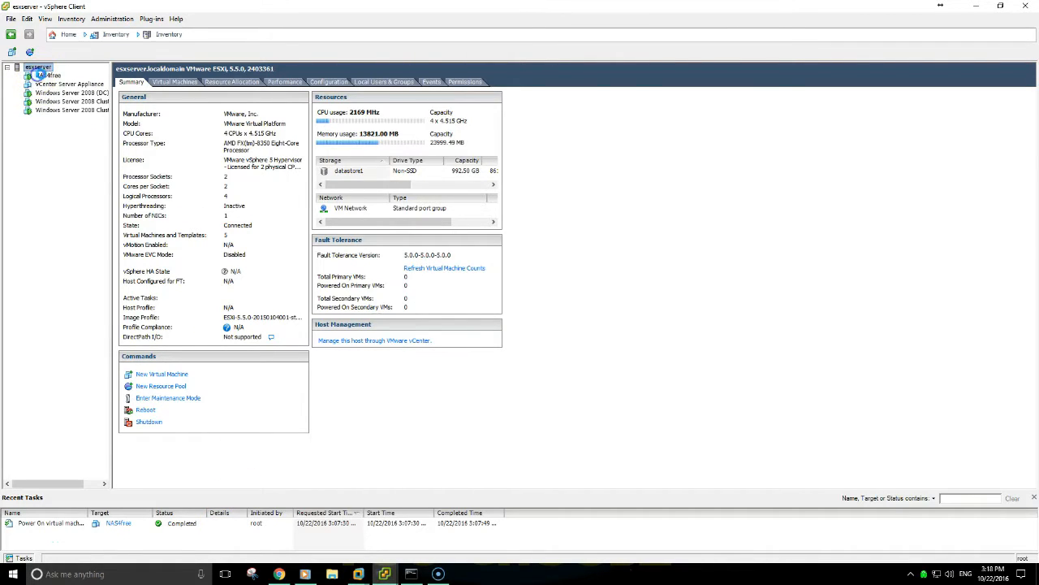
Open NAS4free's settings and add a first 100 GB independent persistent hard disk
{"action": "right_click", "coordinate": [47, 75]}
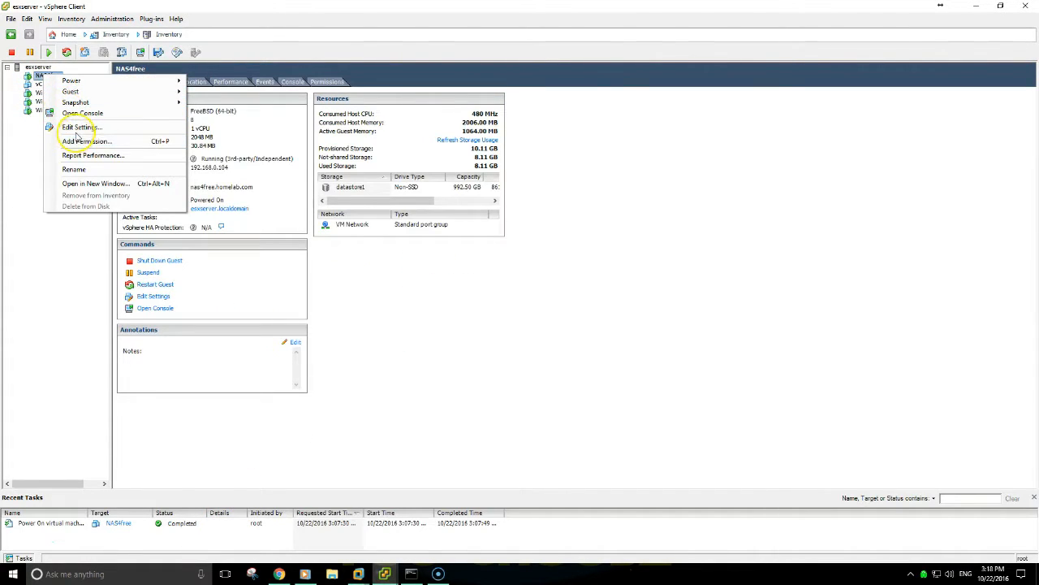
{"action": "left_click", "coordinate": [78, 127]}
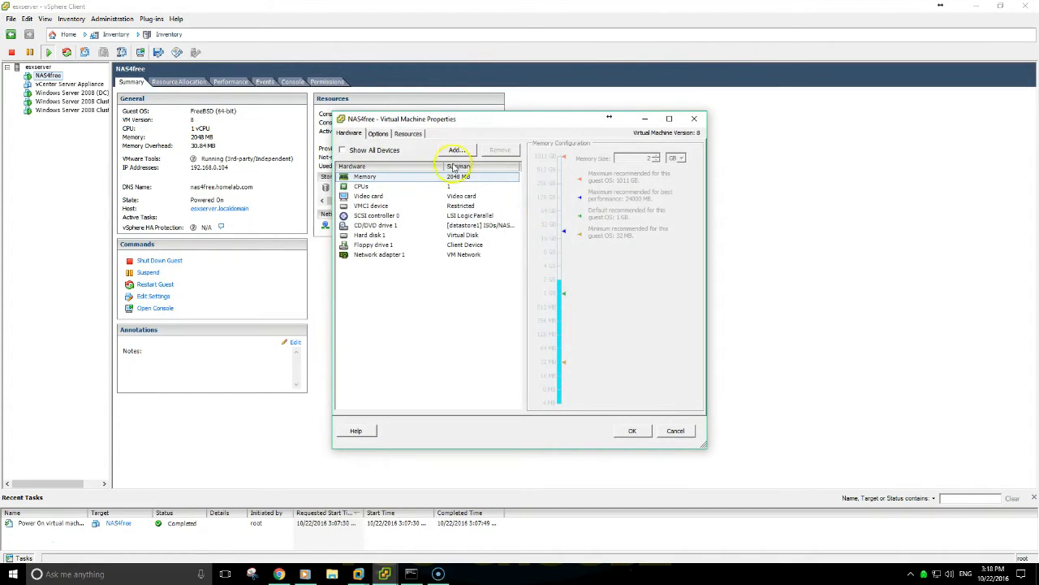
{"action": "left_click", "coordinate": [456, 149]}
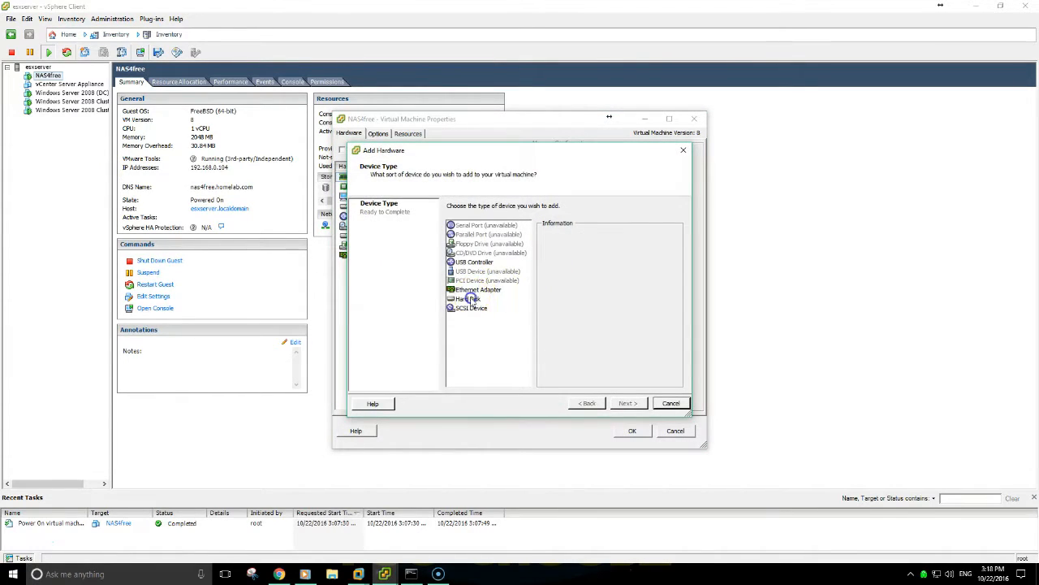
{"action": "left_click", "coordinate": [626, 403]}
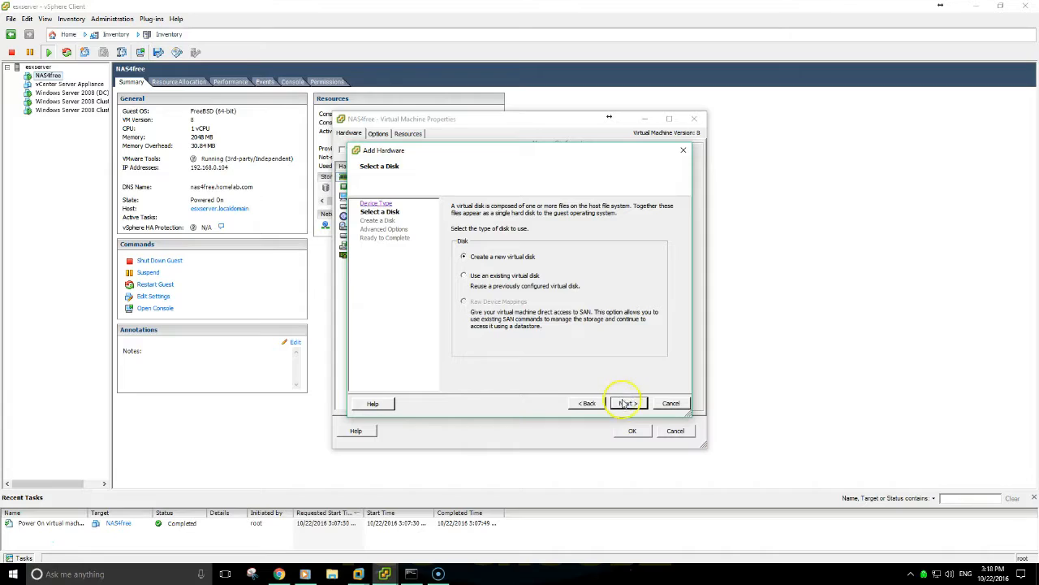
{"action": "left_click", "coordinate": [627, 402]}
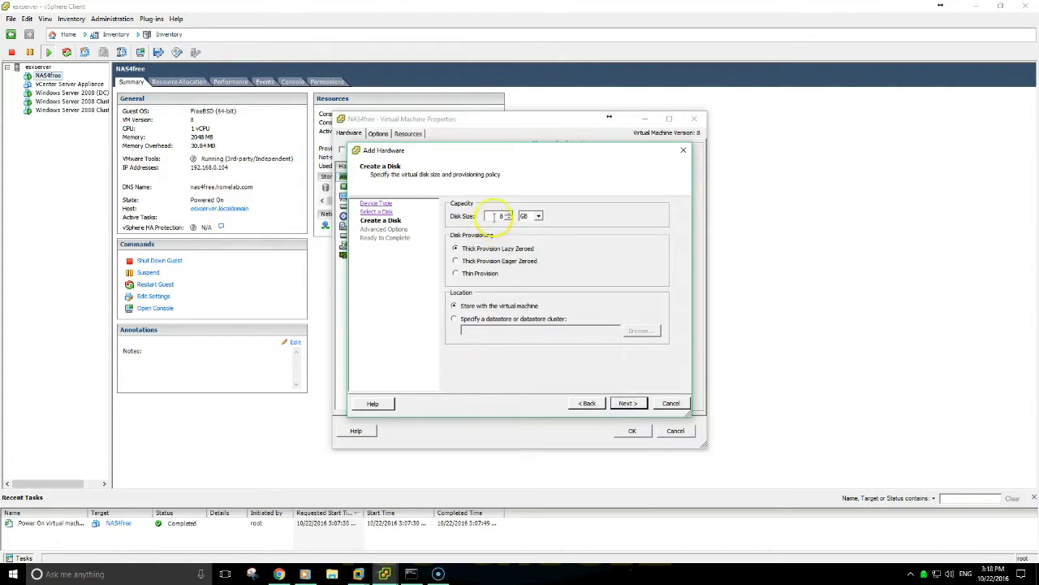
{"action": "type", "text": "100"}
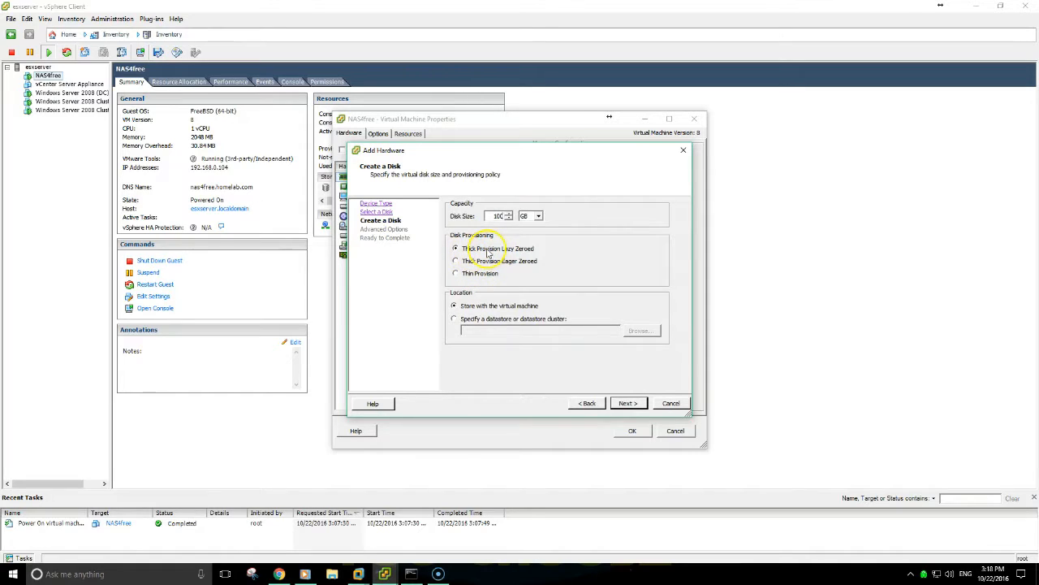
{"action": "left_click", "coordinate": [627, 403]}
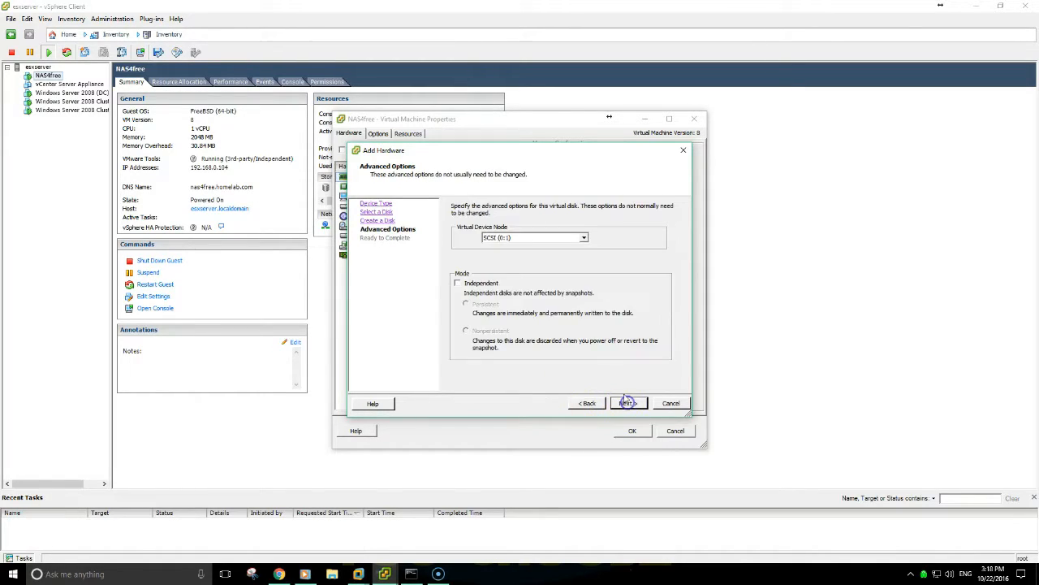
{"action": "left_click", "coordinate": [458, 283]}
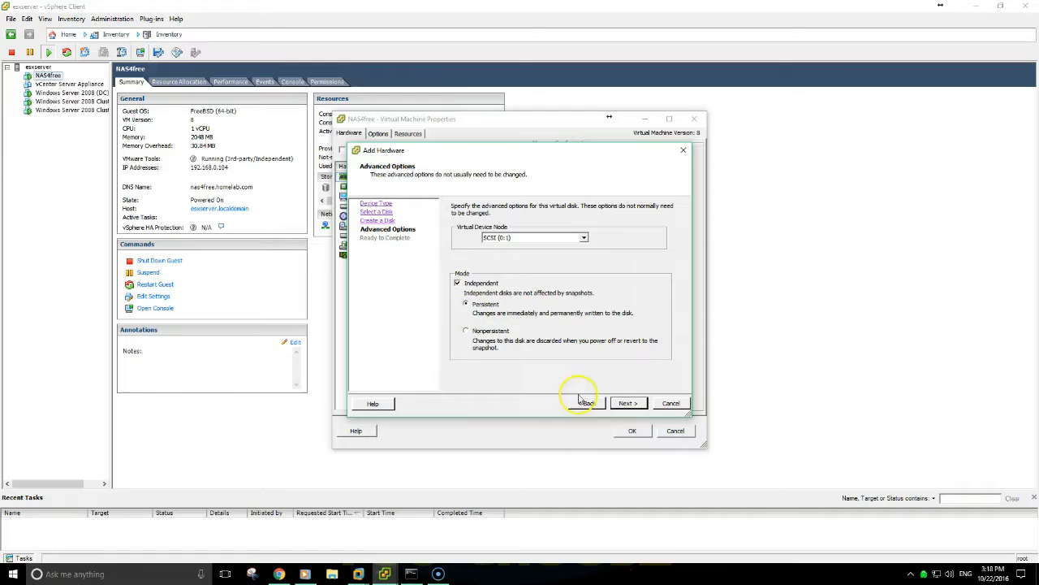
{"action": "left_click", "coordinate": [628, 403]}
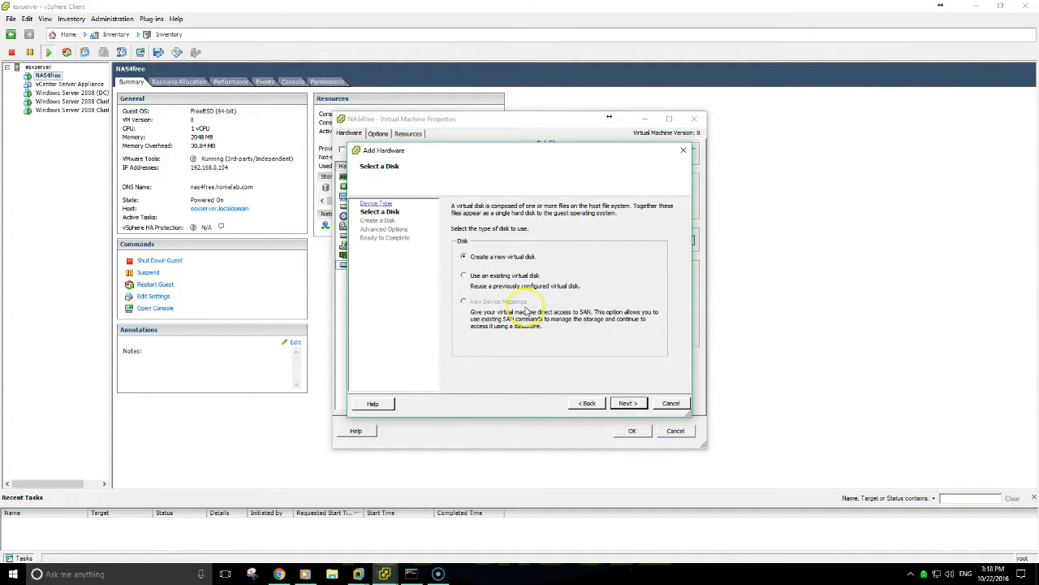
Add the second and third 100 GB independent persistent hard disks
{"action": "left_click", "coordinate": [627, 403]}
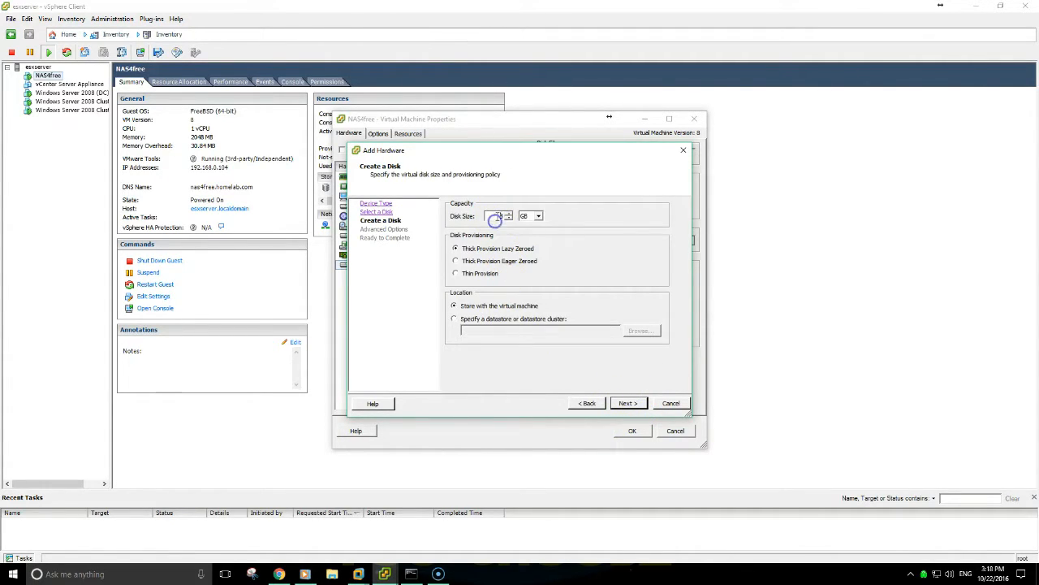
{"action": "type", "text": "100"}
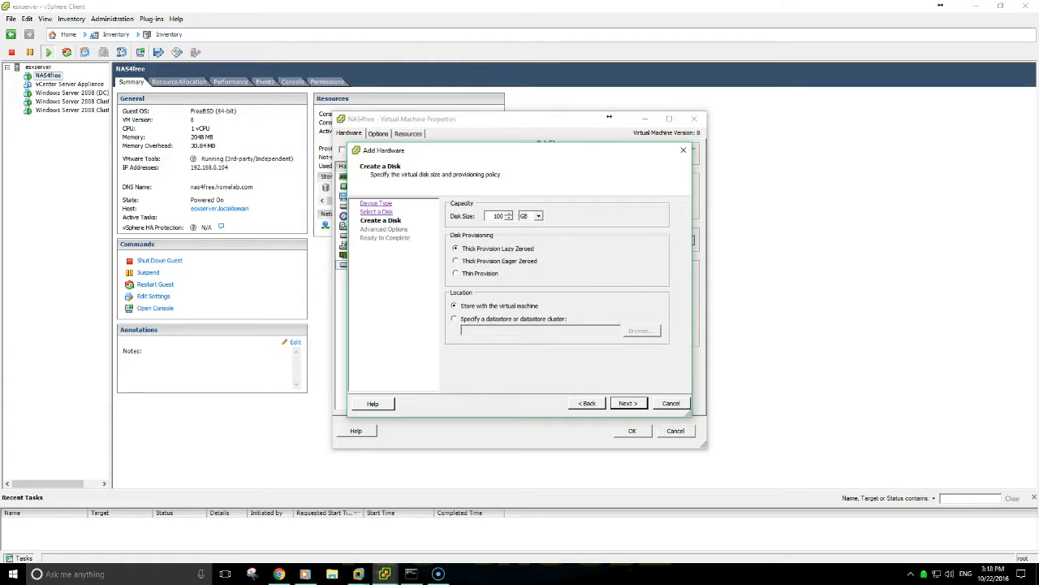
{"action": "left_click", "coordinate": [627, 403]}
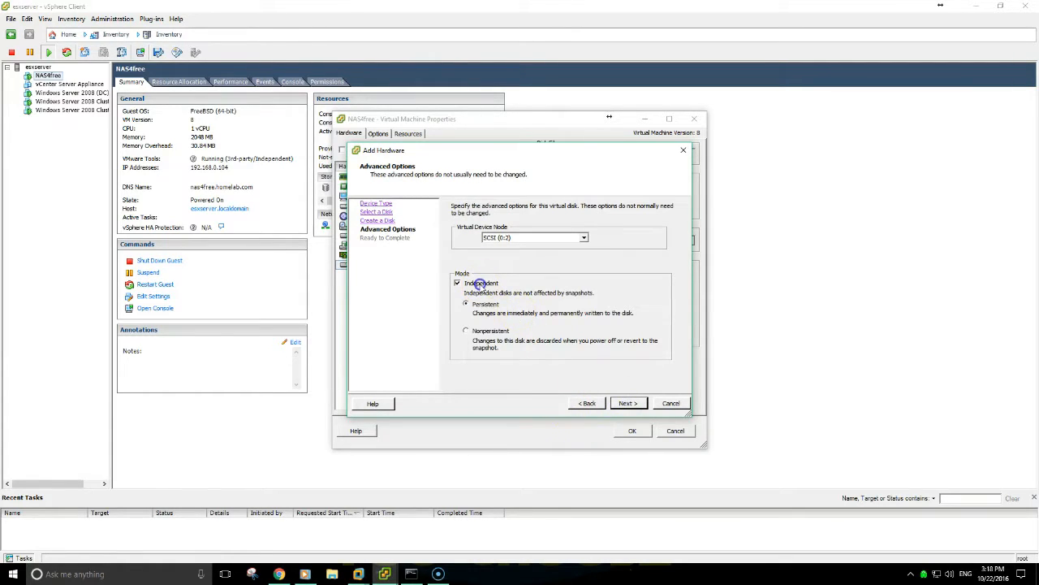
{"action": "left_click", "coordinate": [628, 402]}
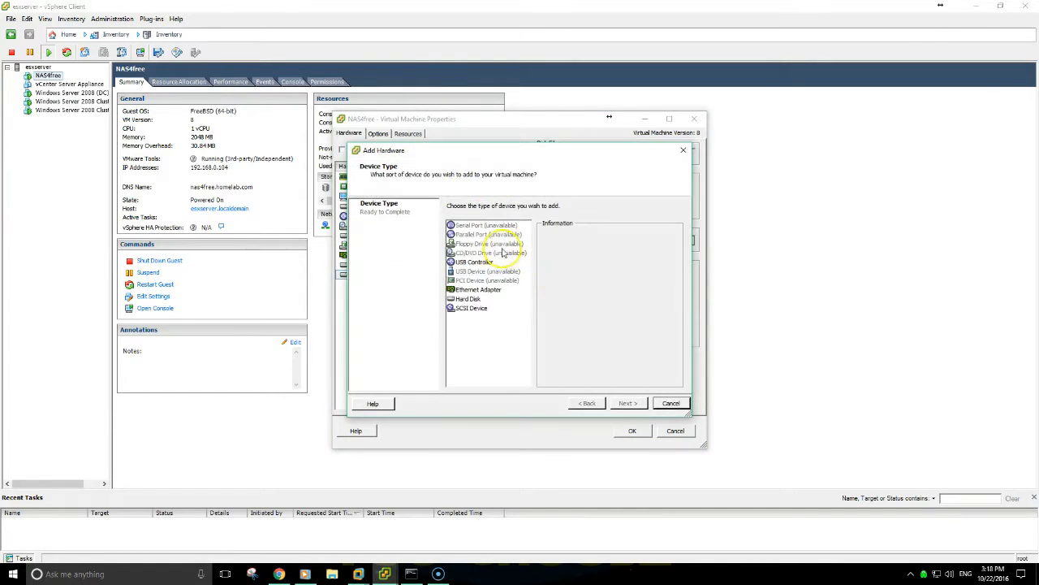
{"action": "left_click", "coordinate": [627, 403]}
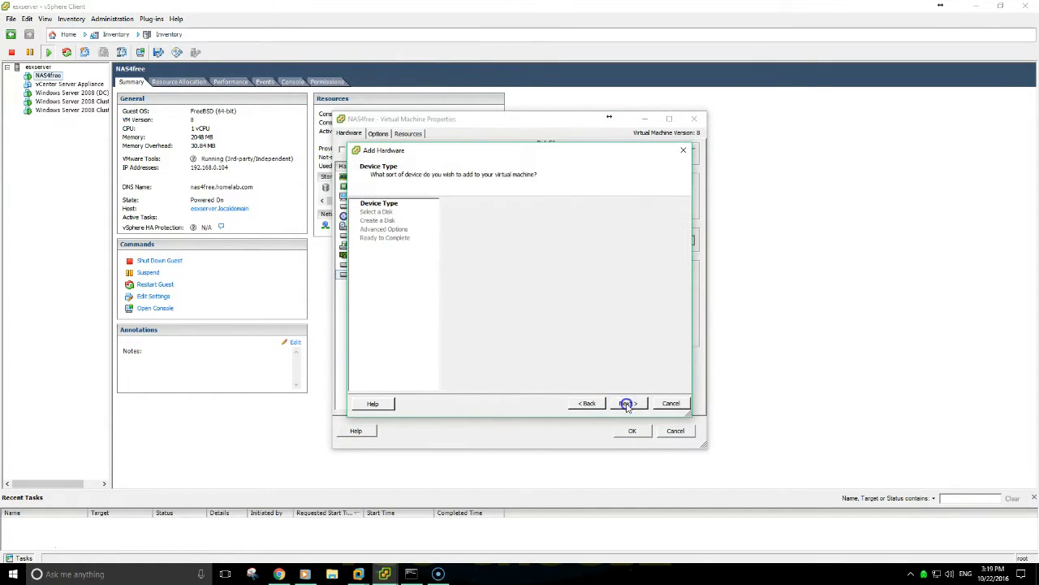
{"action": "left_click", "coordinate": [626, 404]}
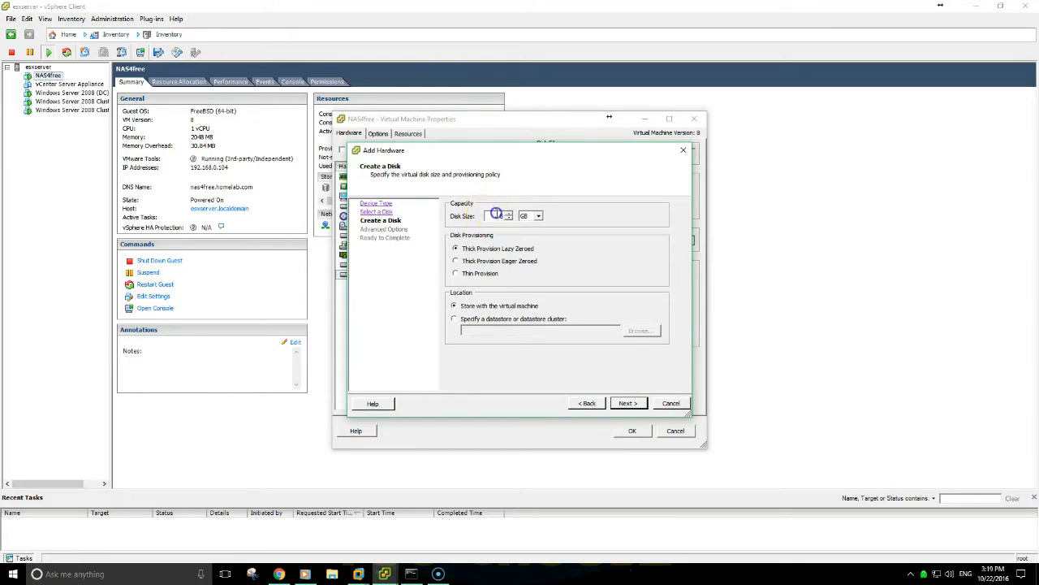
{"action": "type", "text": "100"}
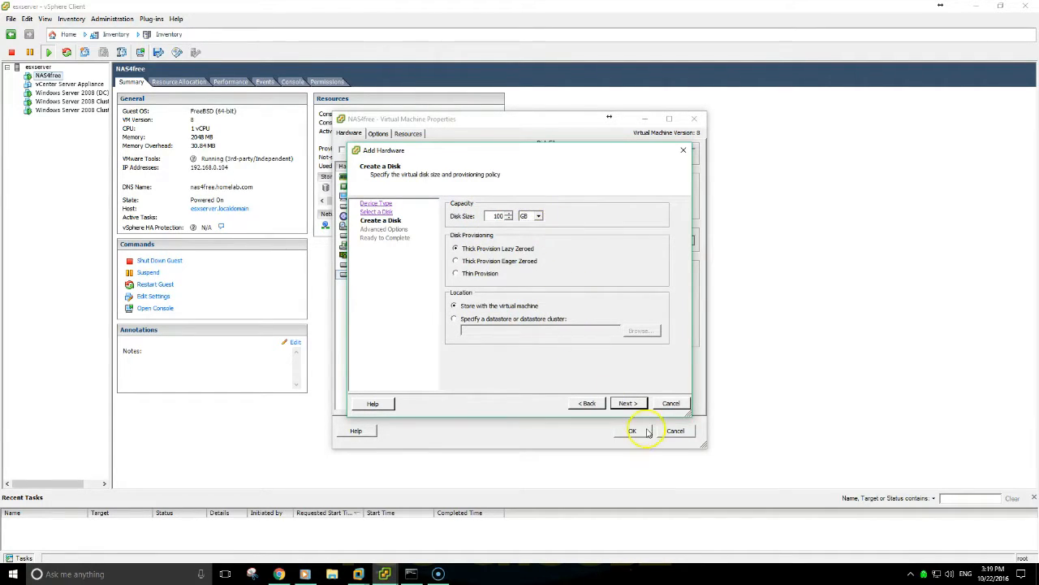
{"action": "left_click", "coordinate": [628, 403]}
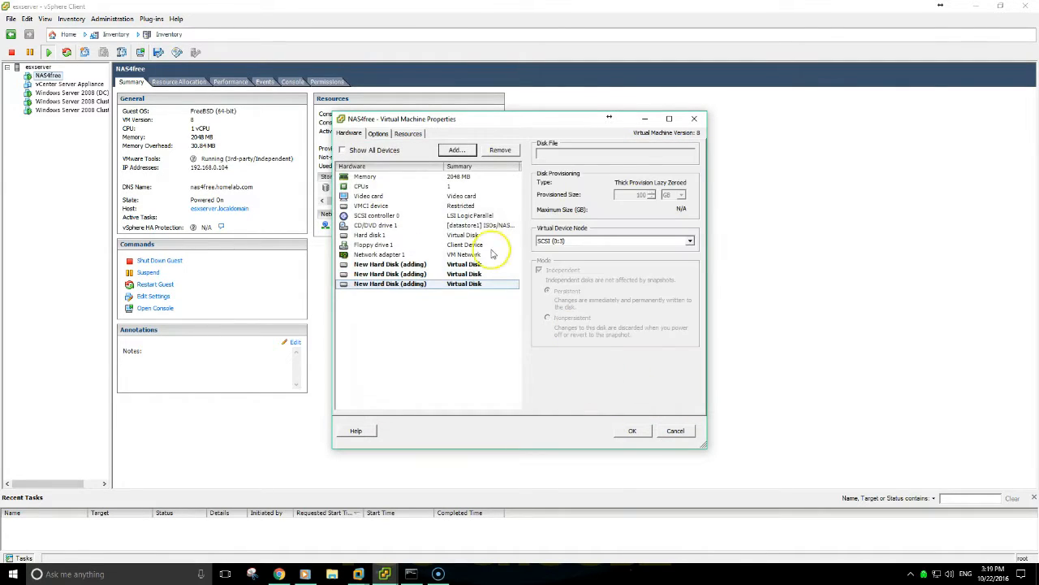
Add a 4 GB independent persistent disk and save the VM's settings
{"action": "left_click", "coordinate": [457, 149]}
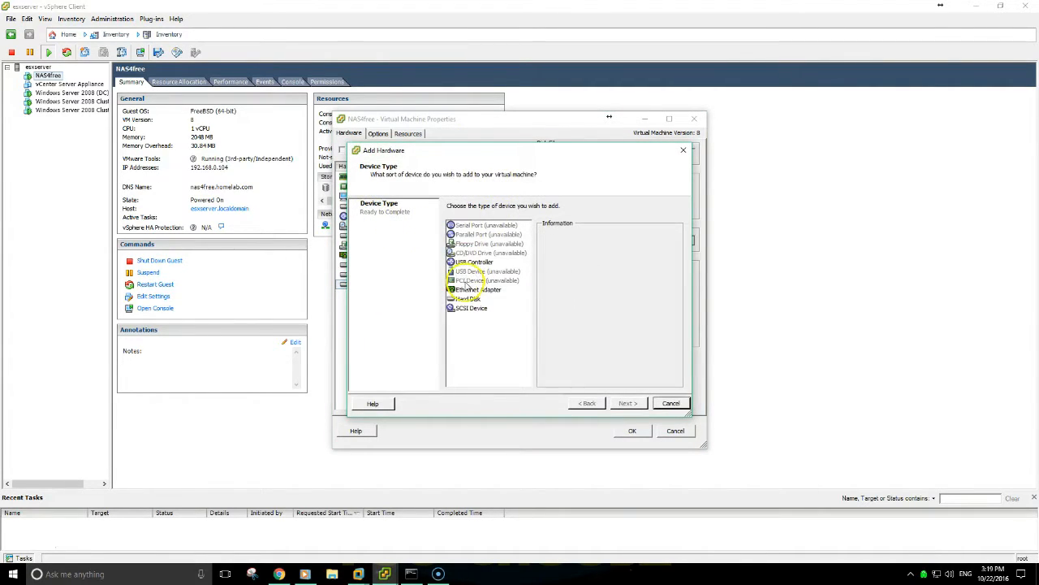
{"action": "left_click", "coordinate": [628, 403]}
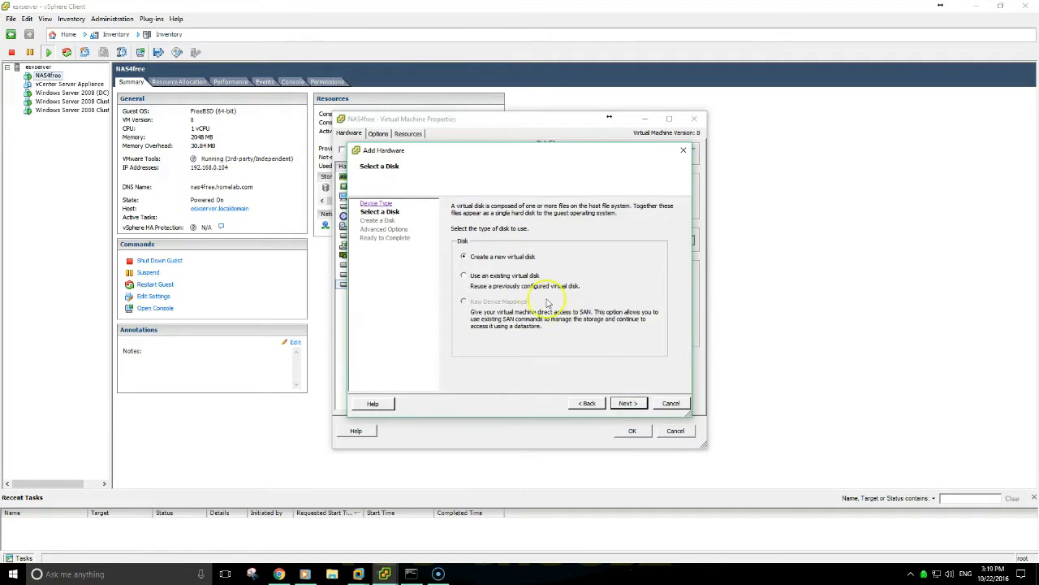
{"action": "left_click", "coordinate": [628, 403]}
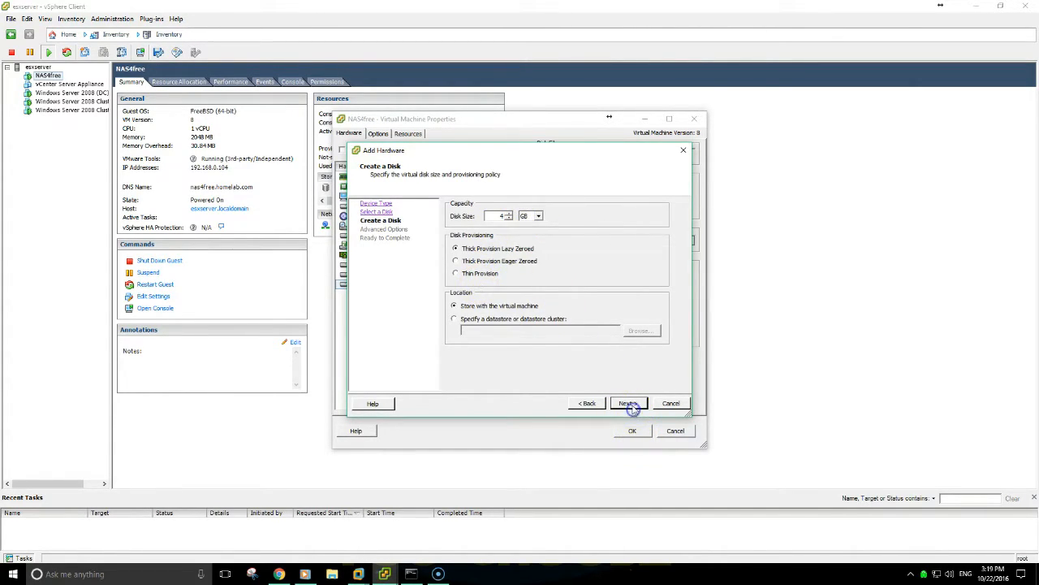
{"action": "left_click", "coordinate": [629, 403]}
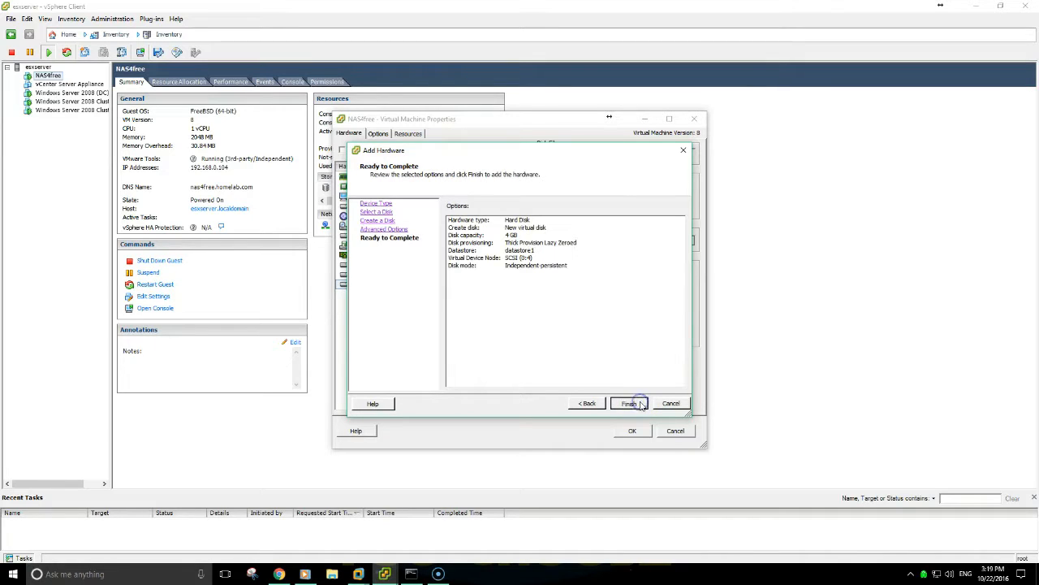
{"action": "left_click", "coordinate": [631, 404]}
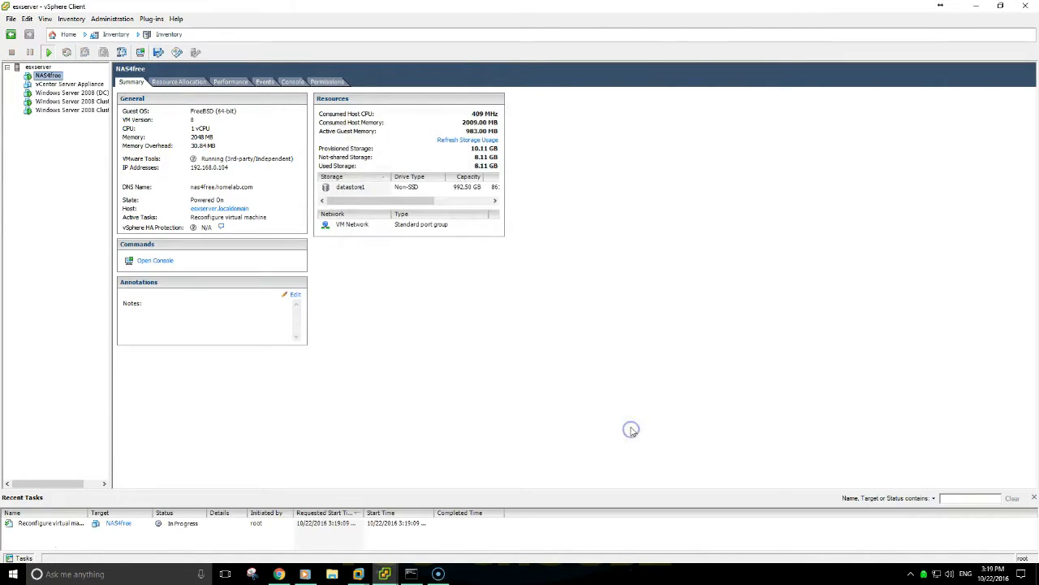
{"action": "mouse_move", "coordinate": [149, 208]}
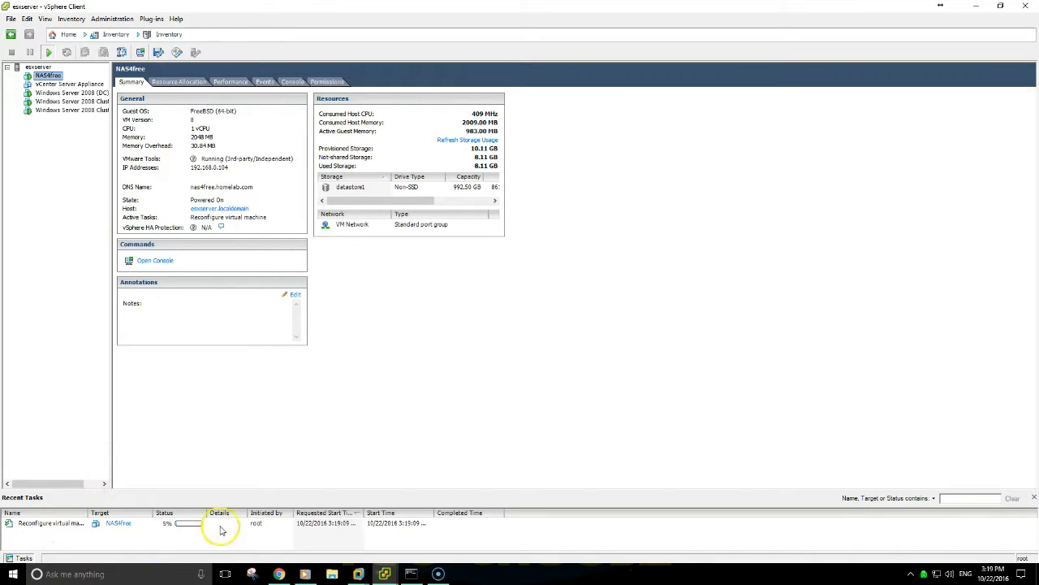
{"action": "left_click", "coordinate": [156, 260]}
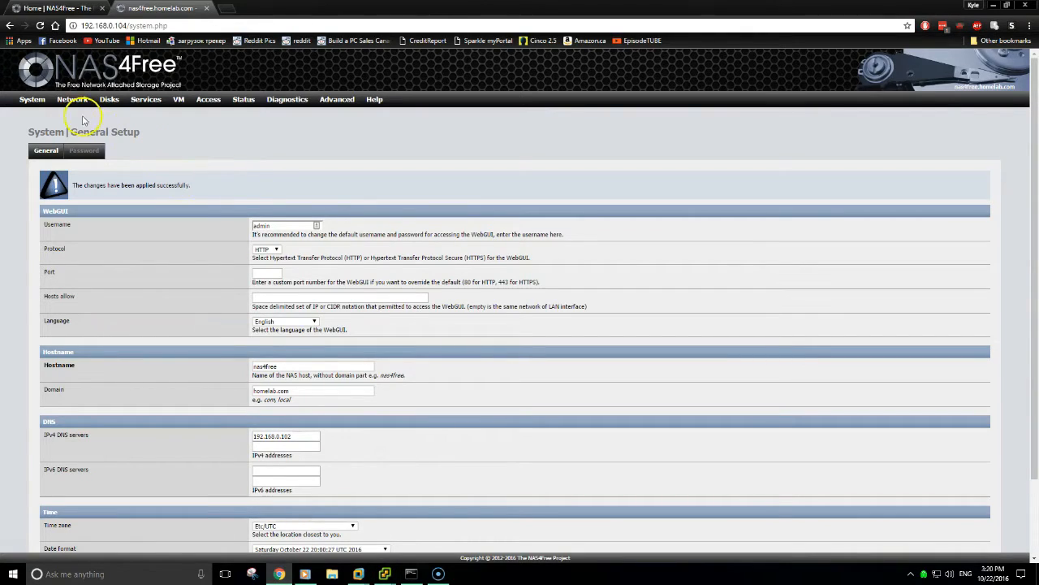
Import the five attached virtual disks (da0–da4) under Disks > Management and apply the changes
{"action": "left_click", "coordinate": [73, 99]}
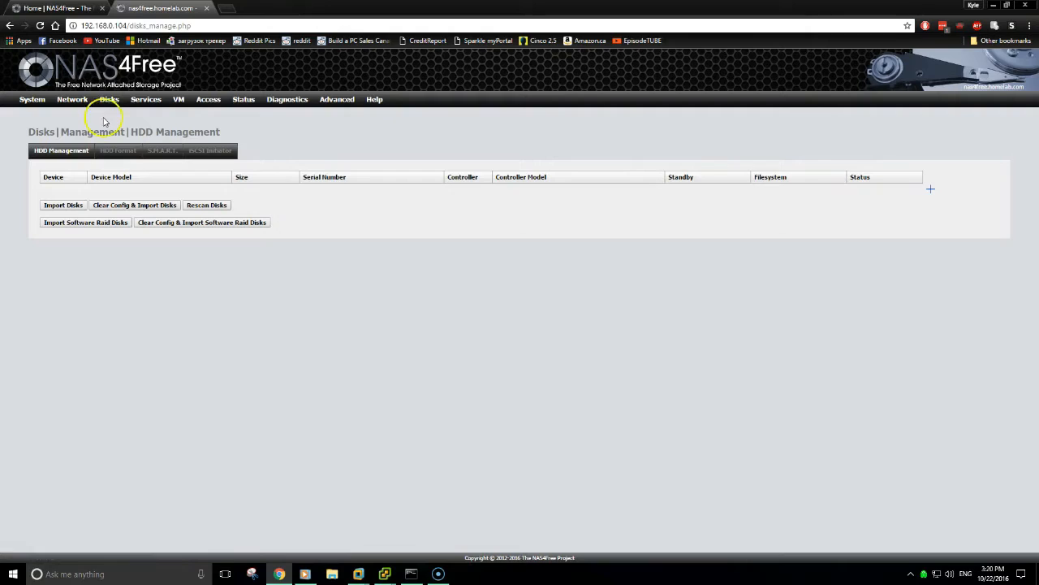
{"action": "left_click", "coordinate": [63, 204]}
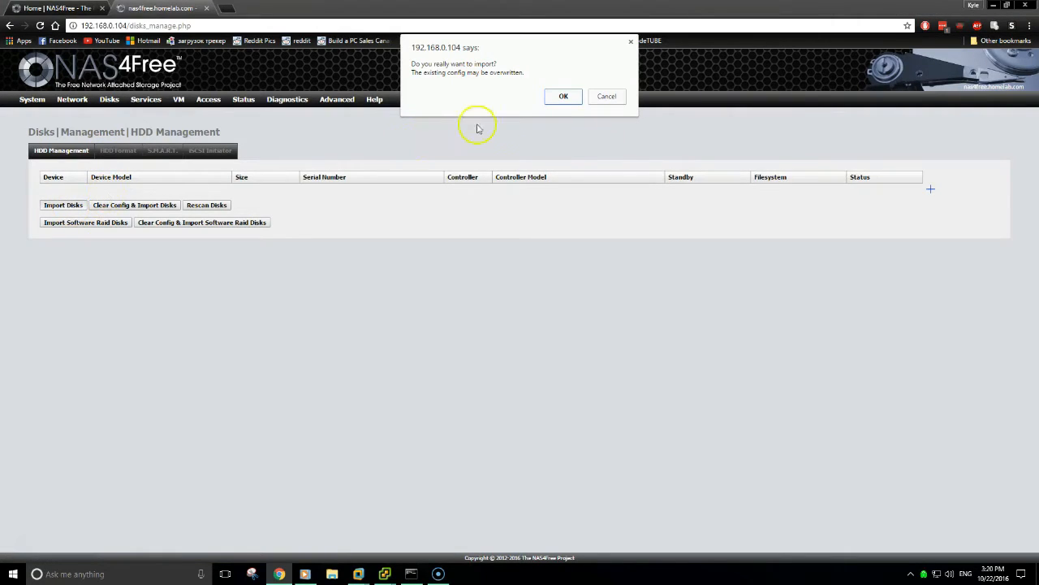
{"action": "left_click", "coordinate": [564, 95]}
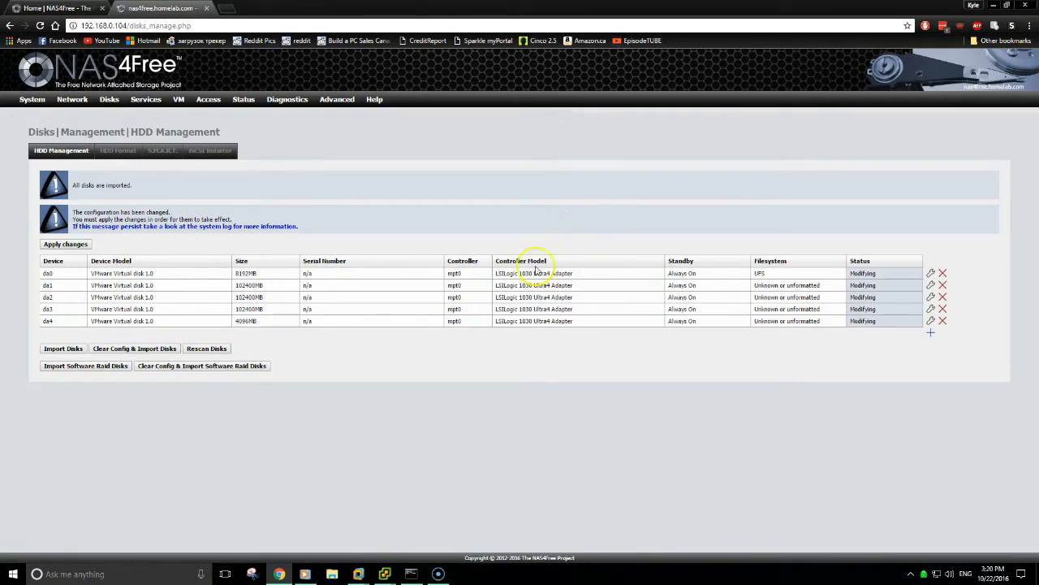
{"action": "mouse_move", "coordinate": [250, 296]}
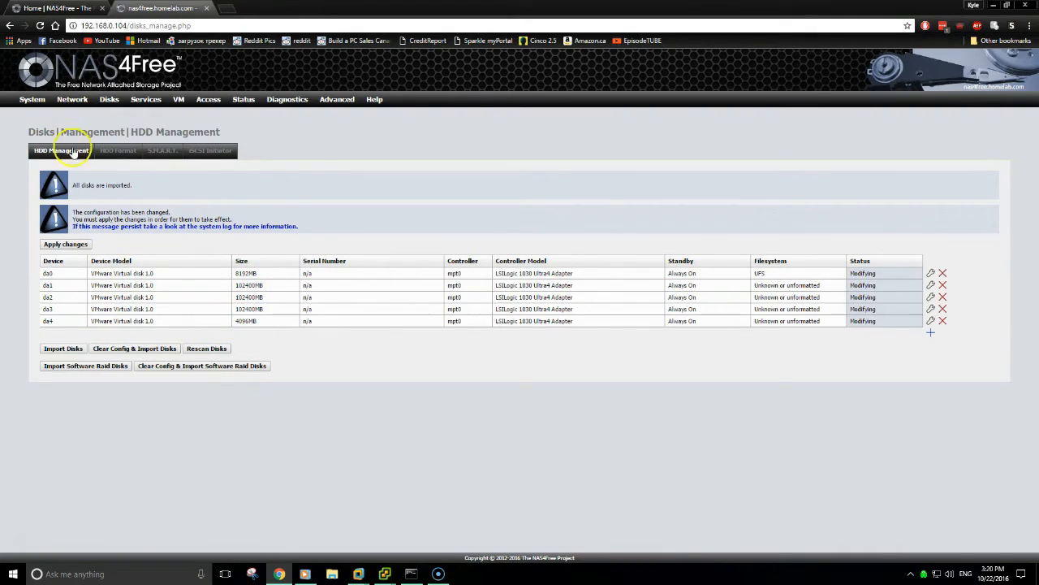
{"action": "left_click", "coordinate": [65, 244]}
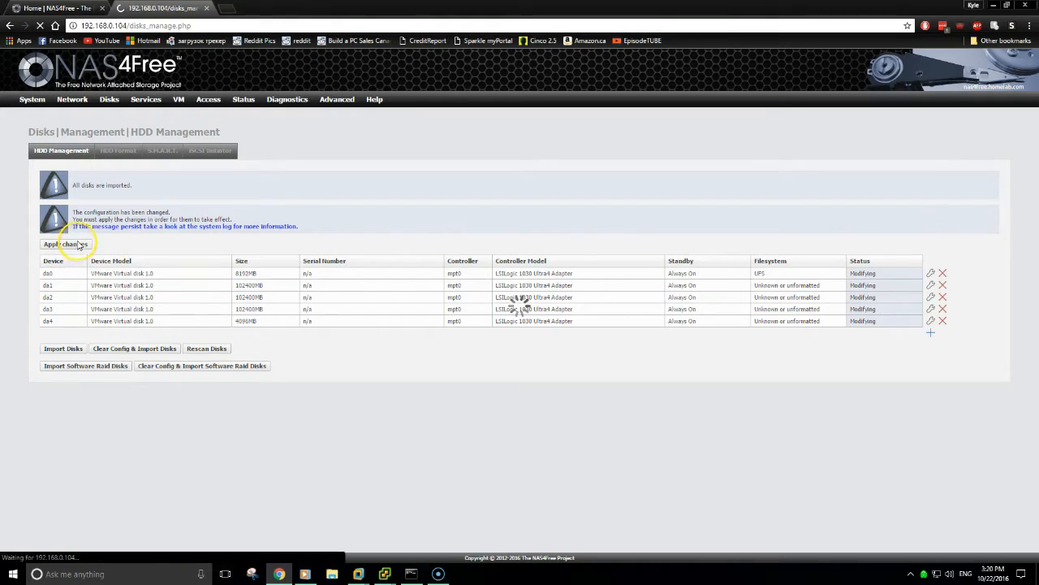
{"action": "left_click", "coordinate": [64, 244]}
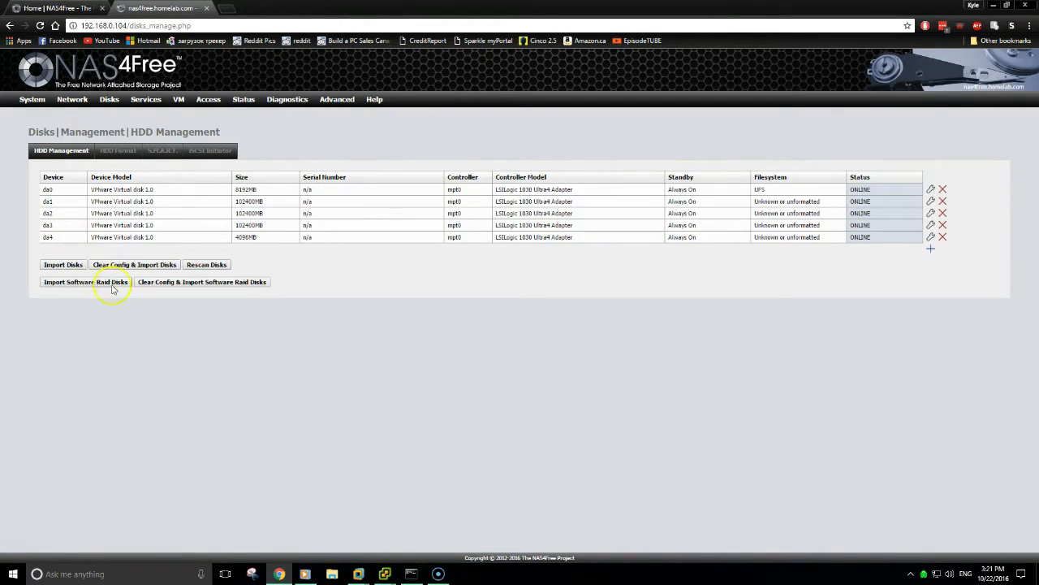
Enable the iSCSI Target service
{"action": "left_click", "coordinate": [148, 99]}
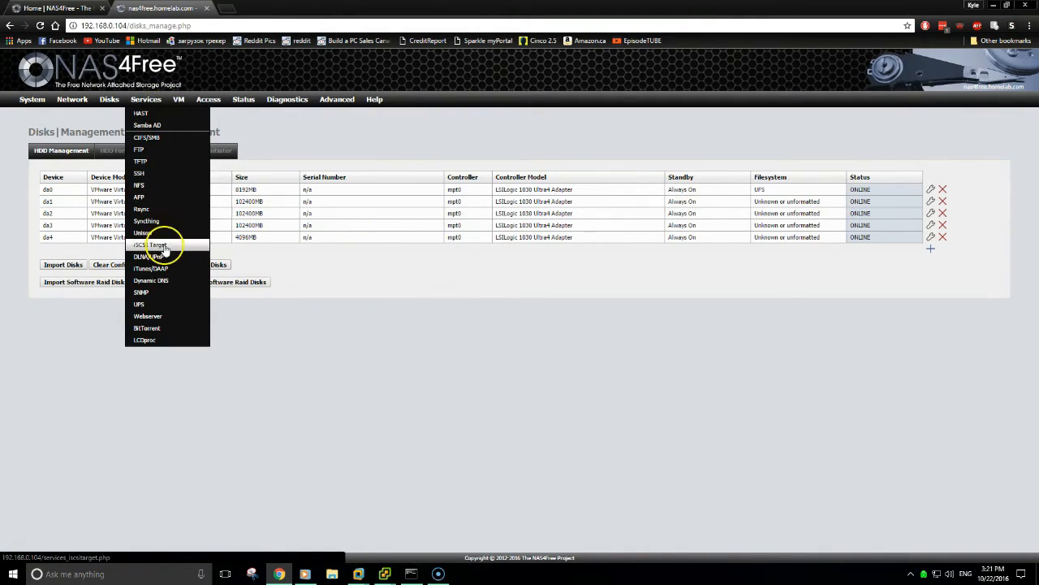
{"action": "left_click", "coordinate": [150, 244]}
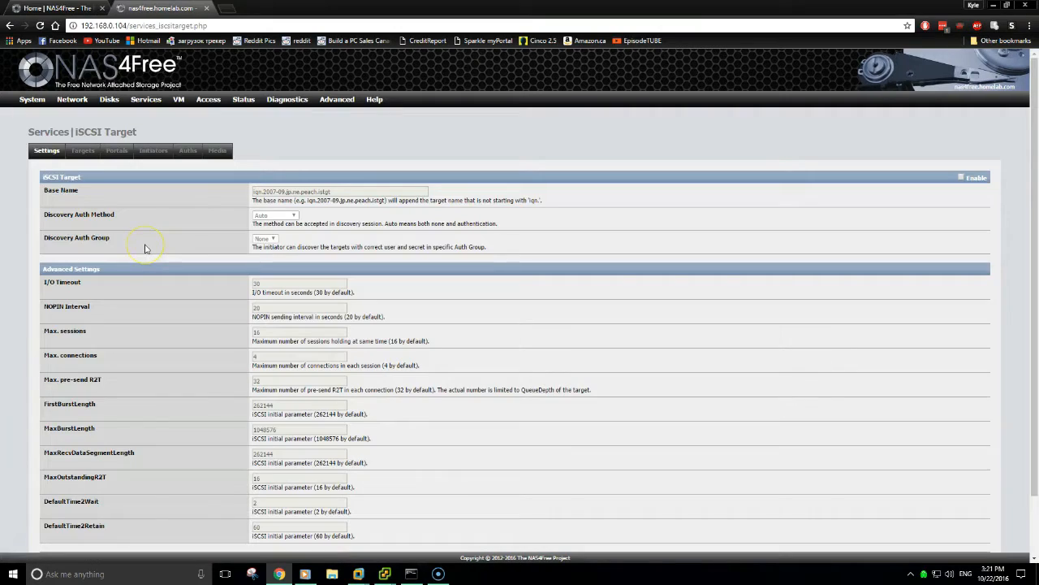
{"action": "left_click", "coordinate": [962, 177]}
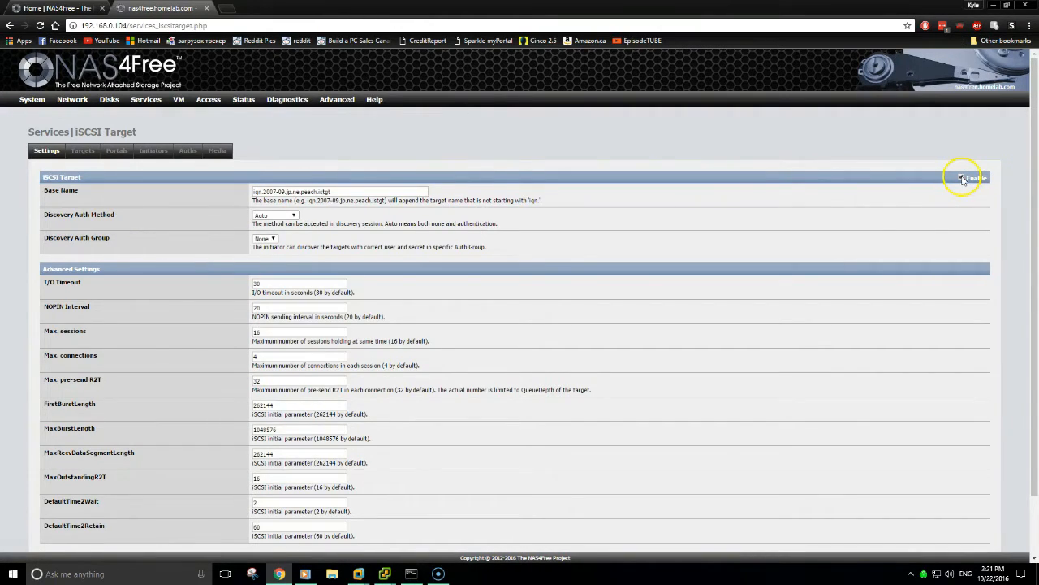
{"action": "scroll", "scroll_direction": "down", "scroll_amount": 3}
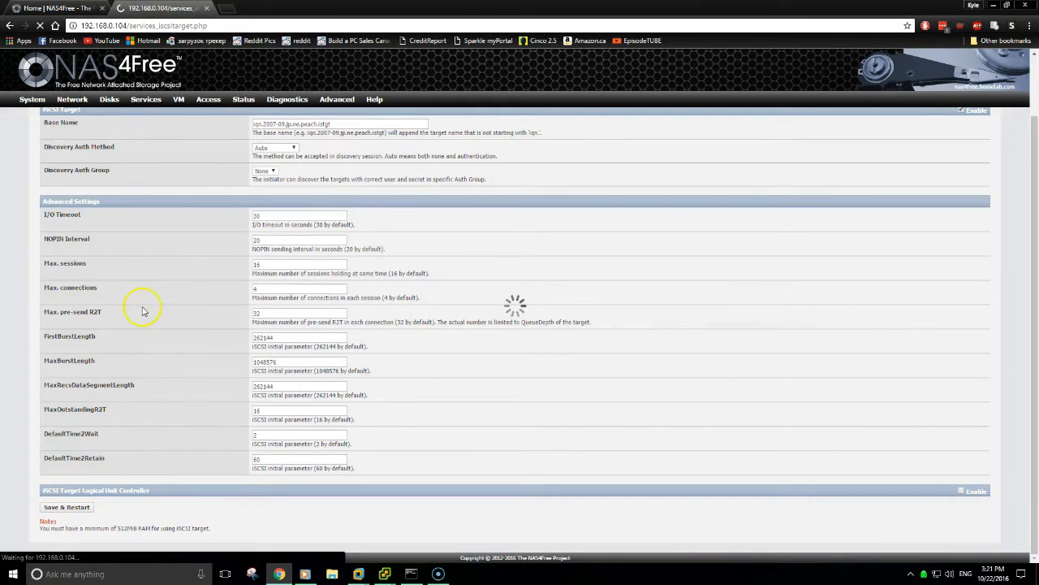
{"action": "left_click", "coordinate": [66, 506]}
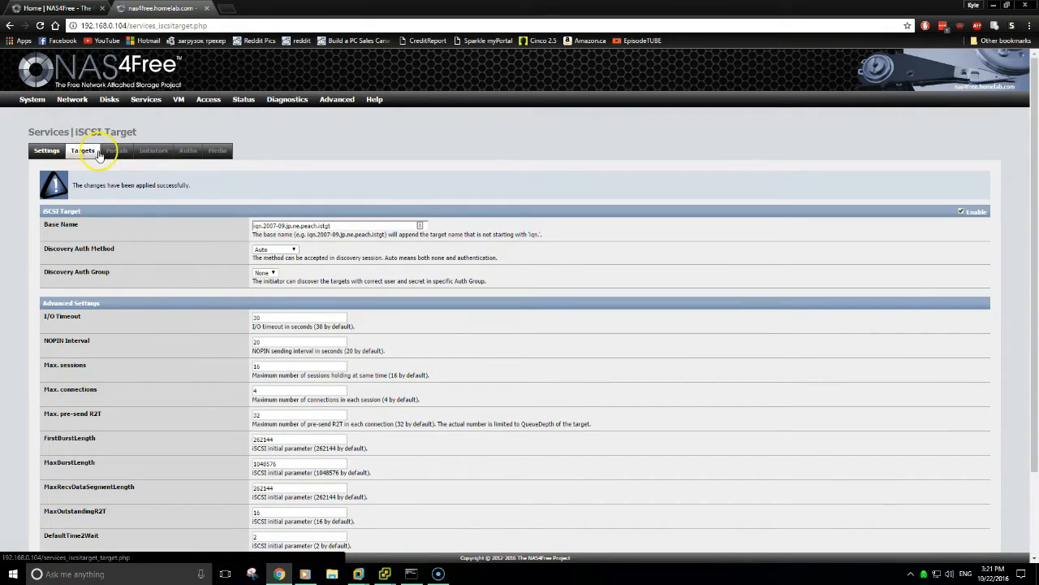
Add portal group 1 on 192.168.0.104:3260 and apply it
{"action": "left_click", "coordinate": [116, 150]}
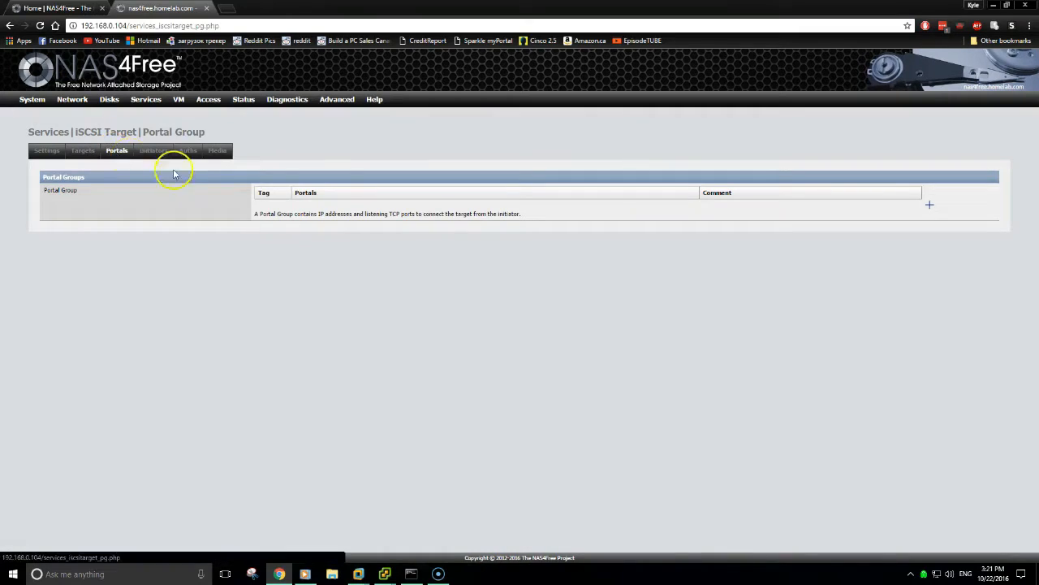
{"action": "left_click", "coordinate": [930, 204]}
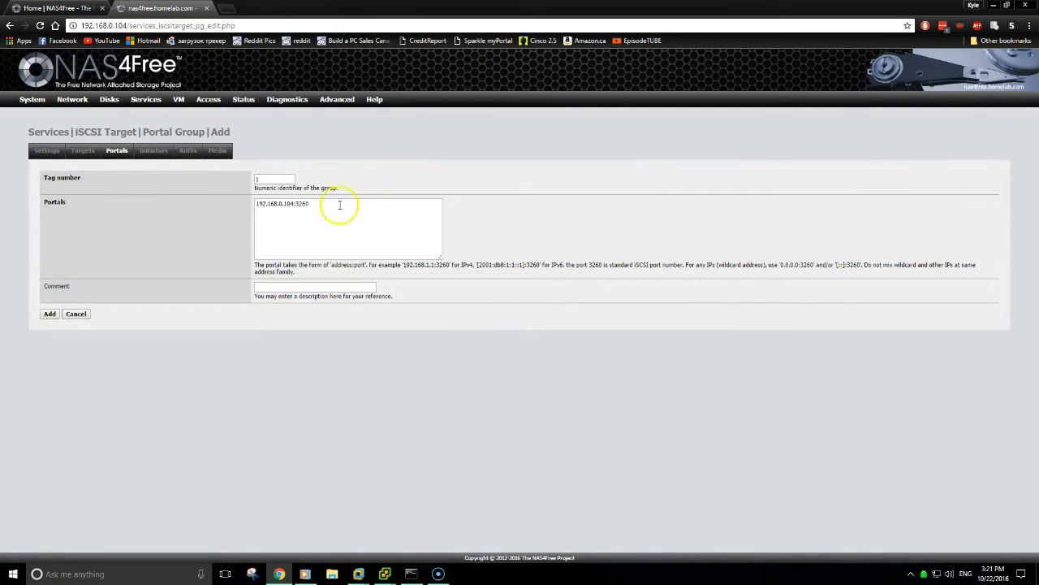
{"action": "left_click", "coordinate": [50, 314]}
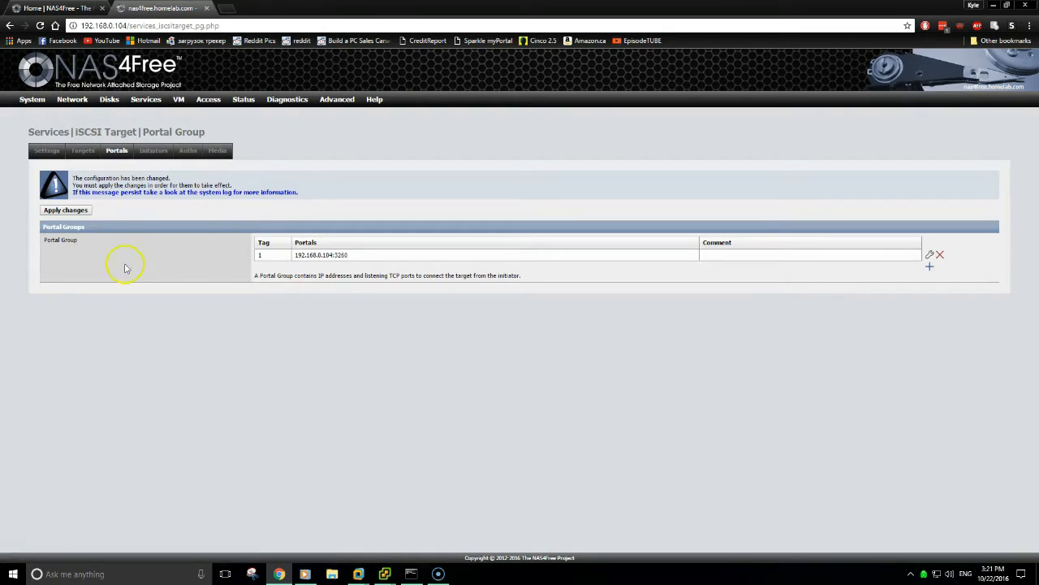
{"action": "left_click", "coordinate": [65, 209]}
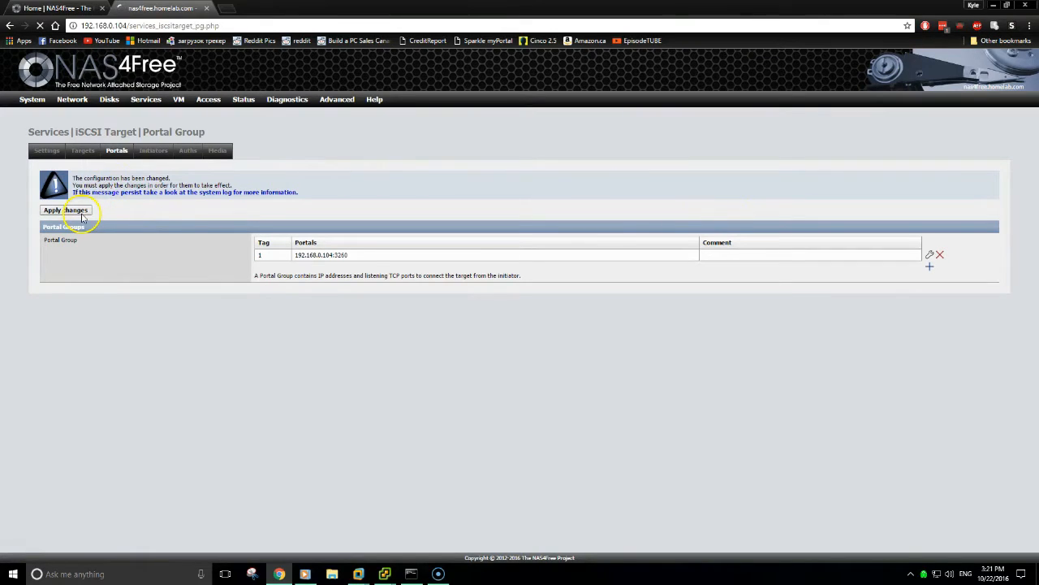
Add an initiator group allowing ALL initiators from 192.168.0.0/24 and apply it
{"action": "left_click", "coordinate": [153, 150]}
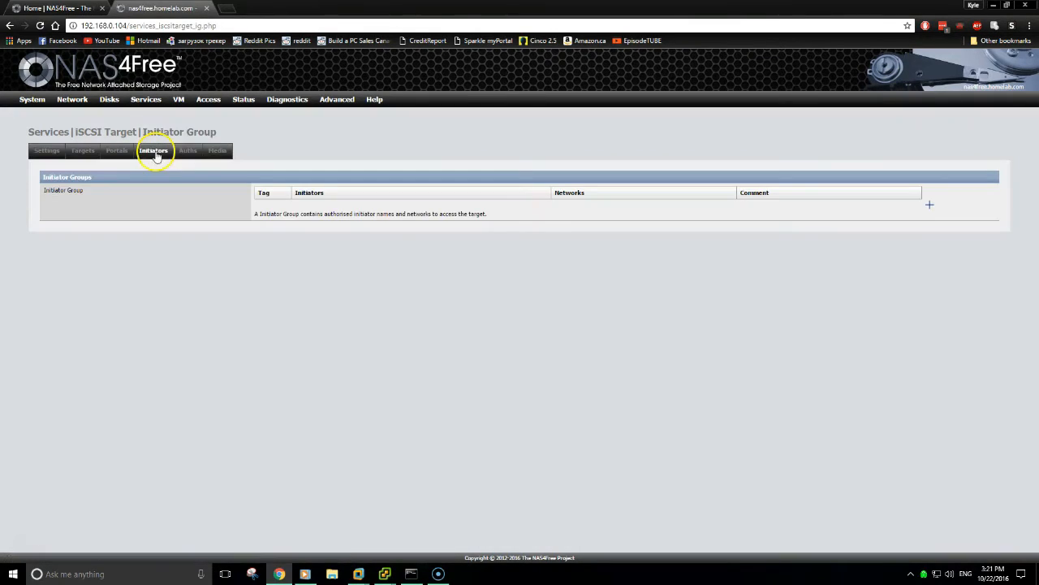
{"action": "left_click", "coordinate": [930, 204]}
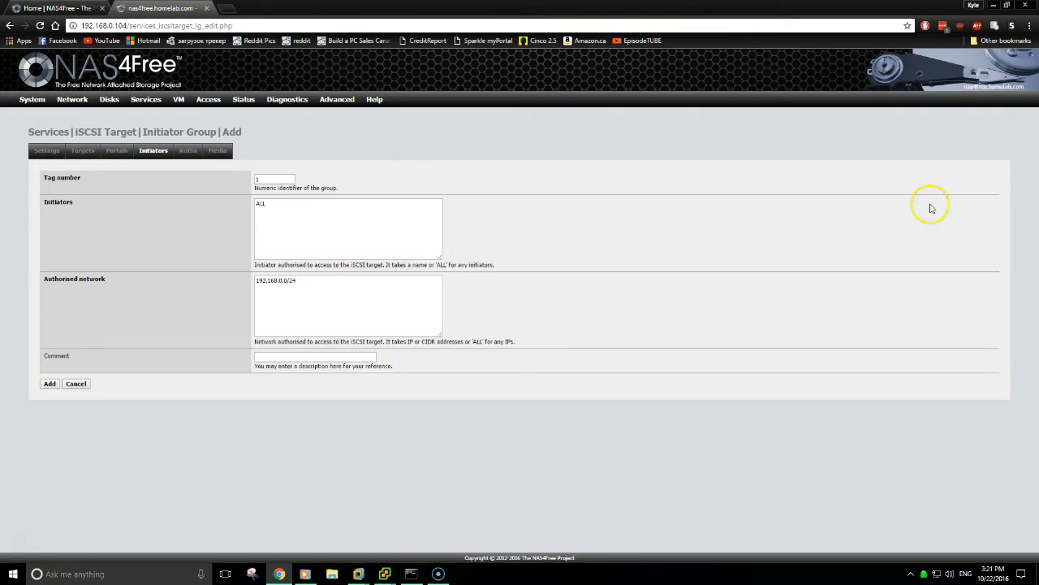
{"action": "left_click", "coordinate": [50, 383]}
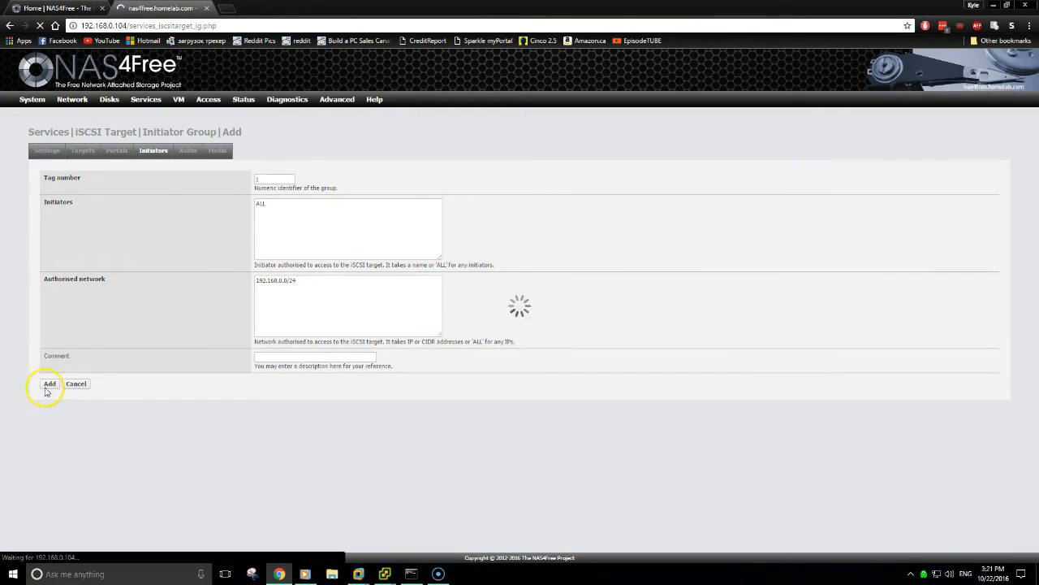
{"action": "left_click", "coordinate": [50, 383]}
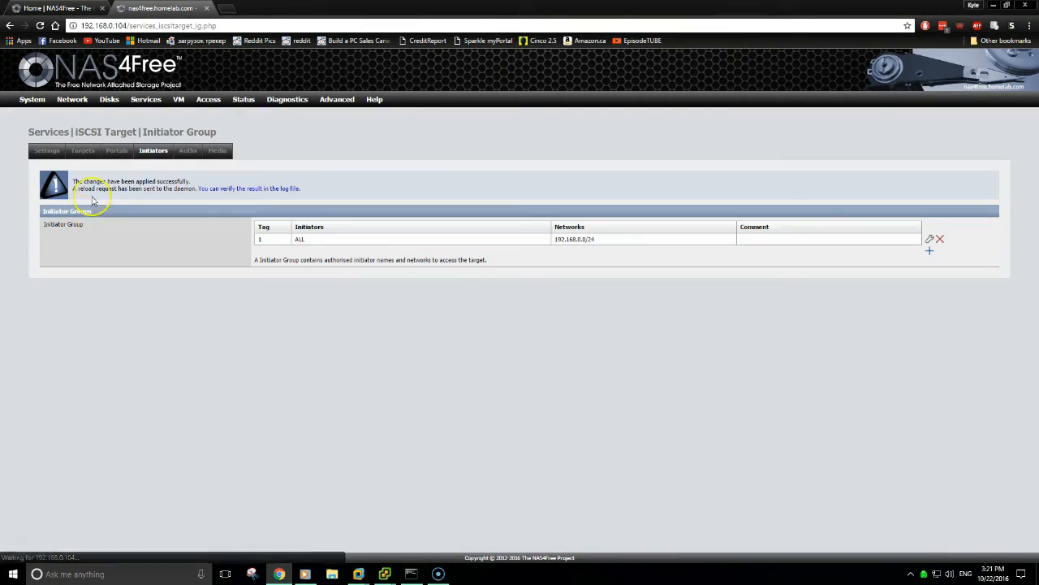
Create device extent disk1 on /dev/da1 and begin the next 'disk' extent
{"action": "left_click", "coordinate": [82, 150]}
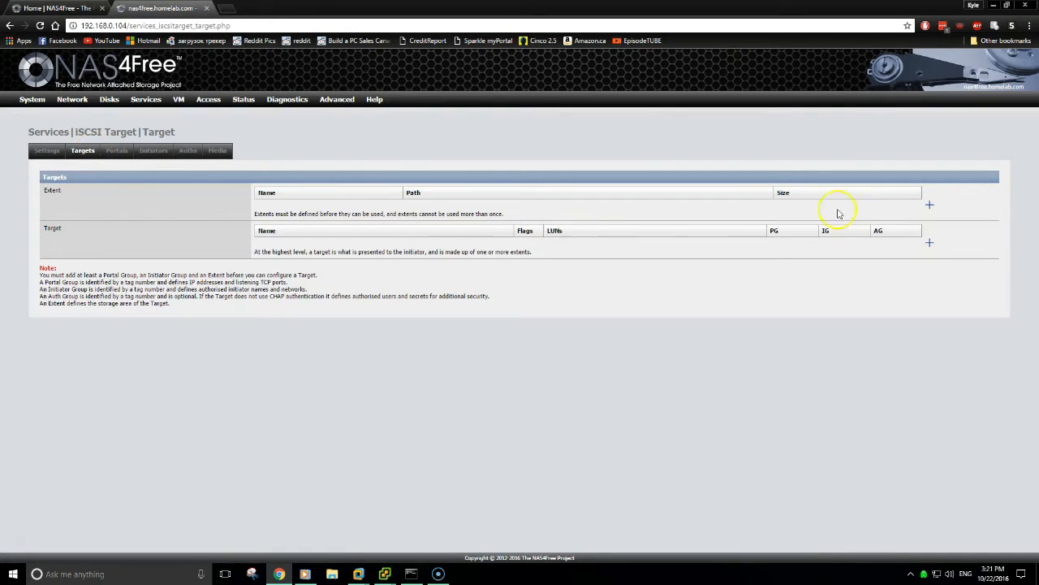
{"action": "left_click", "coordinate": [929, 205]}
{"action": "type", "text": "d"}
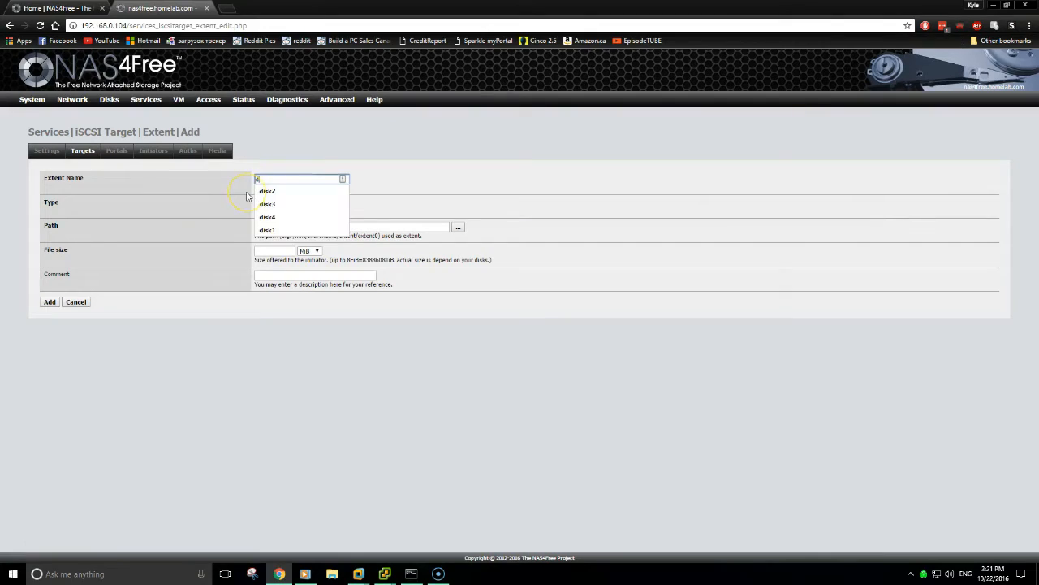
{"action": "left_click", "coordinate": [267, 230]}
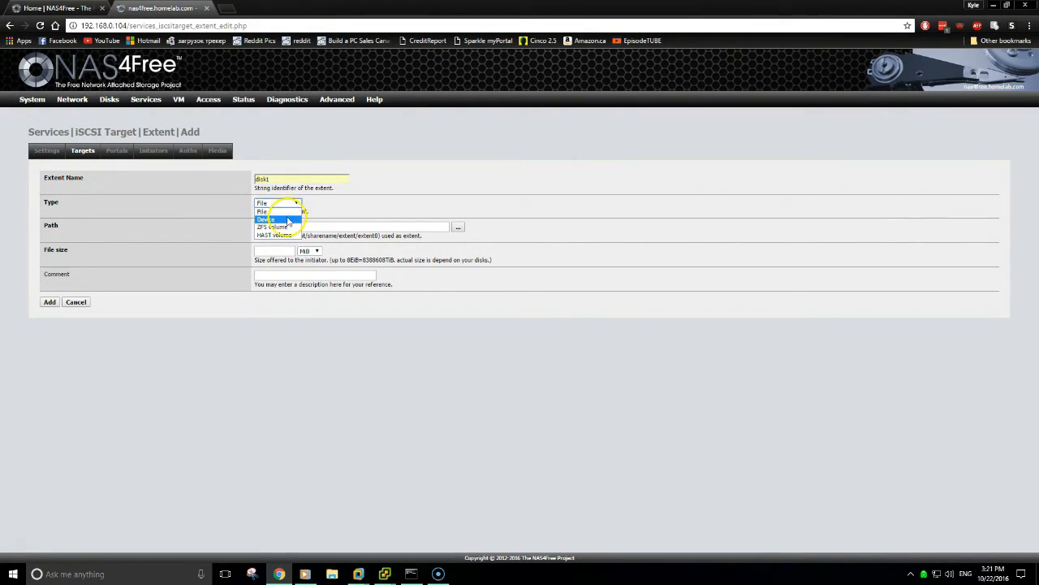
{"action": "left_click", "coordinate": [276, 219]}
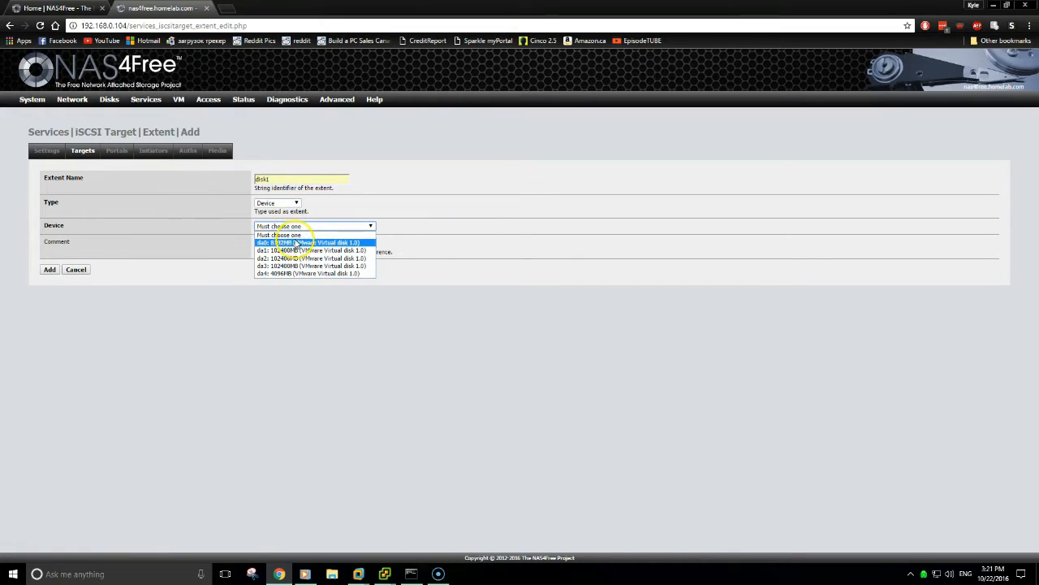
{"action": "left_click", "coordinate": [312, 250]}
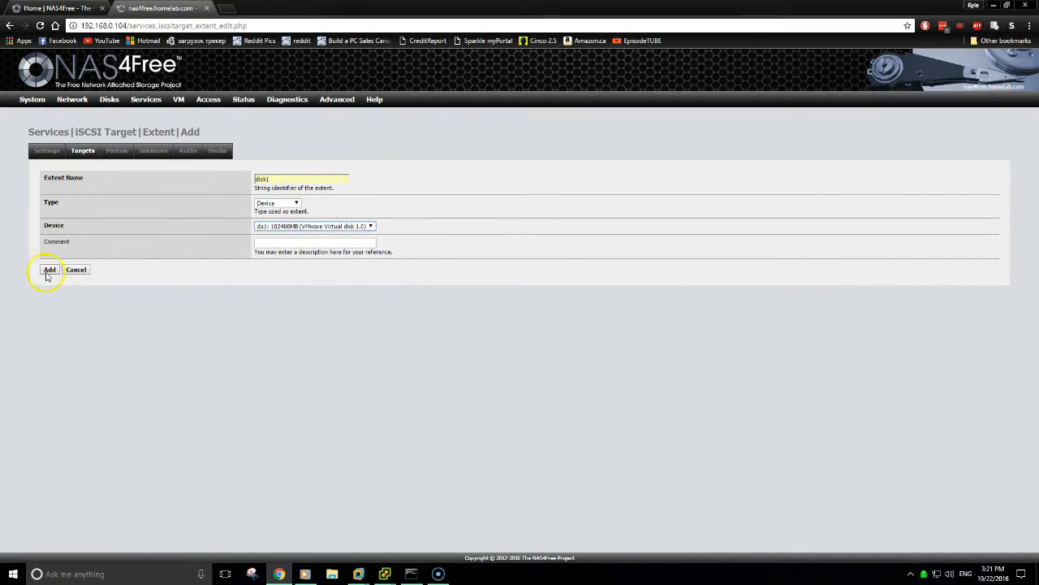
{"action": "left_click", "coordinate": [50, 269]}
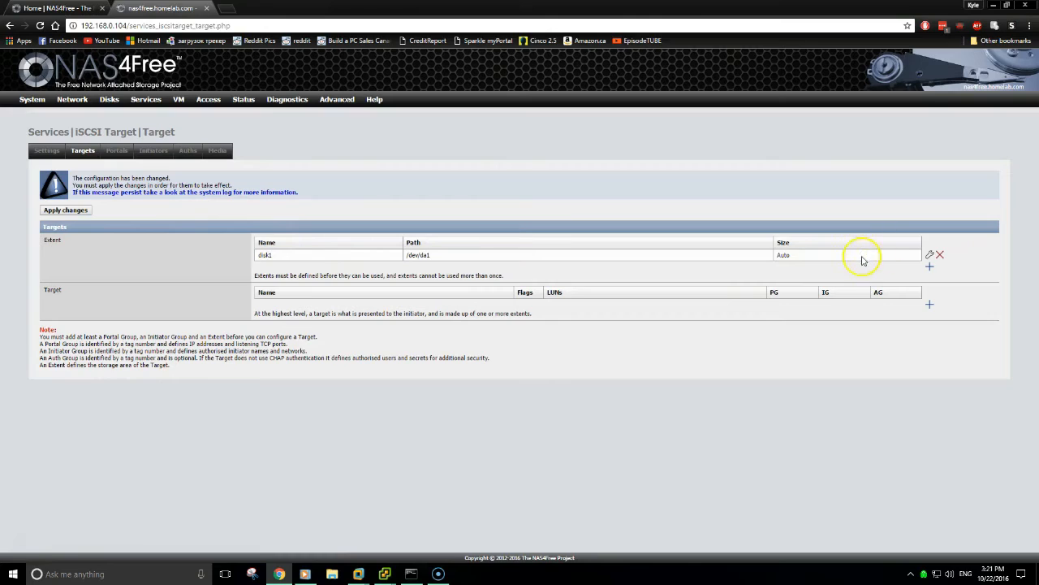
{"action": "left_click", "coordinate": [930, 266]}
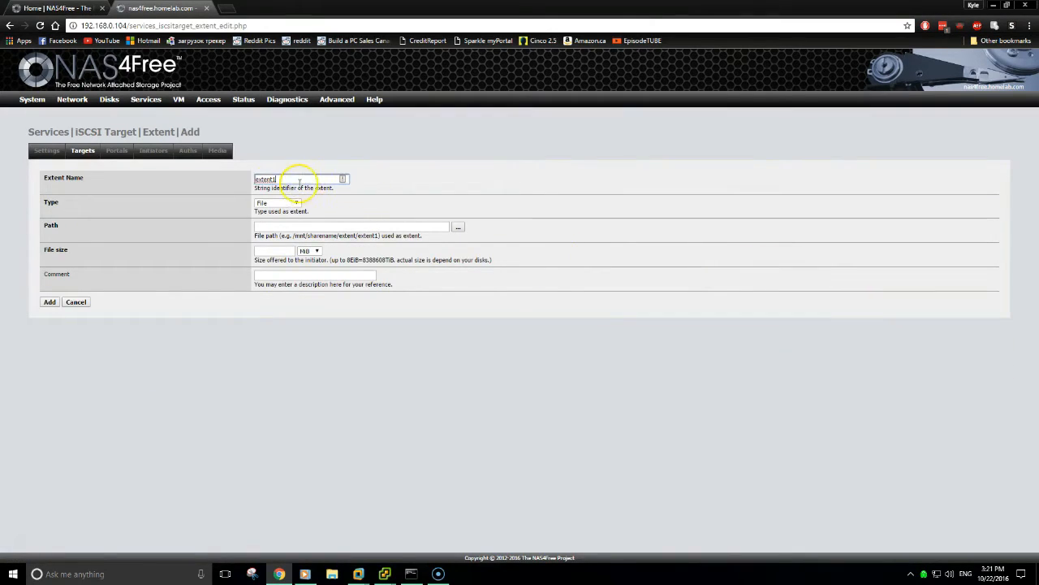
{"action": "type", "text": "disk"}
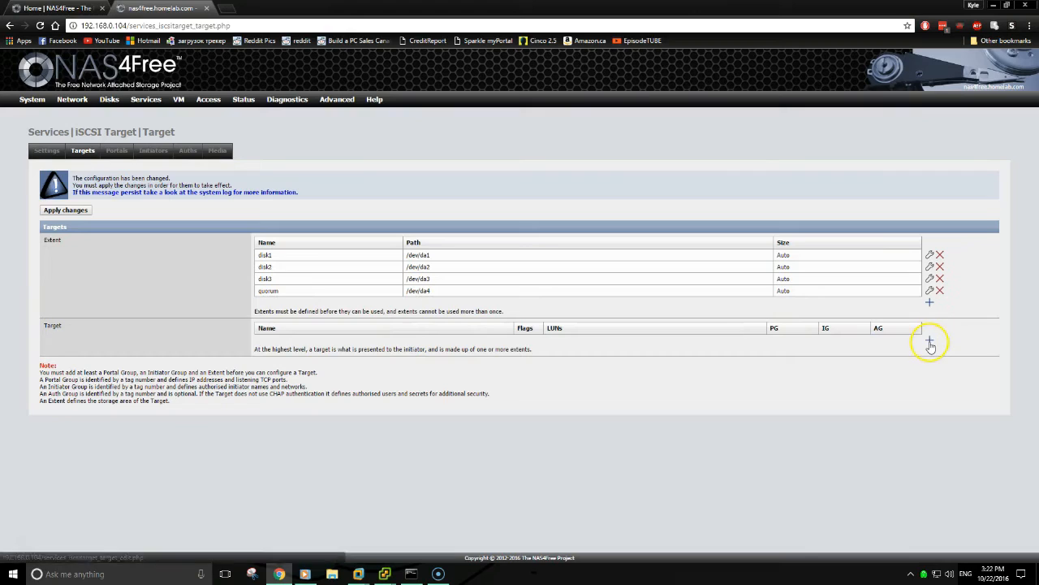
Add the iSCSI target for quorum with LUN0 mapped to the quorum extent
{"action": "left_click", "coordinate": [929, 340]}
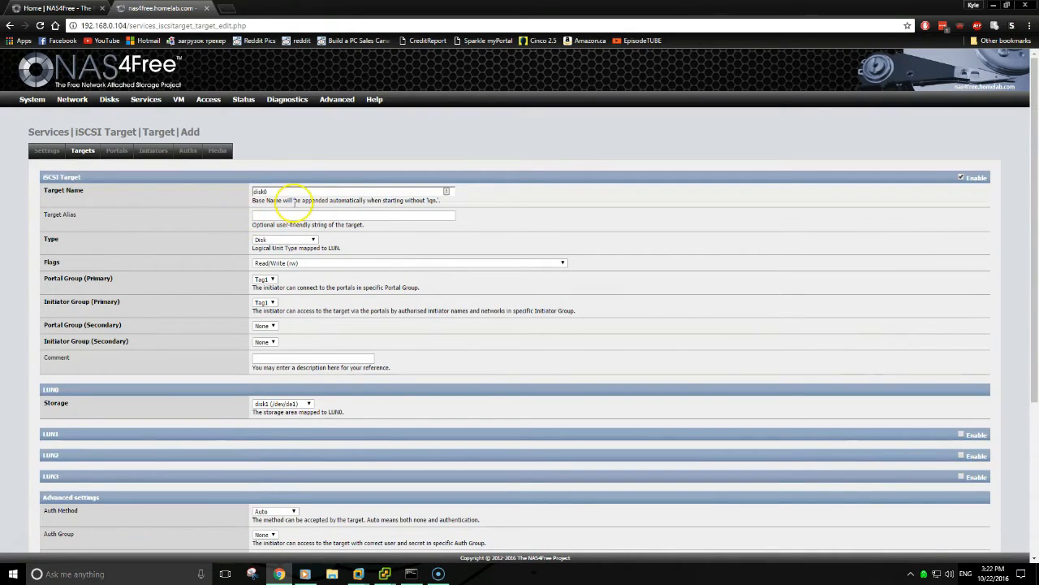
{"action": "left_click", "coordinate": [276, 190]}
{"action": "type", "text": "1"}
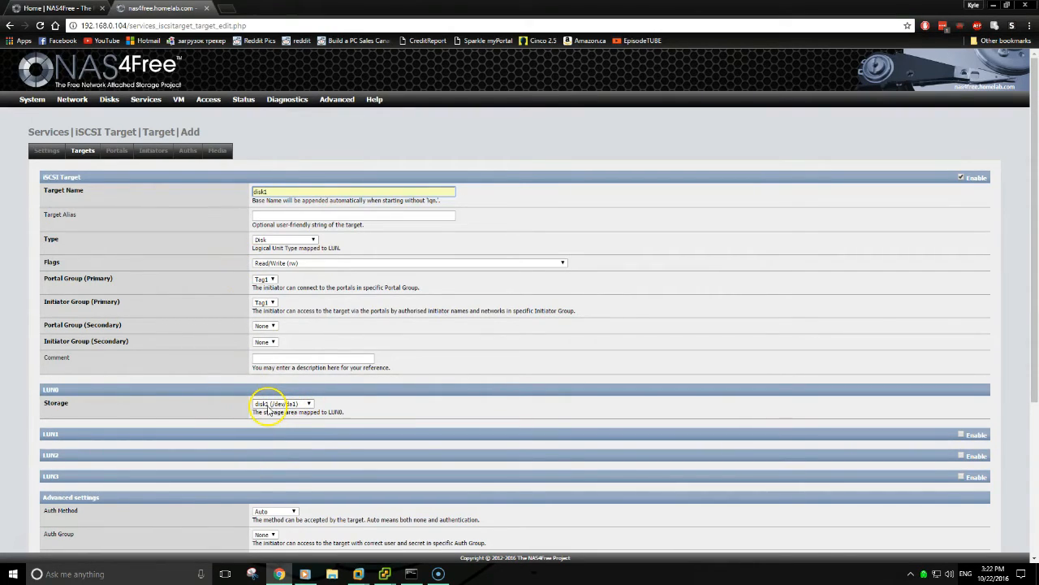
{"action": "scroll", "scroll_direction": "down", "scroll_amount": 3}
{"action": "type", "text": "2"}
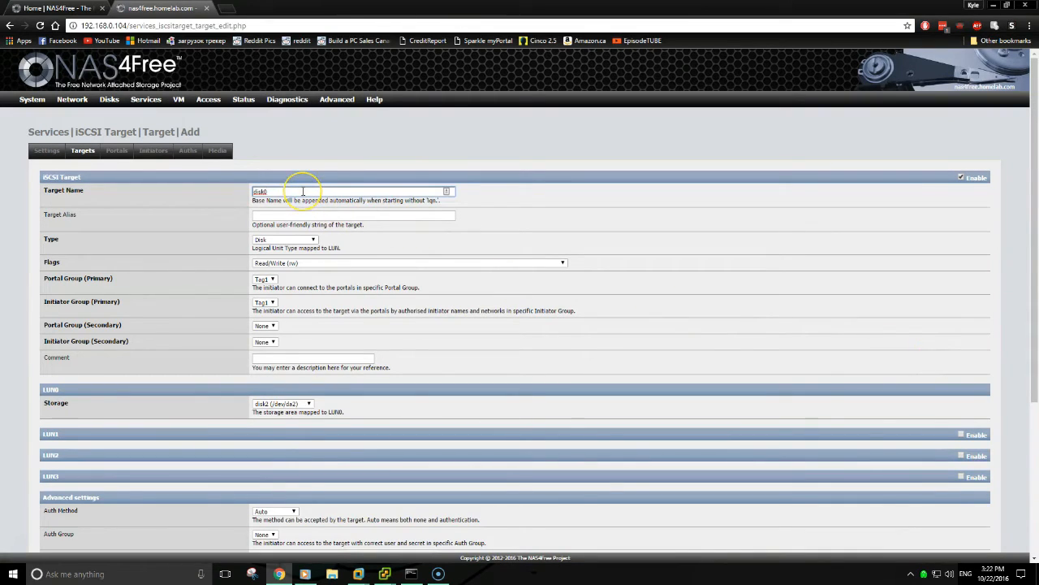
{"action": "scroll", "scroll_direction": "down", "scroll_amount": 3}
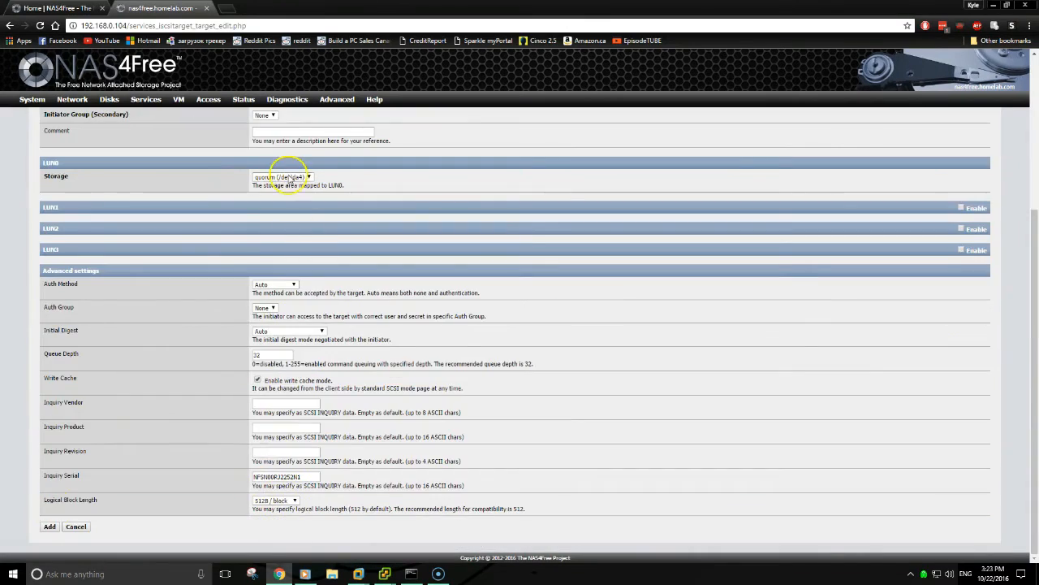
{"action": "left_click", "coordinate": [50, 526]}
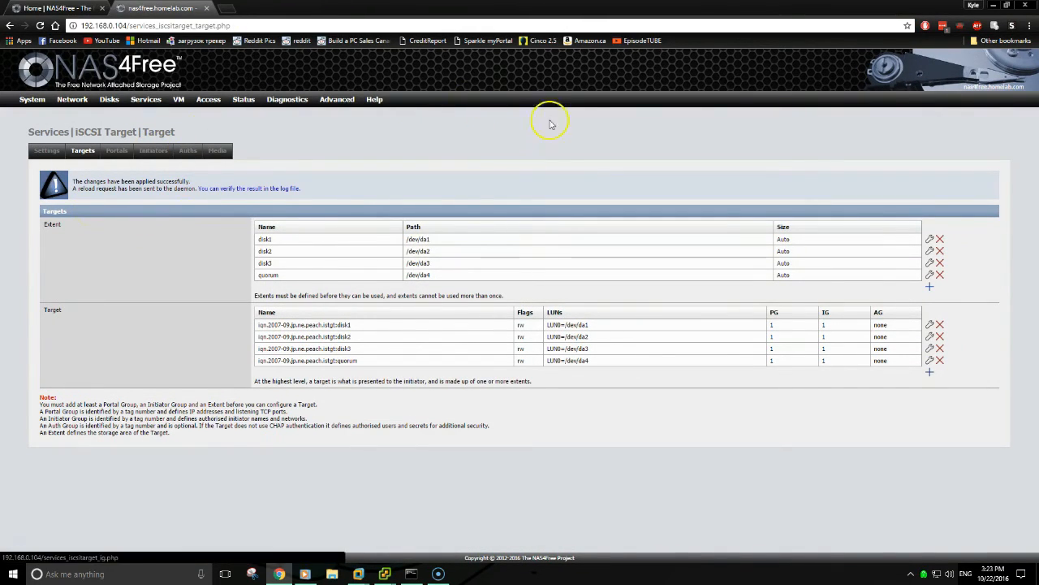
{"action": "mouse_move", "coordinate": [470, 138]}
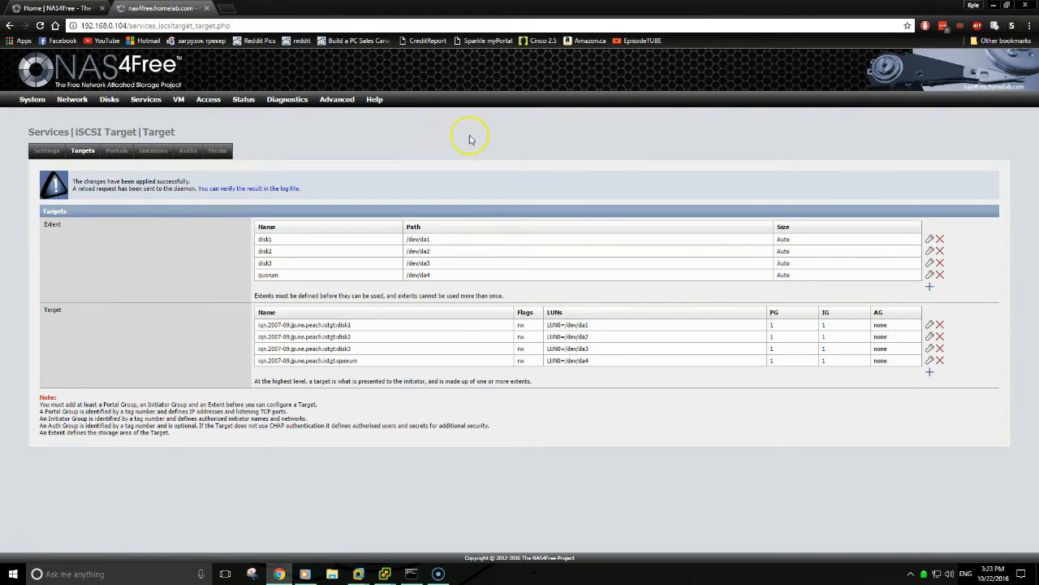
{"action": "mouse_move", "coordinate": [341, 136]}
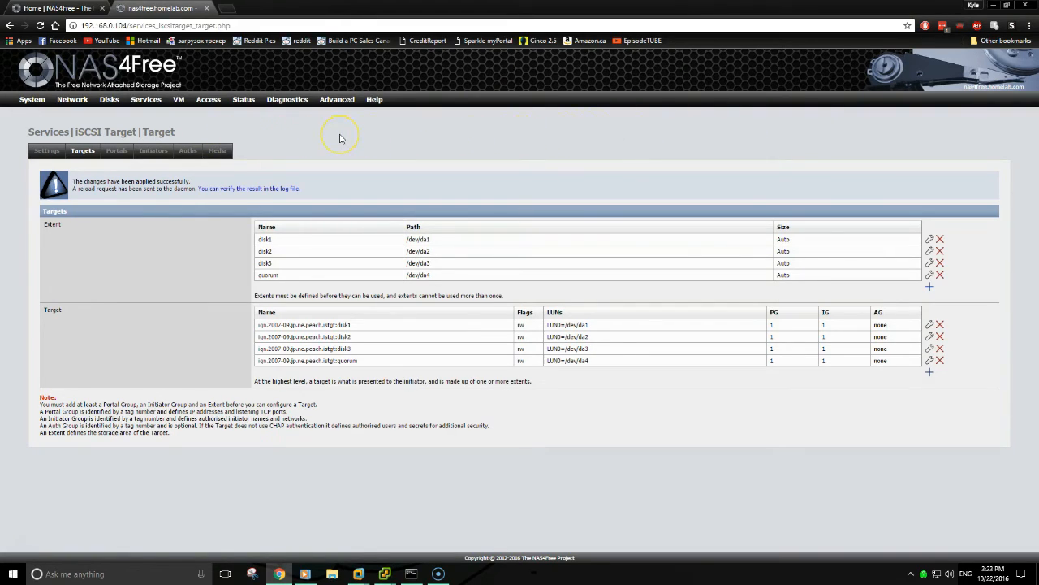
{"action": "mouse_move", "coordinate": [342, 144]}
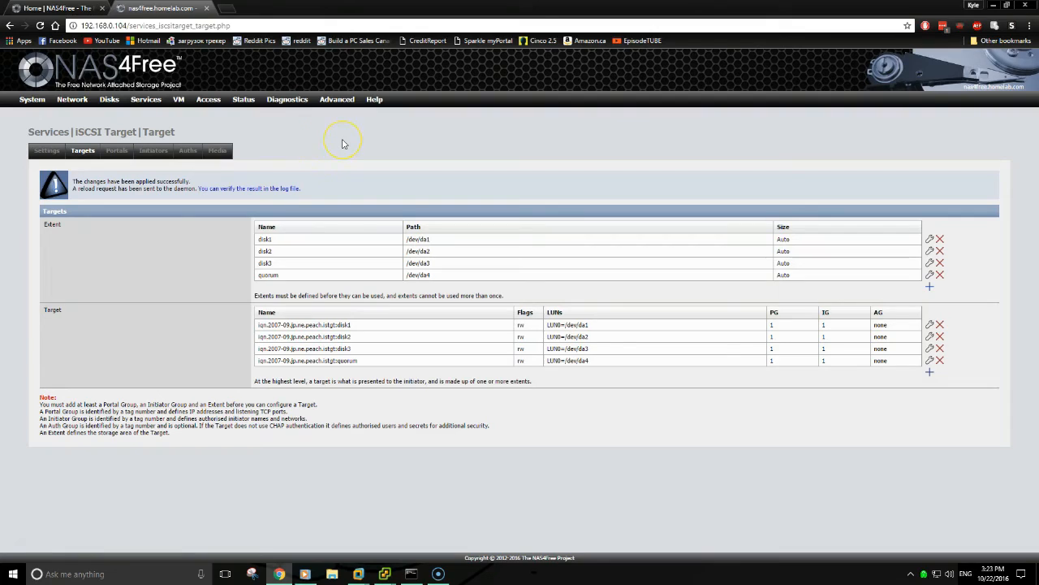
{"action": "mouse_move", "coordinate": [341, 144]}
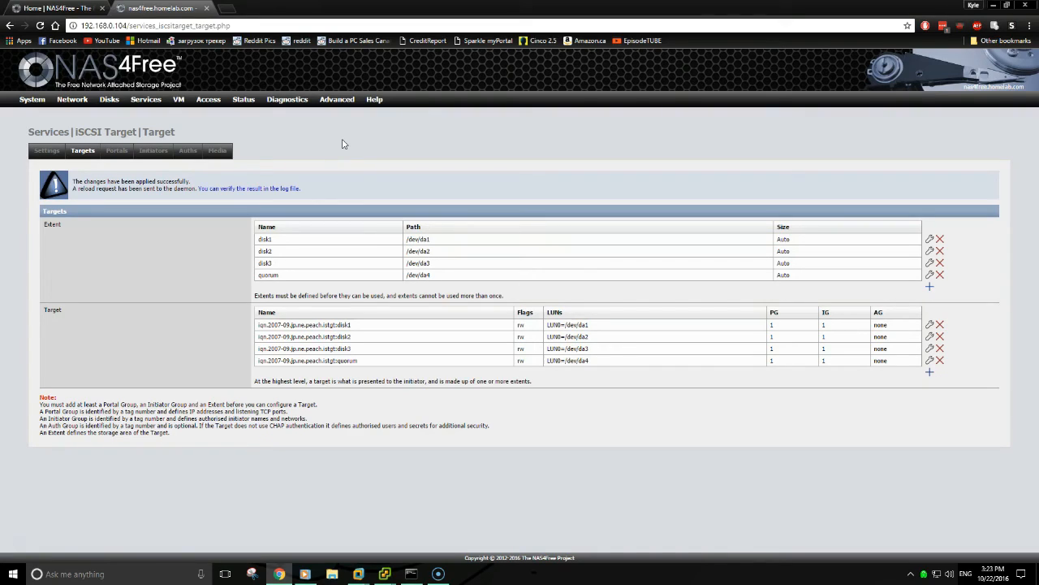
{"action": "mouse_move", "coordinate": [298, 149]}
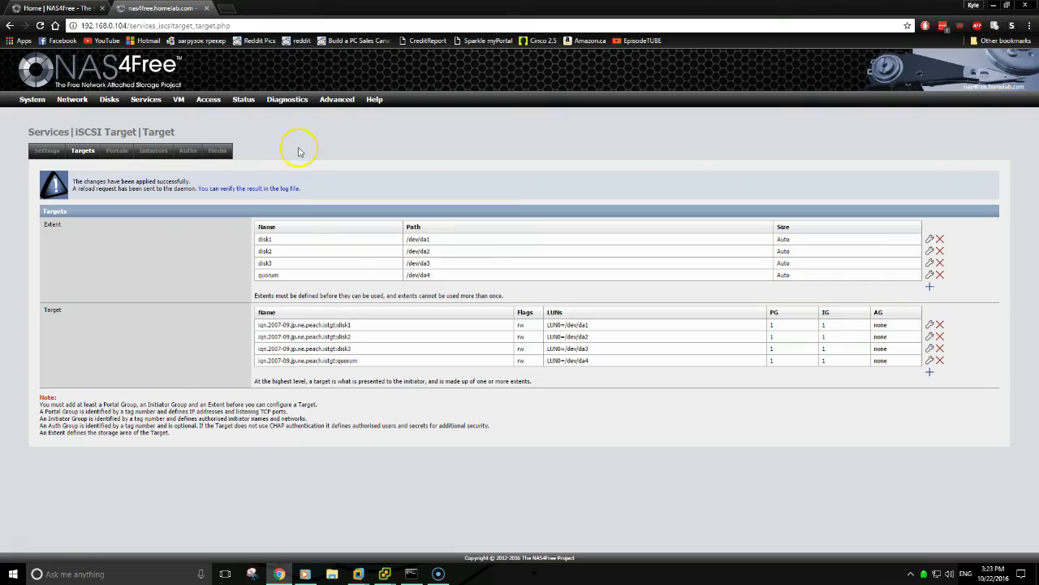
{"action": "mouse_move", "coordinate": [665, 167]}
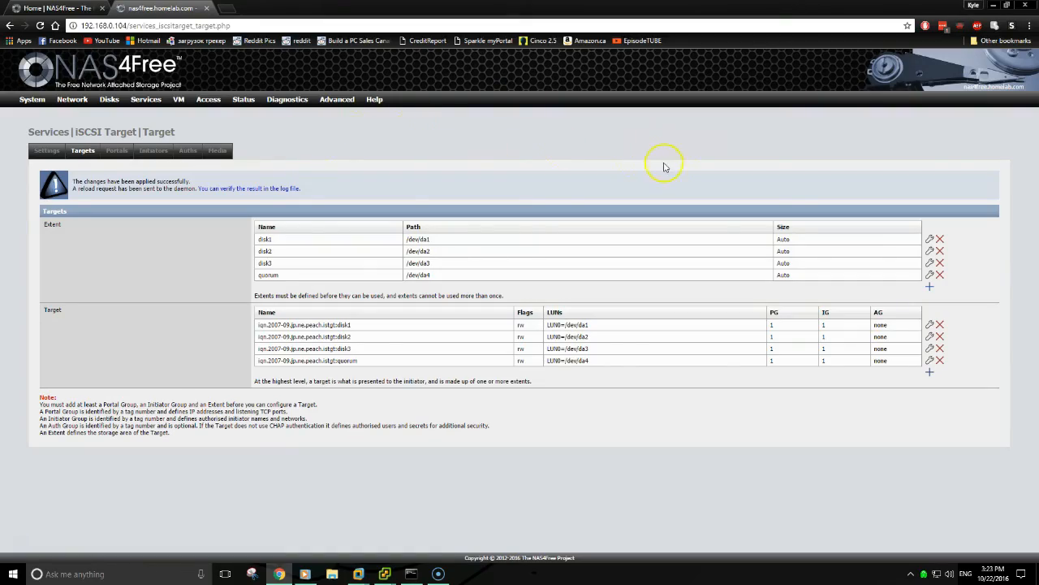